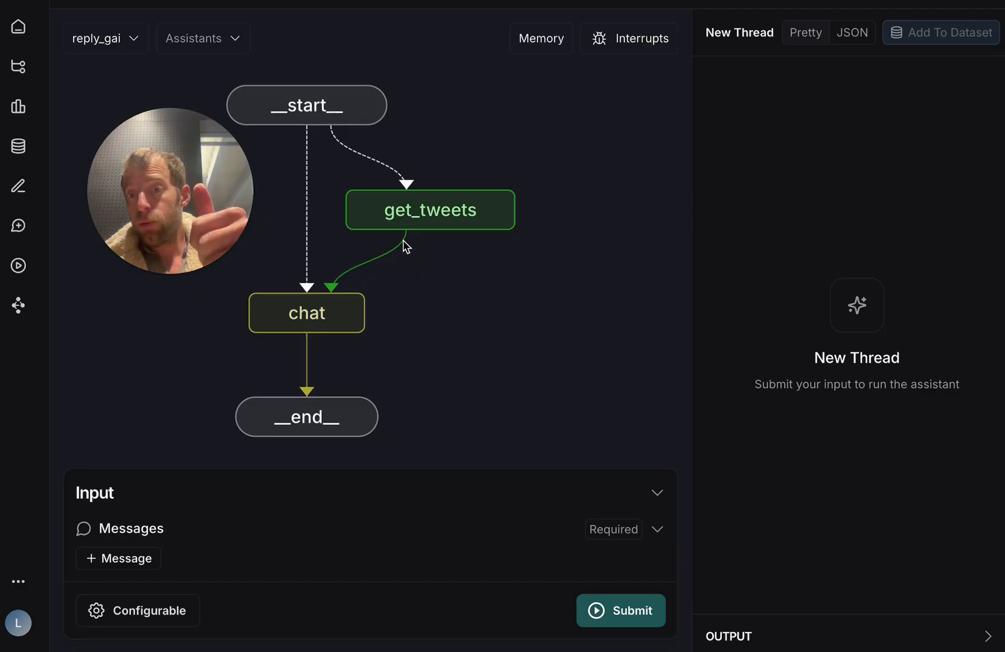
{"action": "mouse_move", "coordinate": [393, 92]}
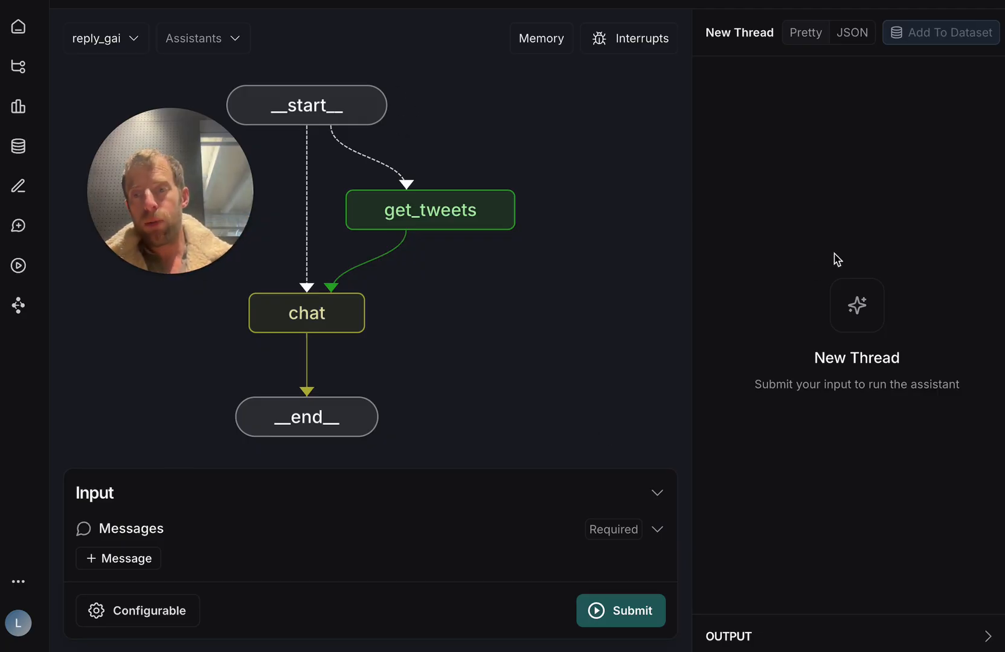
{"action": "mouse_move", "coordinate": [648, 194]}
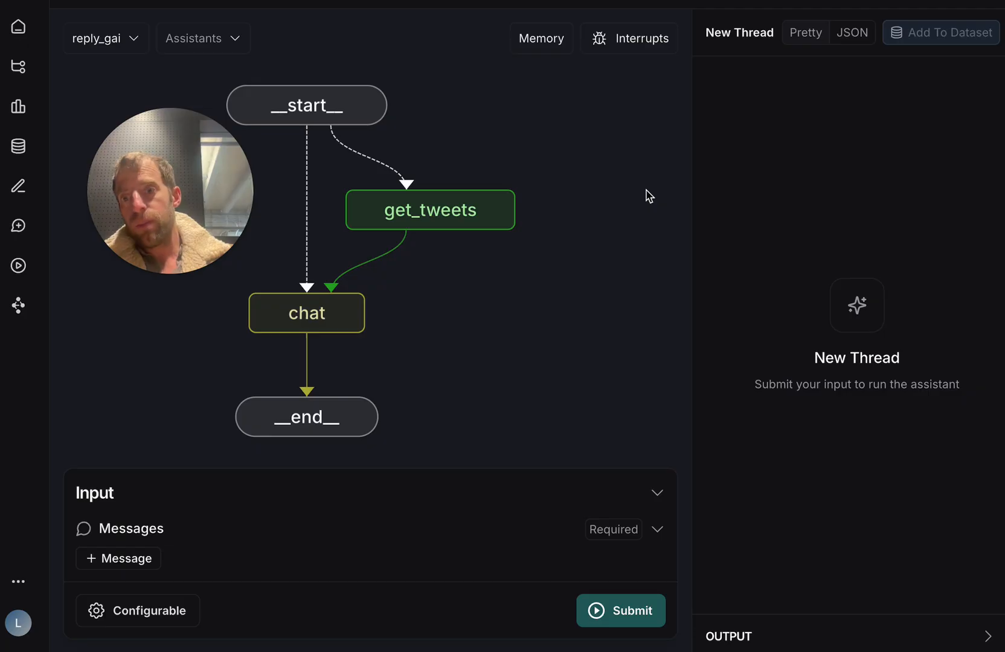
{"action": "mouse_move", "coordinate": [110, 133]}
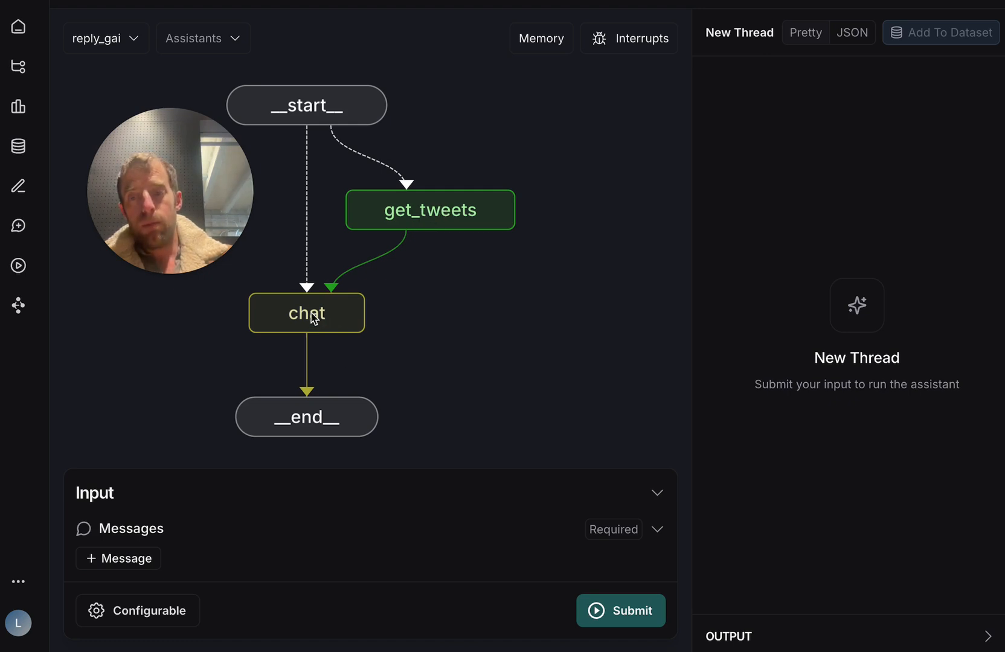
{"action": "mouse_move", "coordinate": [339, 111]}
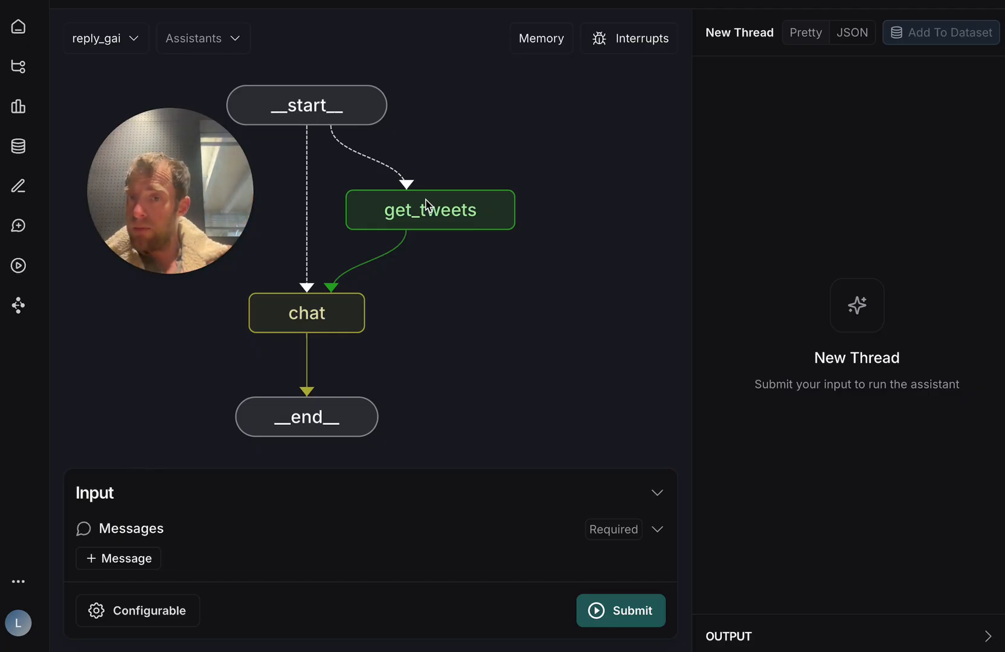
{"action": "mouse_move", "coordinate": [323, 318]}
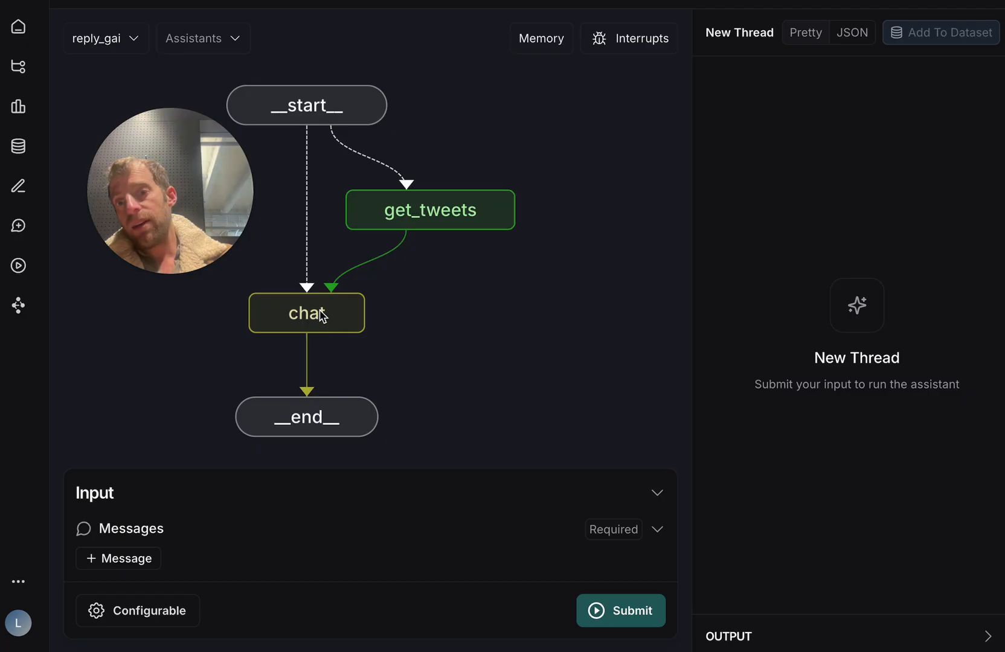
{"action": "mouse_move", "coordinate": [332, 305]}
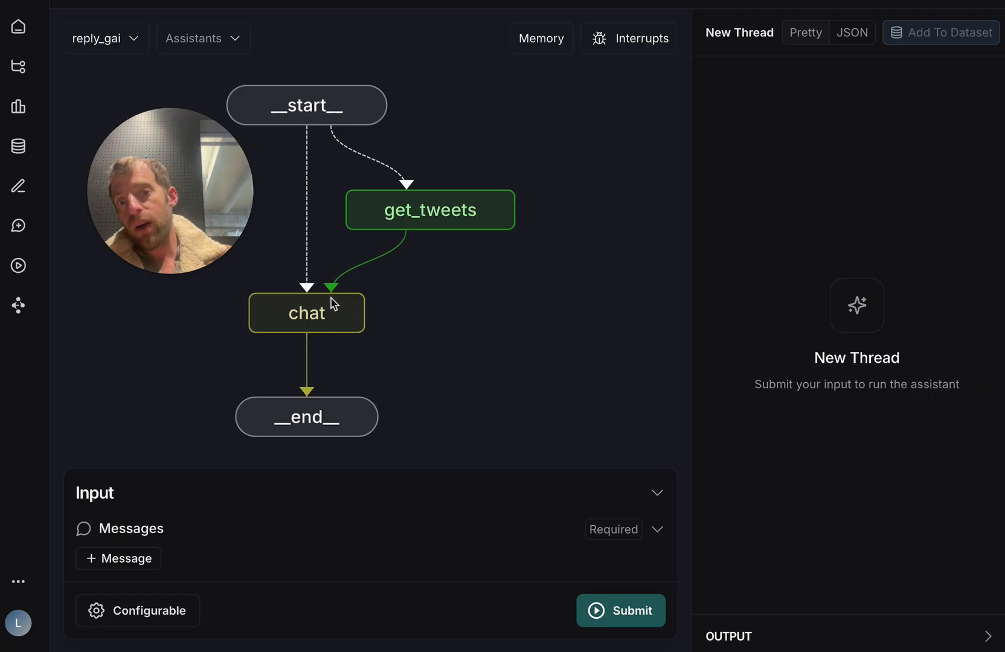
{"action": "mouse_move", "coordinate": [350, 312]}
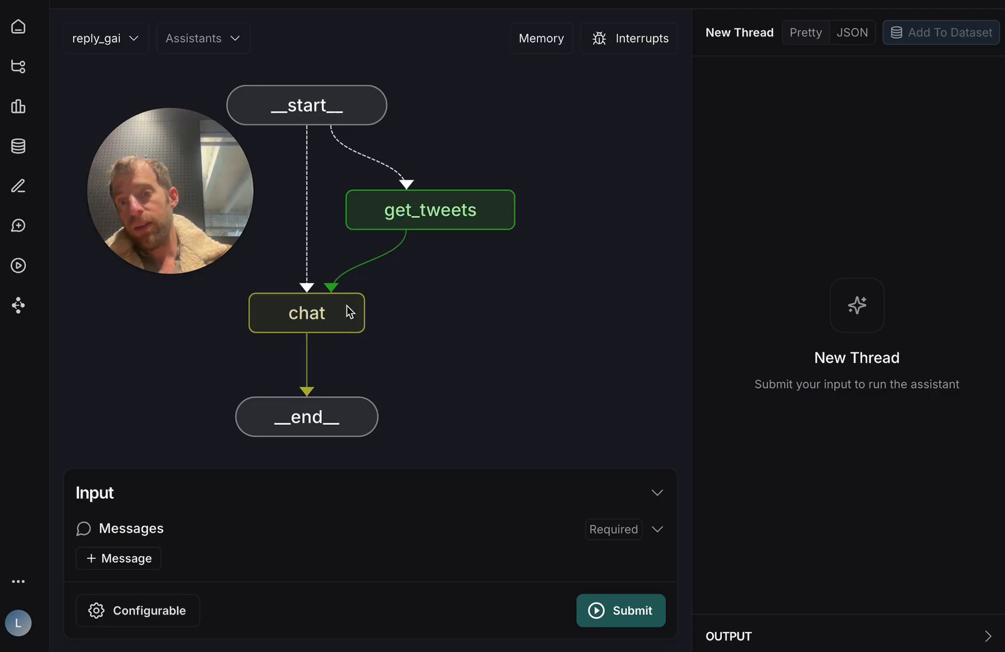
{"action": "mouse_move", "coordinate": [311, 332]}
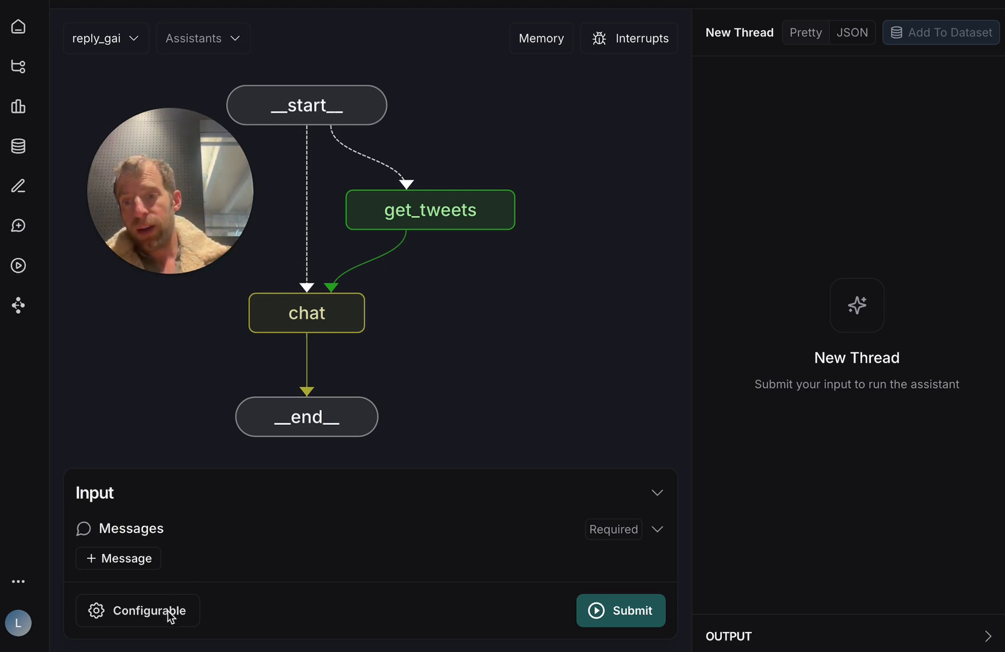
Set max tweet age to 60 and username 'kar', then draft 'what is your favorite LLM app'.
{"action": "left_click", "coordinate": [138, 610]}
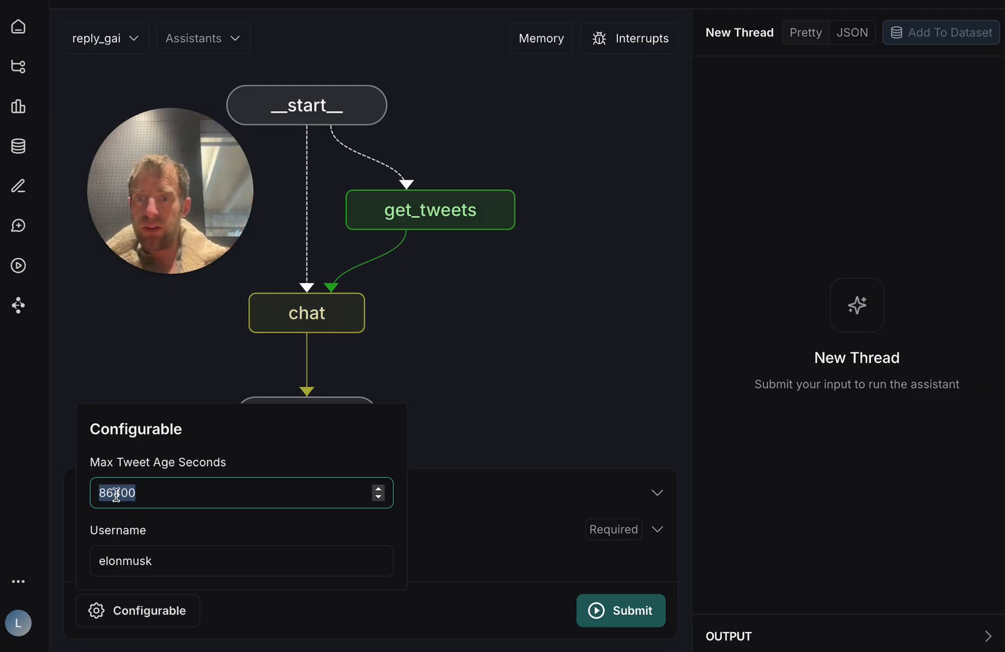
{"action": "type", "text": "60"}
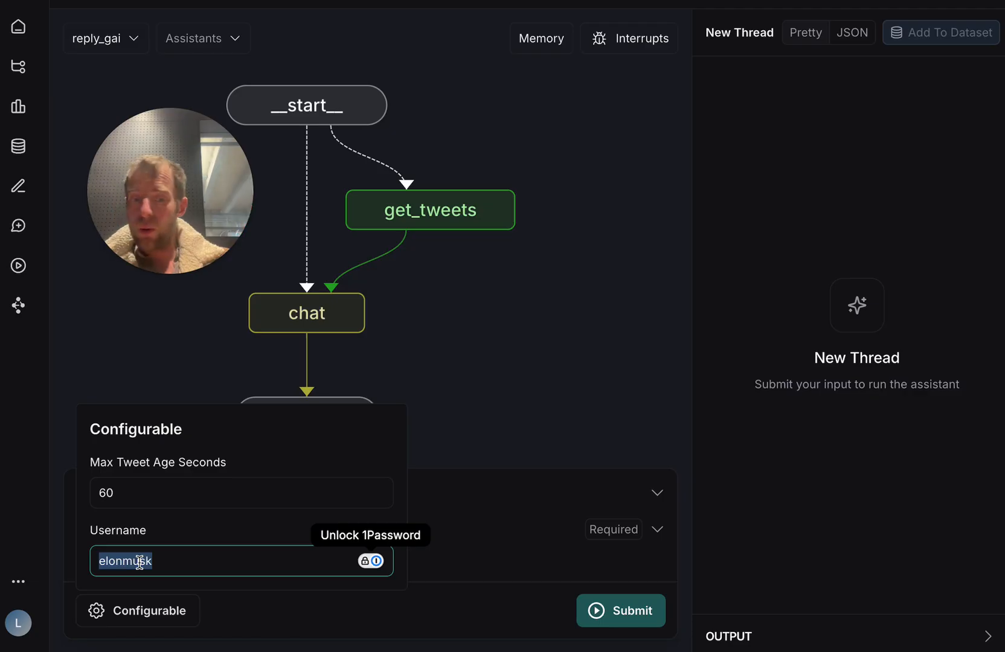
{"action": "type", "text": "kar"}
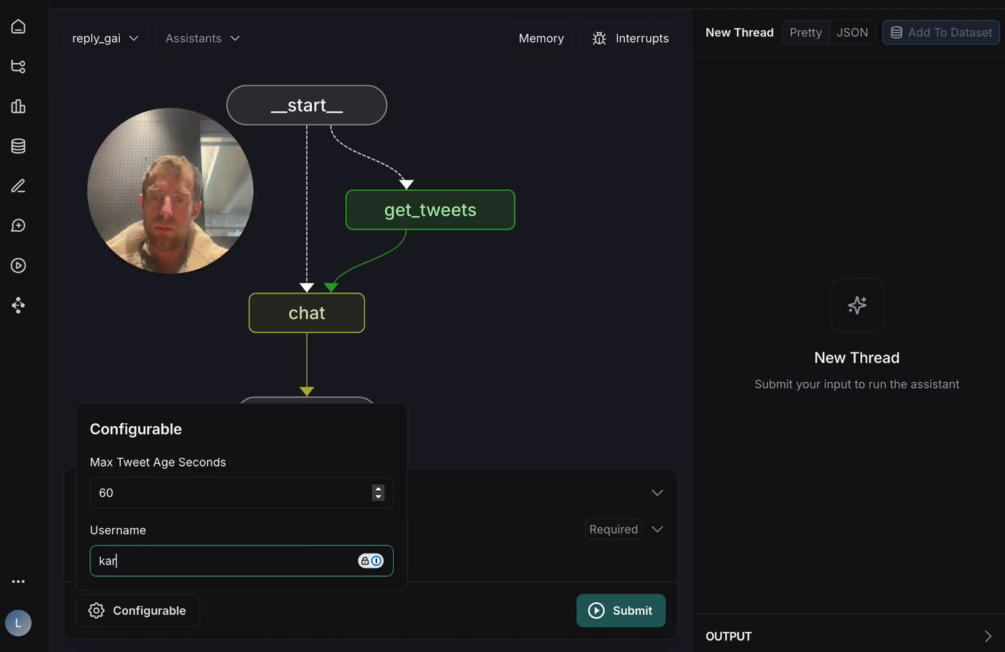
{"action": "left_click", "coordinate": [137, 610]}
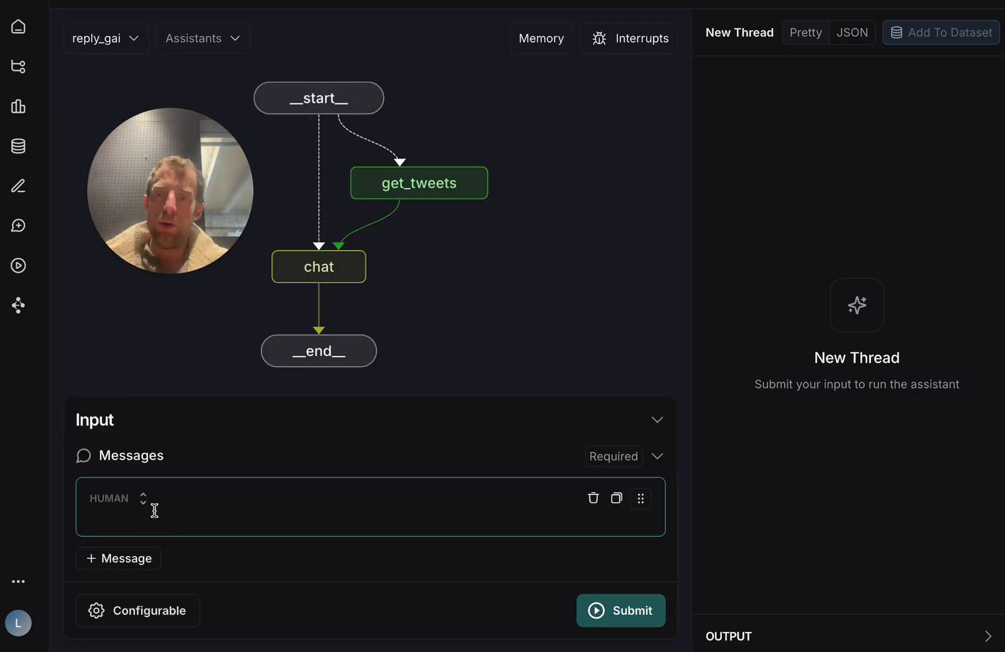
{"action": "type", "text": "what is your favorite LLM application?"}
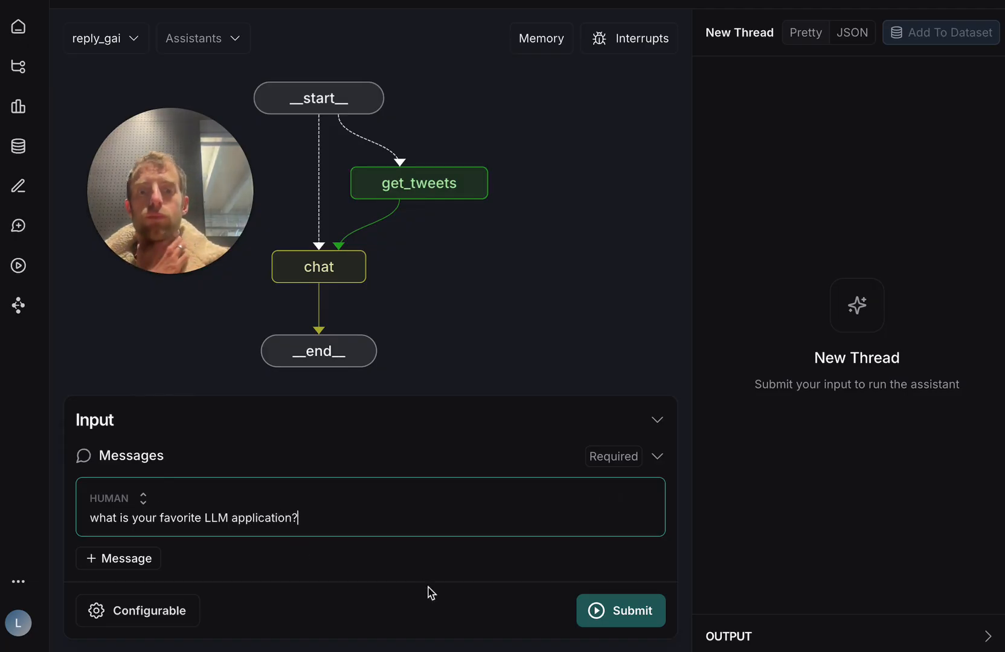
Run the assistant, read its reply about LLM reading companions, and bring up Memory.
{"action": "left_click", "coordinate": [620, 611]}
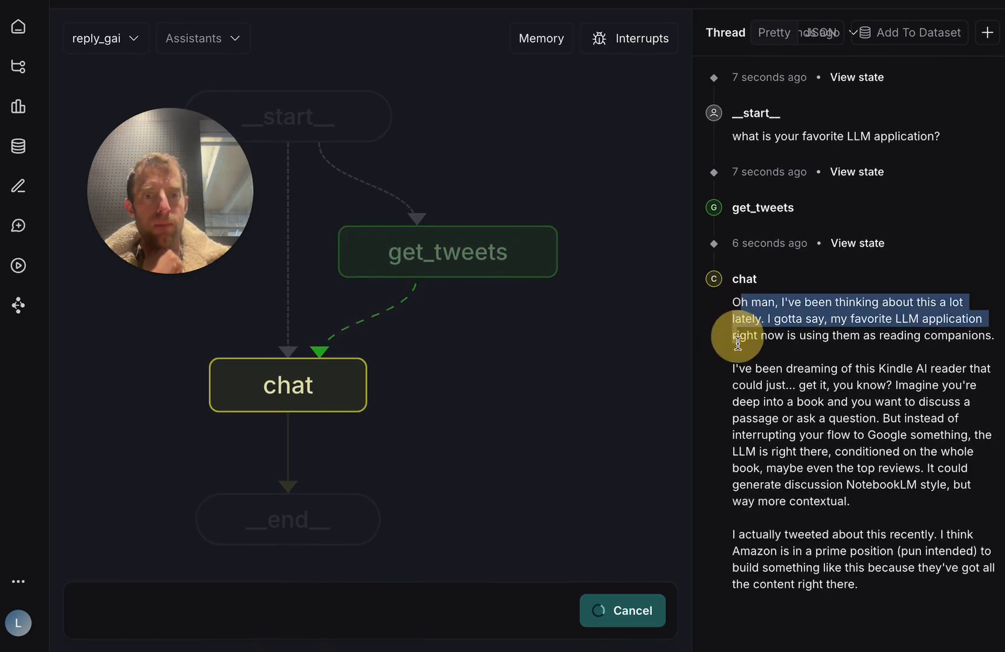
{"action": "scroll", "scroll_direction": "down", "scroll_amount": 3}
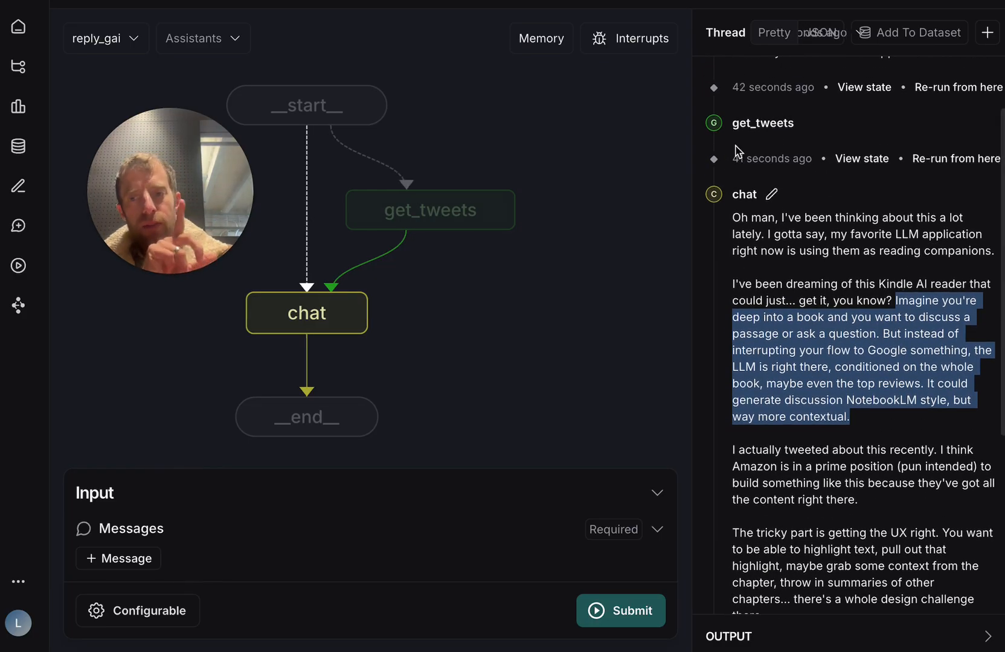
{"action": "left_click", "coordinate": [541, 38]}
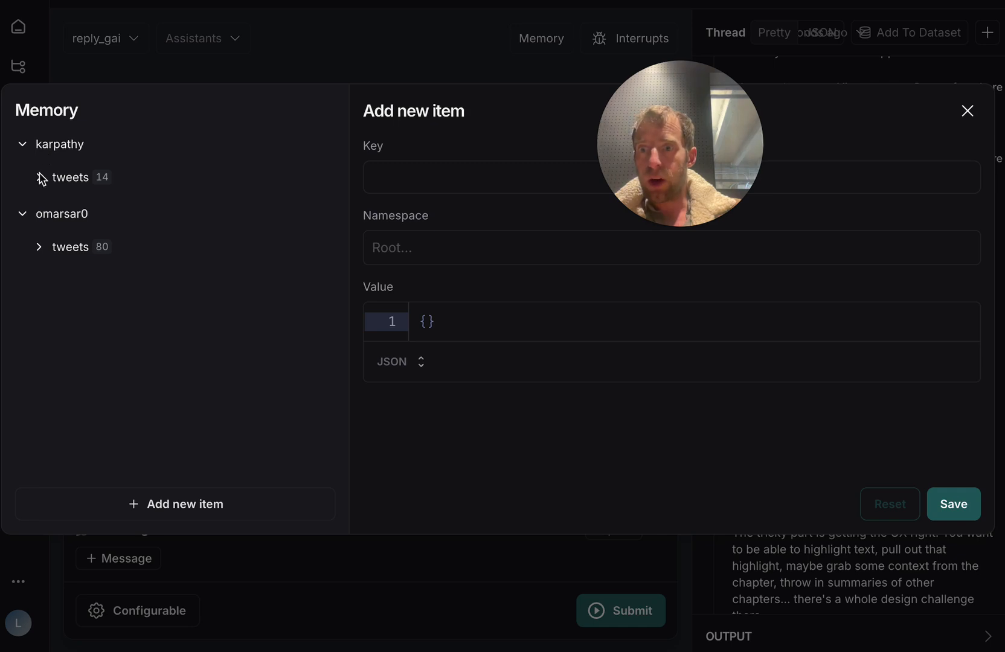
Expand stored tweets, inspect the karpathy tweet about reading books with LLMs, then close Memory.
{"action": "left_click", "coordinate": [70, 177]}
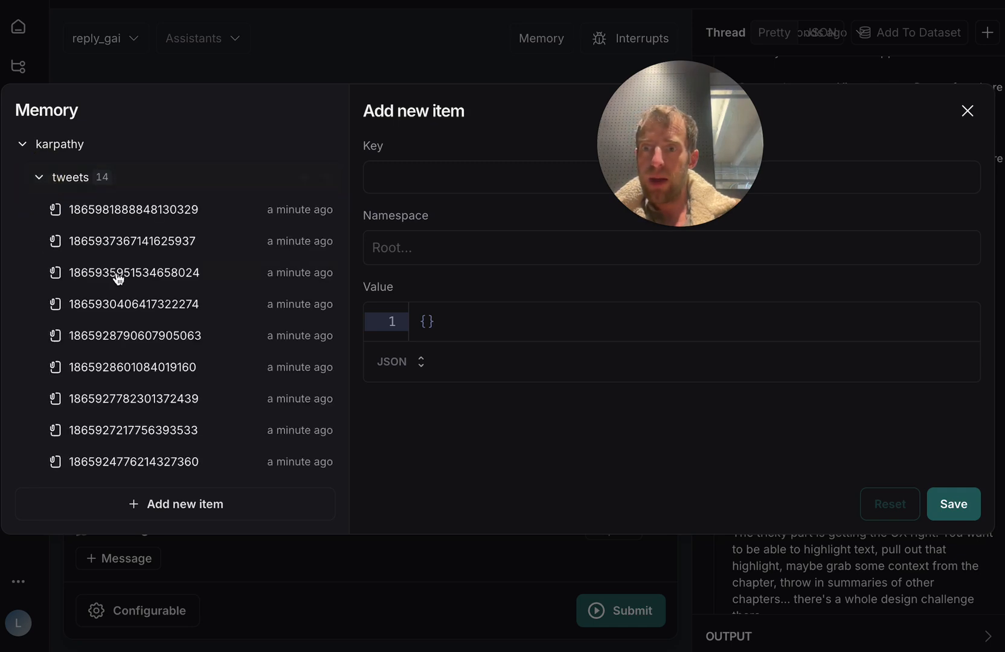
{"action": "left_click", "coordinate": [135, 386]}
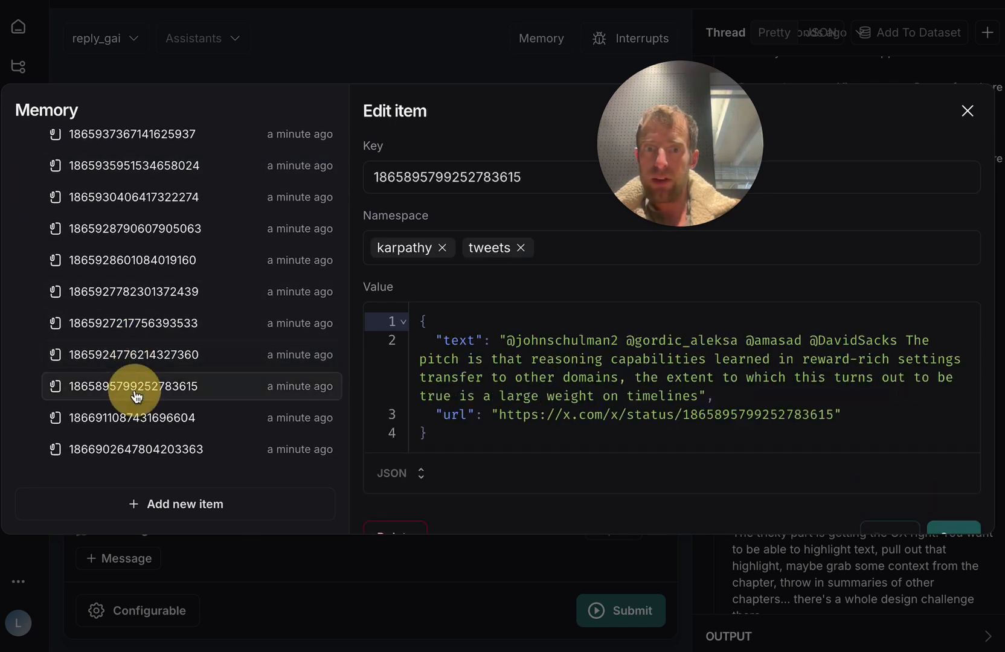
{"action": "left_click", "coordinate": [130, 449]}
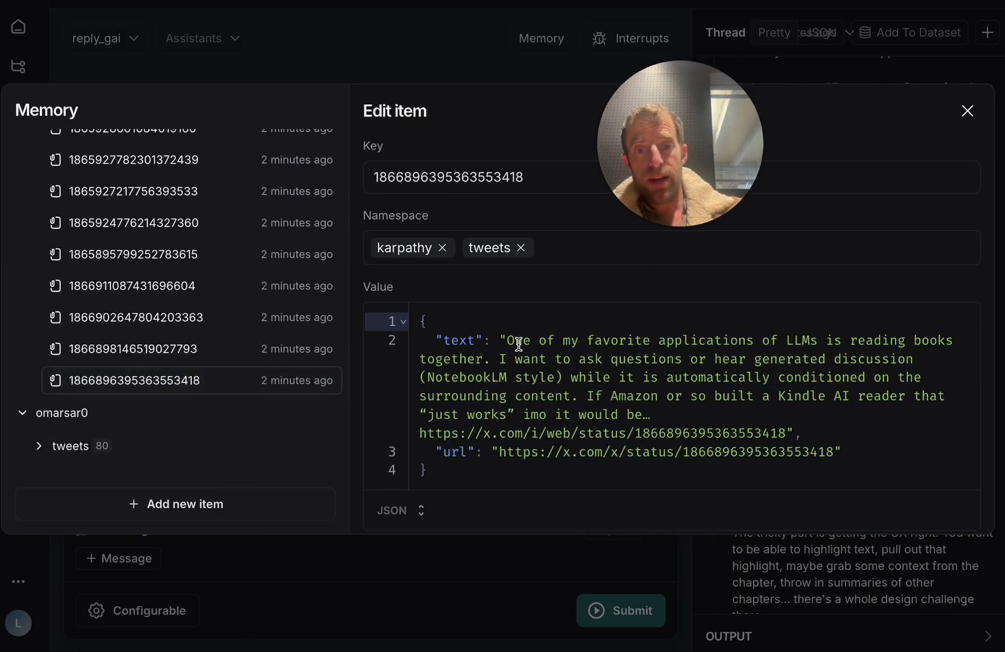
{"action": "left_click_drag", "start_coordinate": [593, 340], "coordinate": [704, 358]}
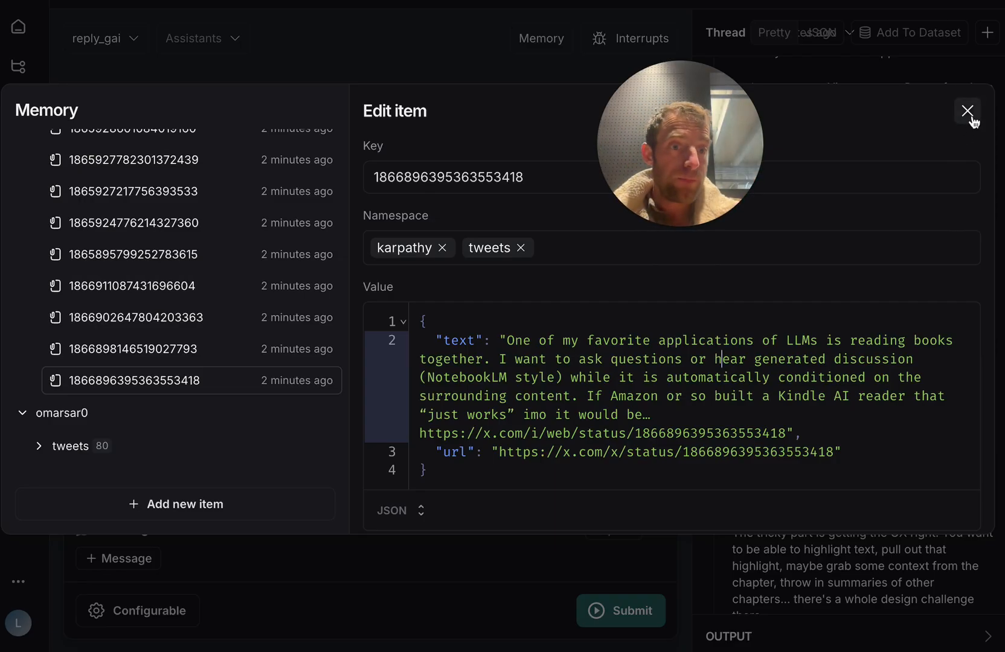
{"action": "left_click", "coordinate": [965, 111]}
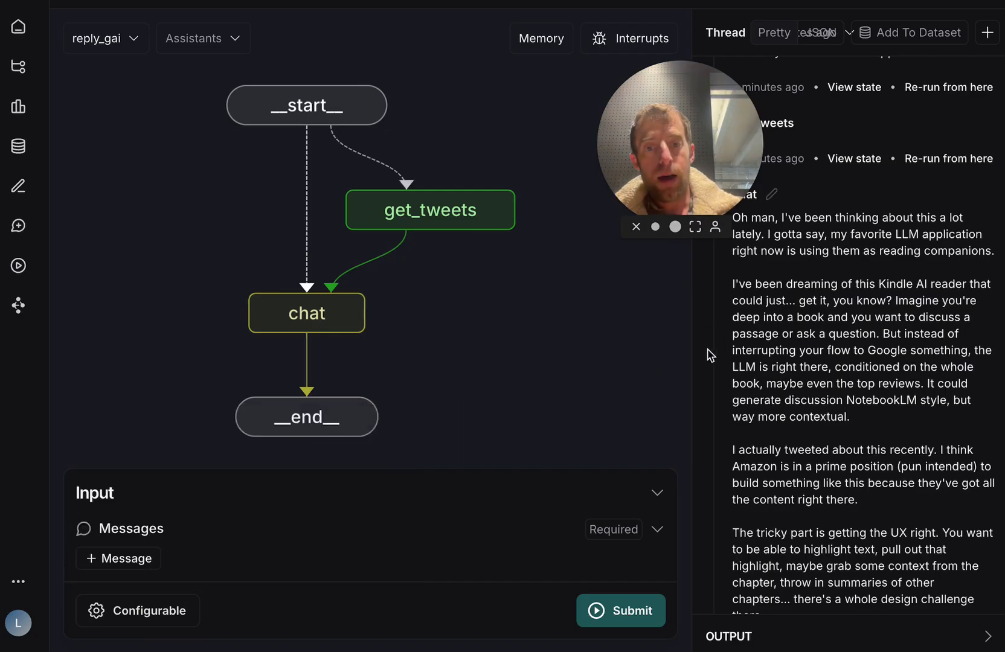
{"action": "mouse_move", "coordinate": [144, 591]}
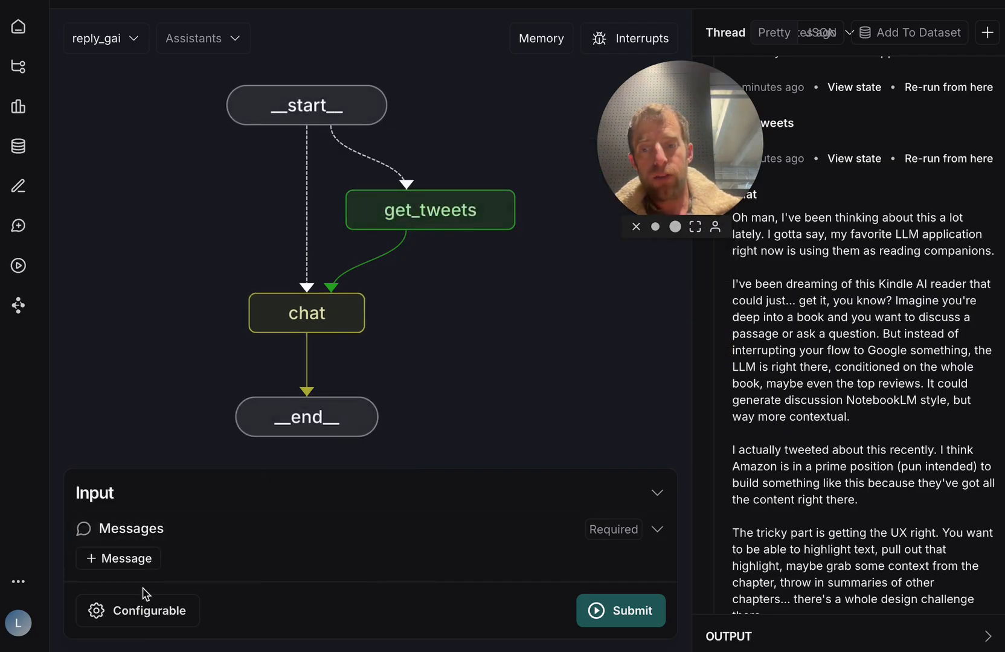
Recheck the tweet age and username settings, then open and close the Memory view.
{"action": "left_click", "coordinate": [137, 611]}
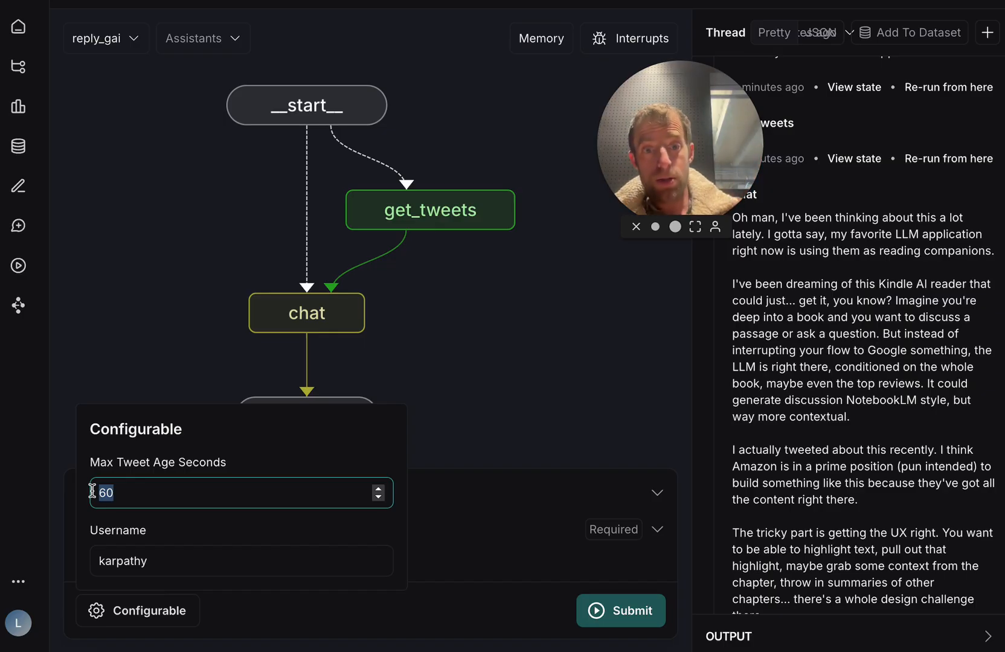
{"action": "left_click", "coordinate": [541, 38]}
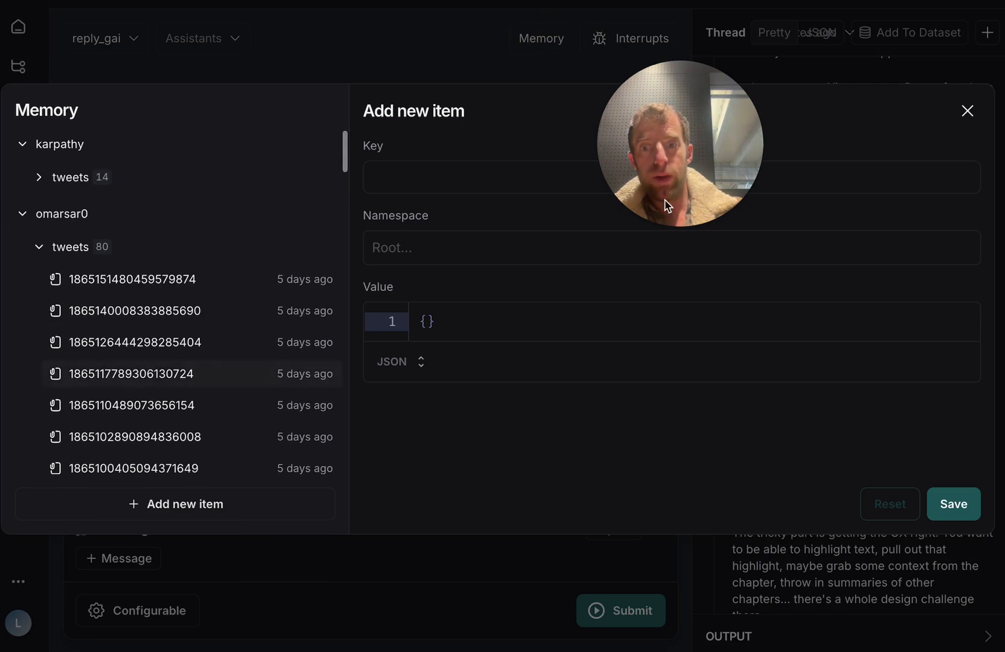
{"action": "left_click", "coordinate": [967, 111]}
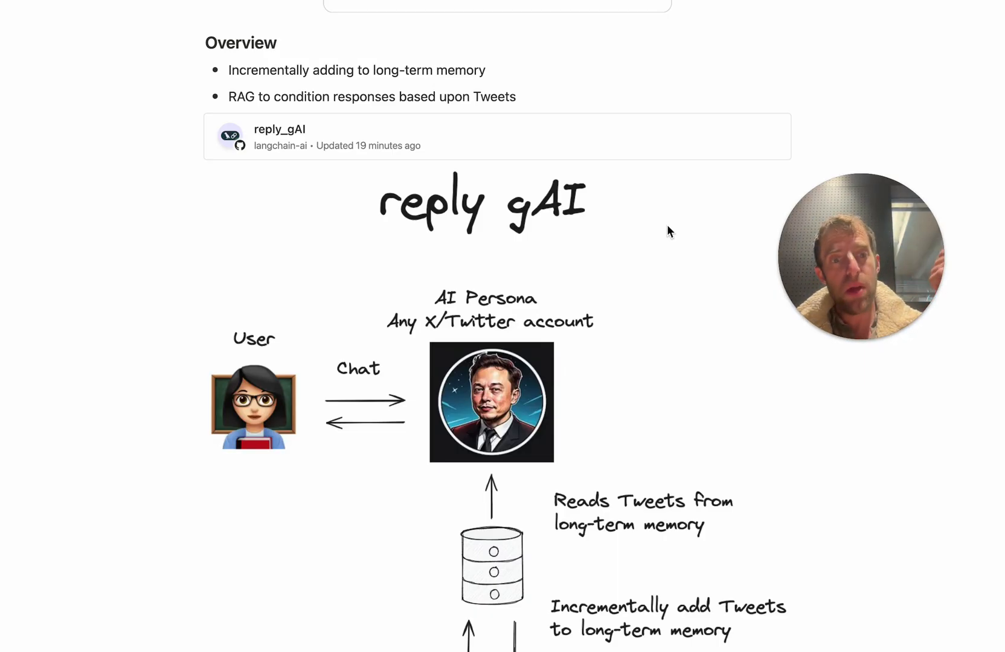
Highlight 'RAG' on the reply gAI overview and scroll through its persona diagram.
{"action": "double_click", "coordinate": [240, 96]}
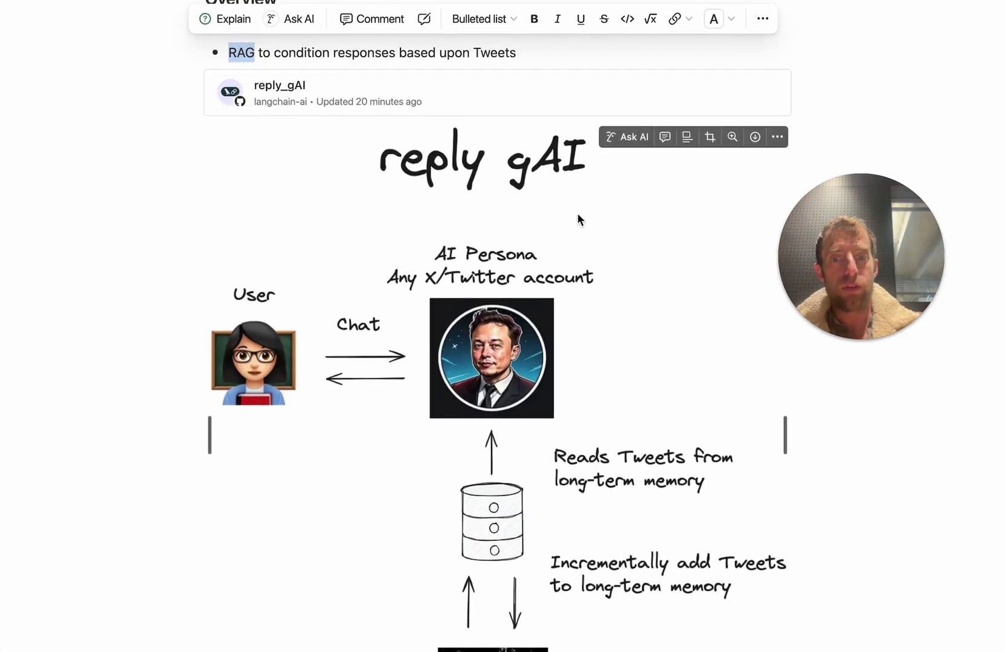
{"action": "mouse_move", "coordinate": [436, 262]}
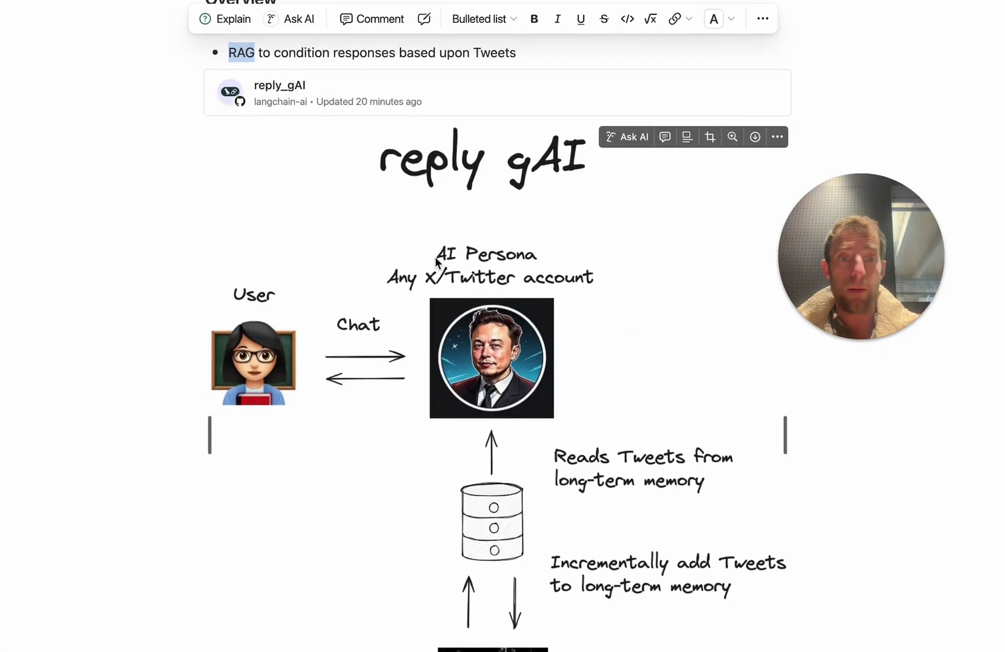
{"action": "scroll", "scroll_direction": "down", "scroll_amount": 3}
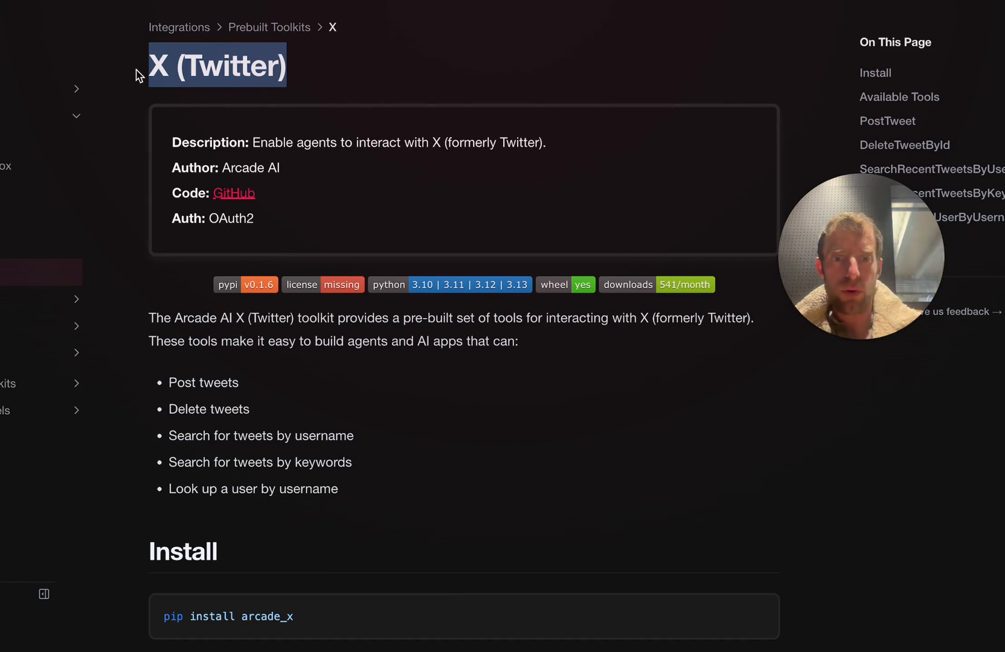
{"action": "scroll", "scroll_direction": "down", "scroll_amount": 3}
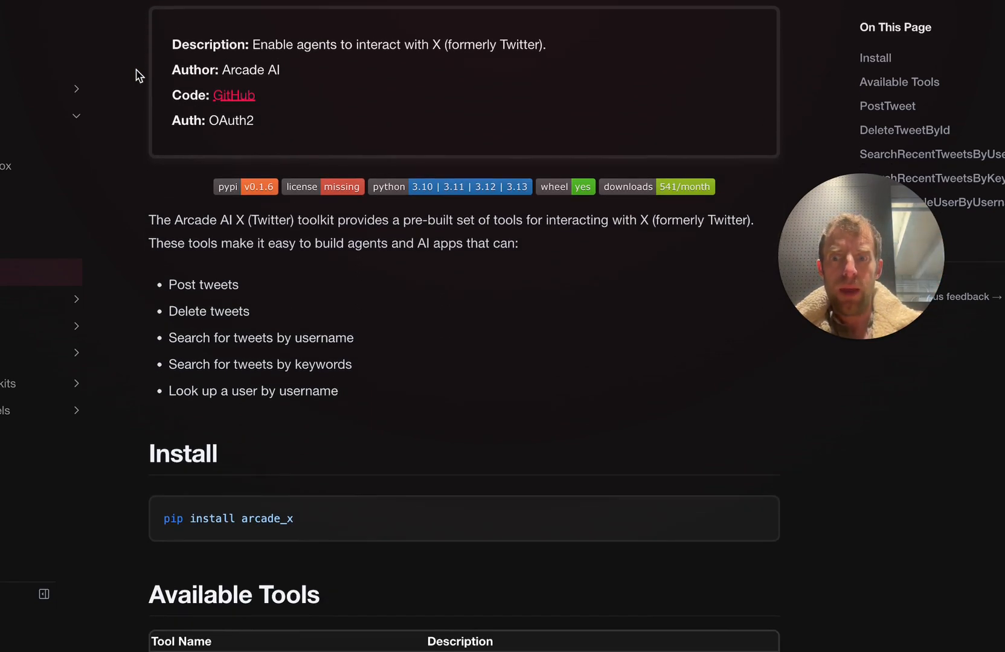
{"action": "scroll", "scroll_direction": "down", "scroll_amount": 3}
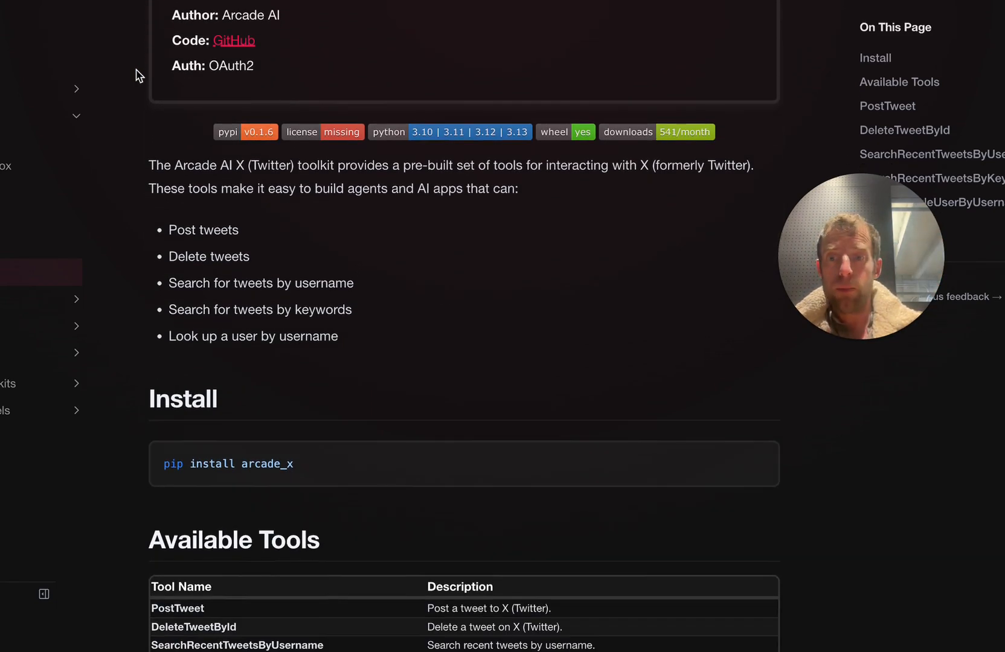
{"action": "scroll", "scroll_direction": "down", "scroll_amount": 3}
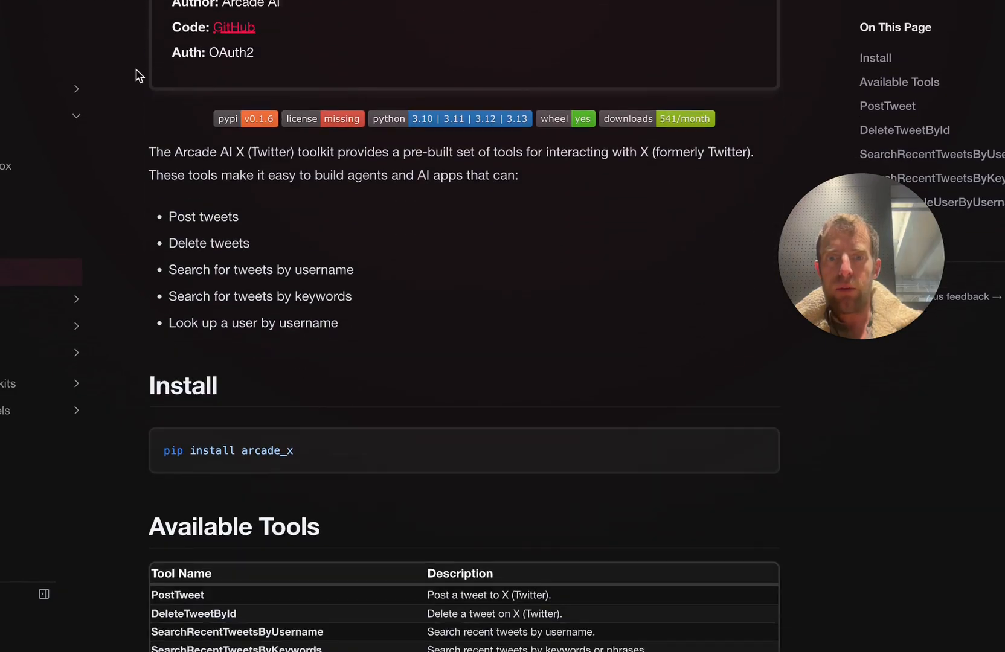
{"action": "scroll", "scroll_direction": "down", "scroll_amount": 3}
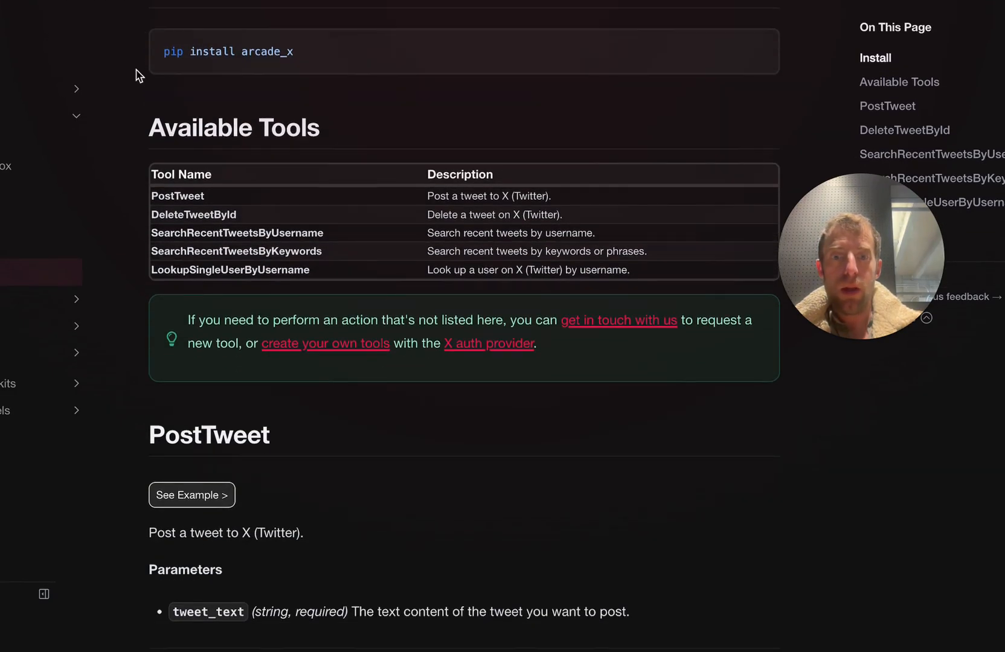
{"action": "scroll", "scroll_direction": "down", "scroll_amount": 3}
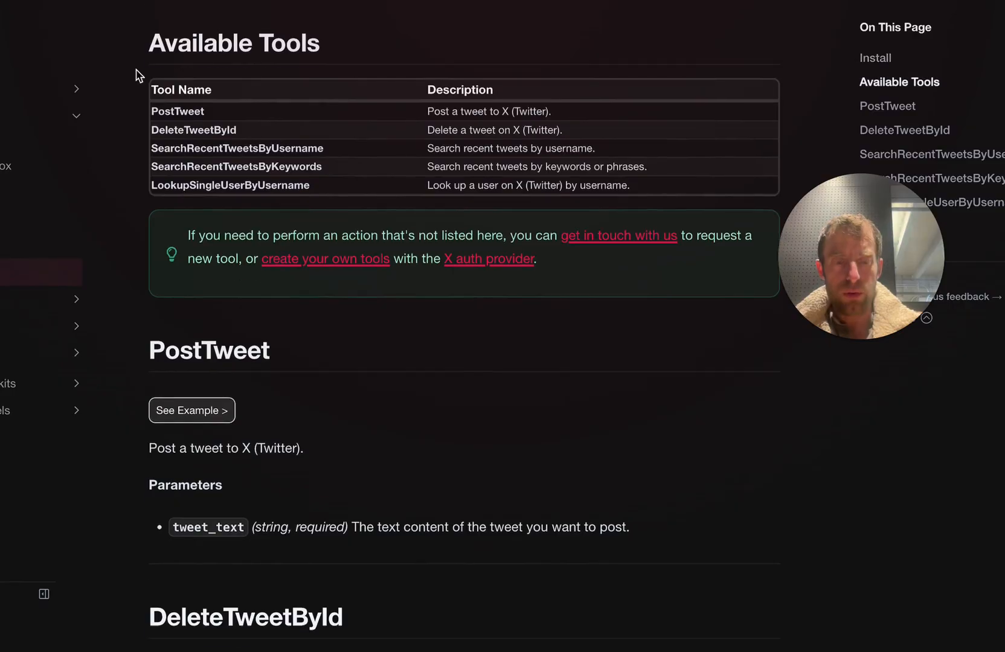
{"action": "scroll", "scroll_direction": "down", "scroll_amount": 3}
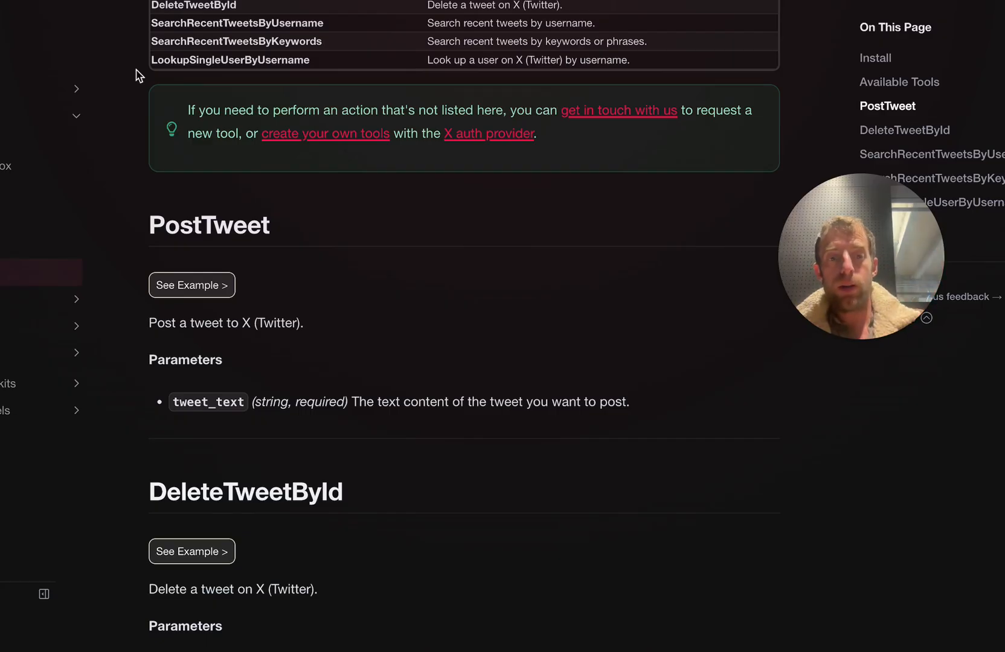
{"action": "scroll", "scroll_direction": "down", "scroll_amount": 3}
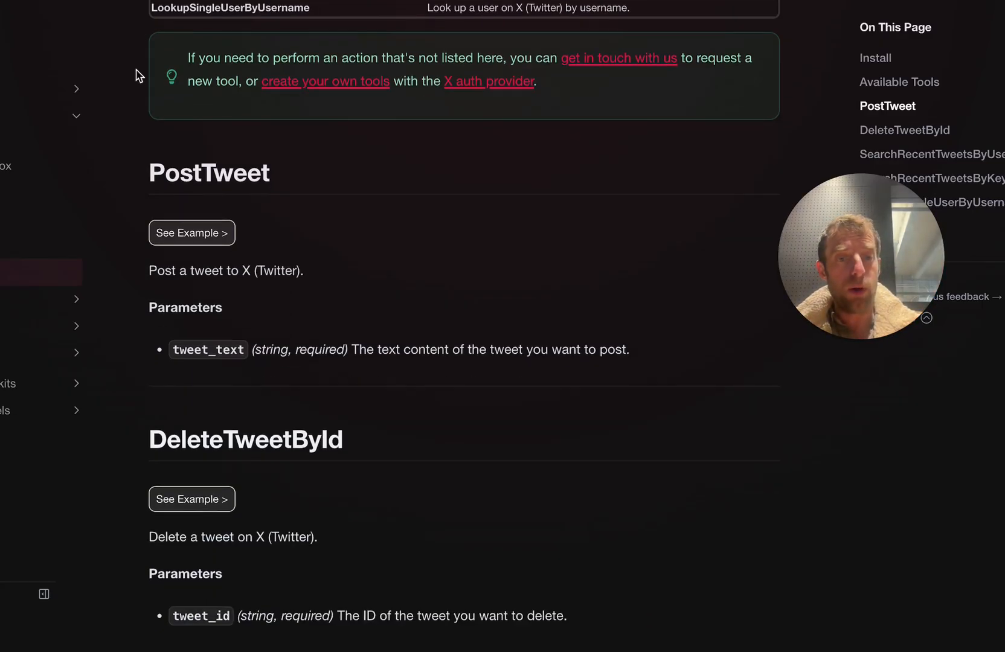
{"action": "scroll", "scroll_direction": "down", "scroll_amount": 3}
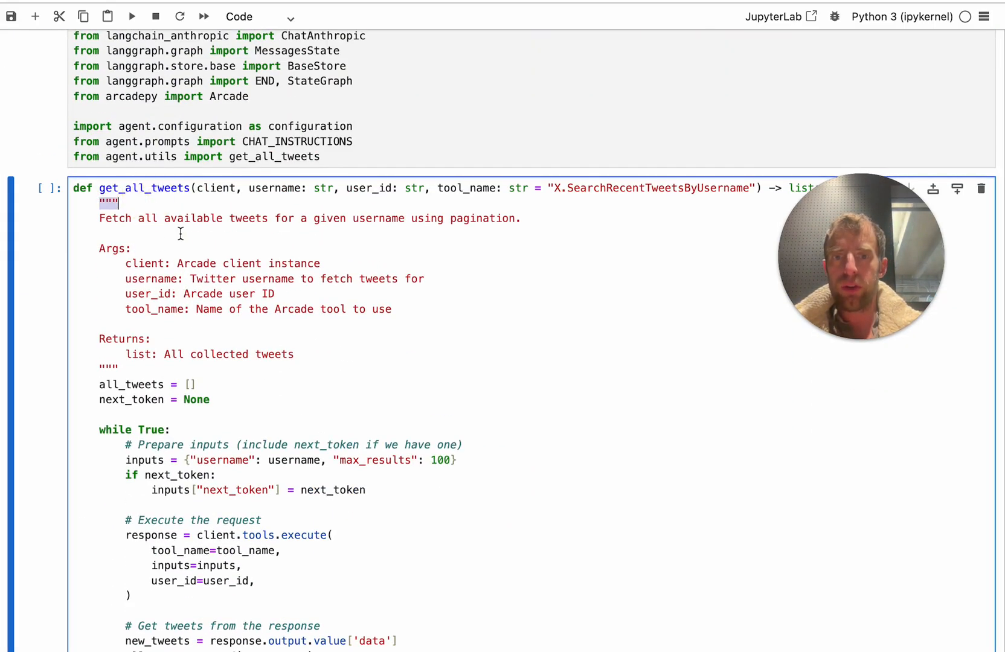
Review get_all_tweets, highlighting the SearchRecentTweetsByUsername tool and the tweet pagination loop.
{"action": "scroll", "scroll_direction": "down", "scroll_amount": 3}
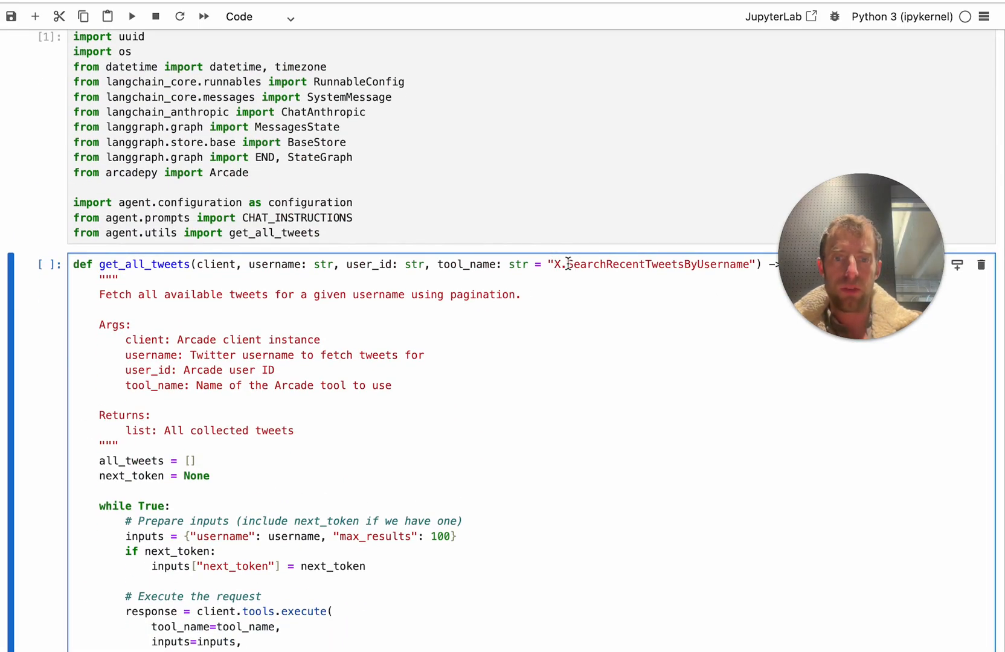
{"action": "double_click", "coordinate": [637, 265]}
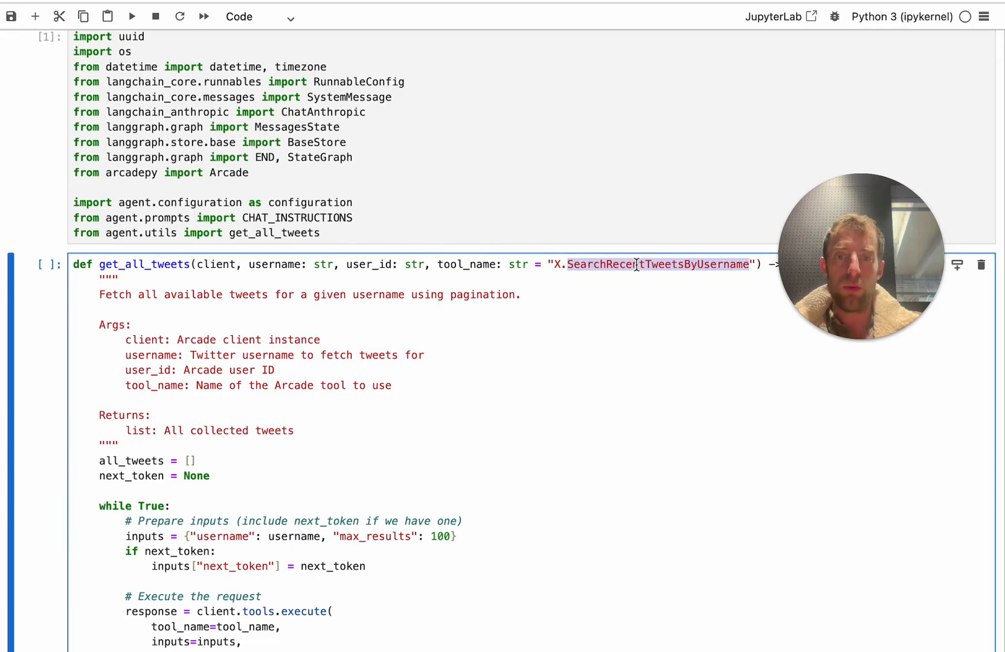
{"action": "scroll", "scroll_direction": "down", "scroll_amount": 3}
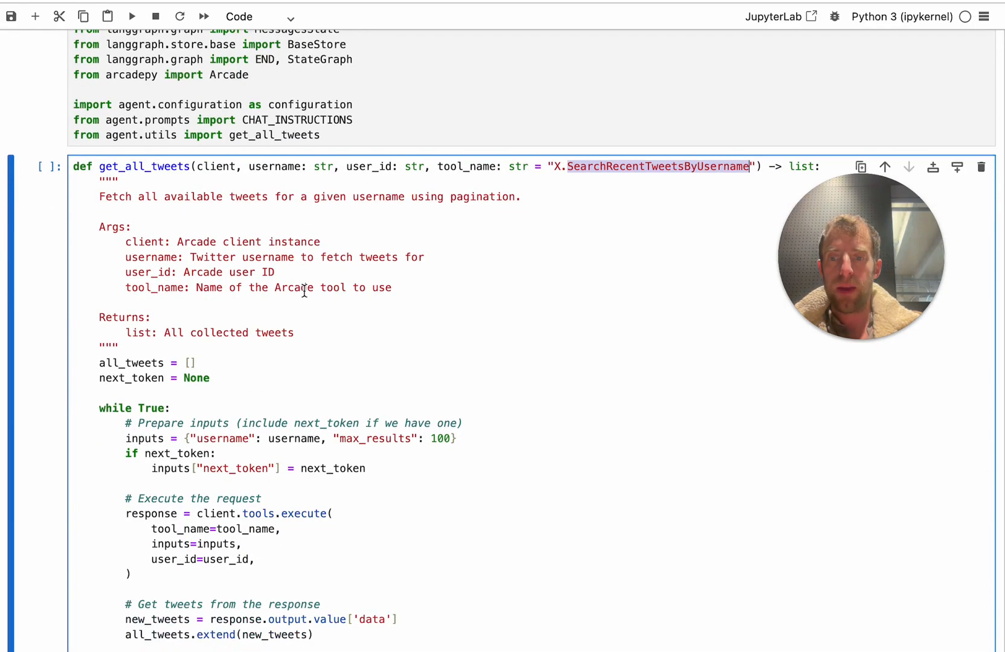
{"action": "scroll", "scroll_direction": "down", "scroll_amount": 3}
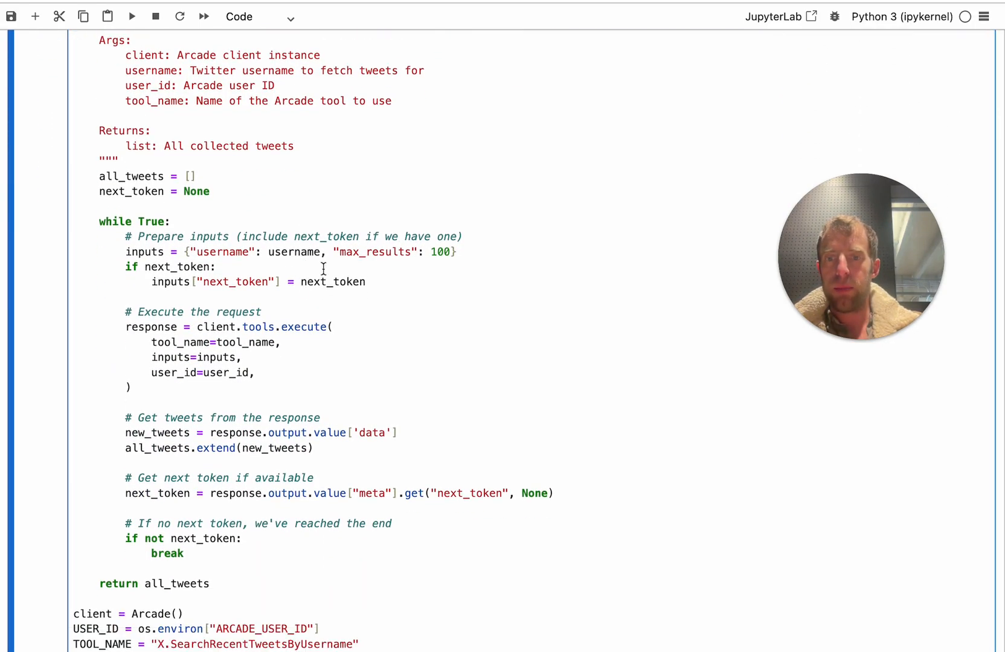
{"action": "left_click_drag", "start_coordinate": [132, 387], "coordinate": [184, 554]}
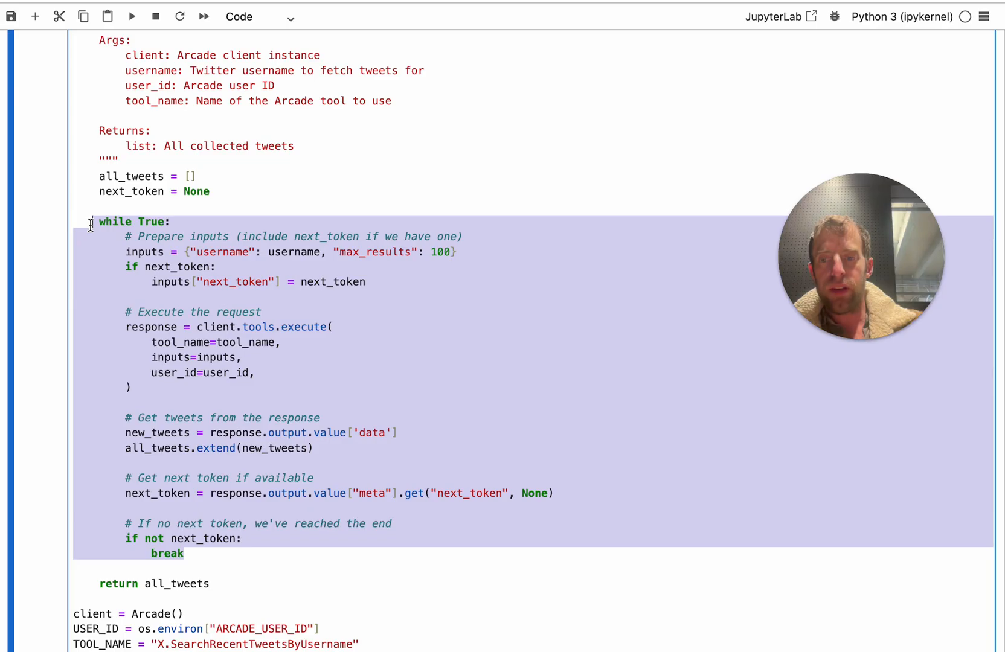
{"action": "scroll", "scroll_direction": "down", "scroll_amount": 3}
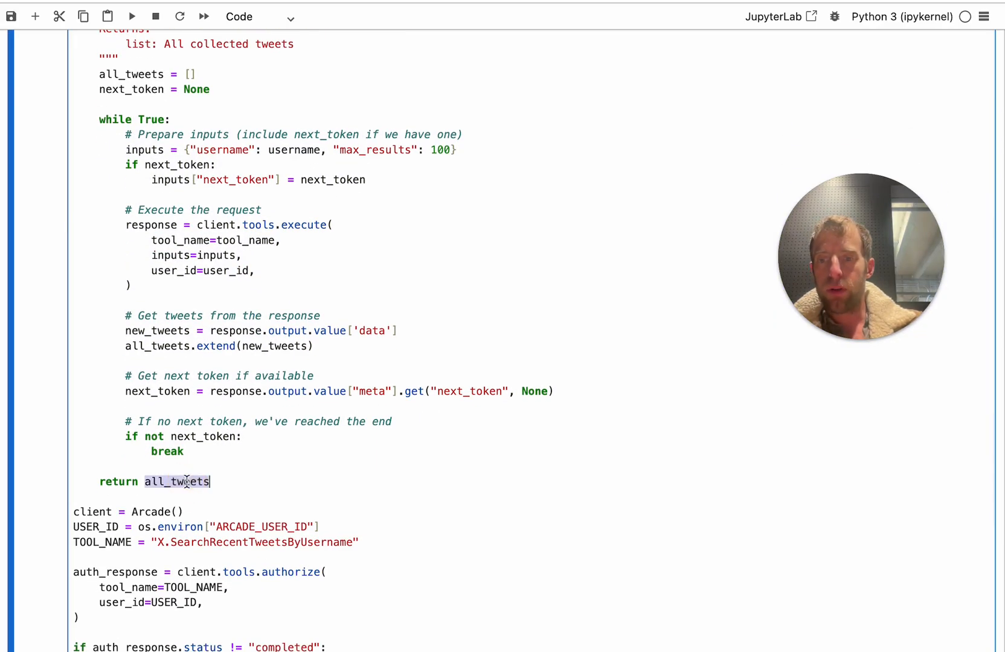
{"action": "scroll", "scroll_direction": "down", "scroll_amount": 3}
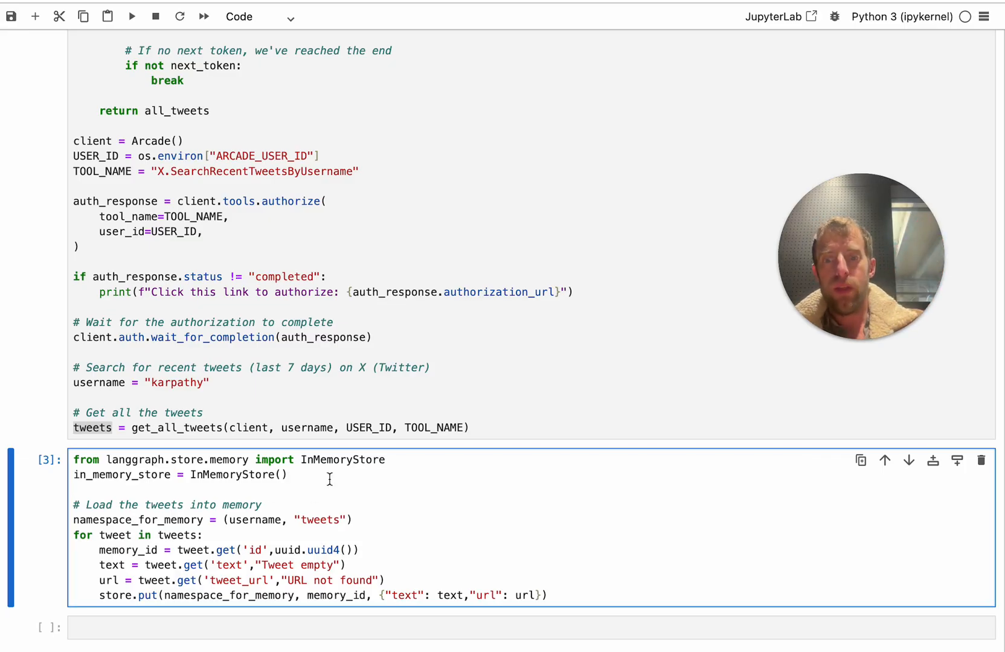
Swap store for in_memory_store in the put call and point out memory_id.
{"action": "double_click", "coordinate": [342, 459]}
{"action": "type", "text": "in_memory_"}
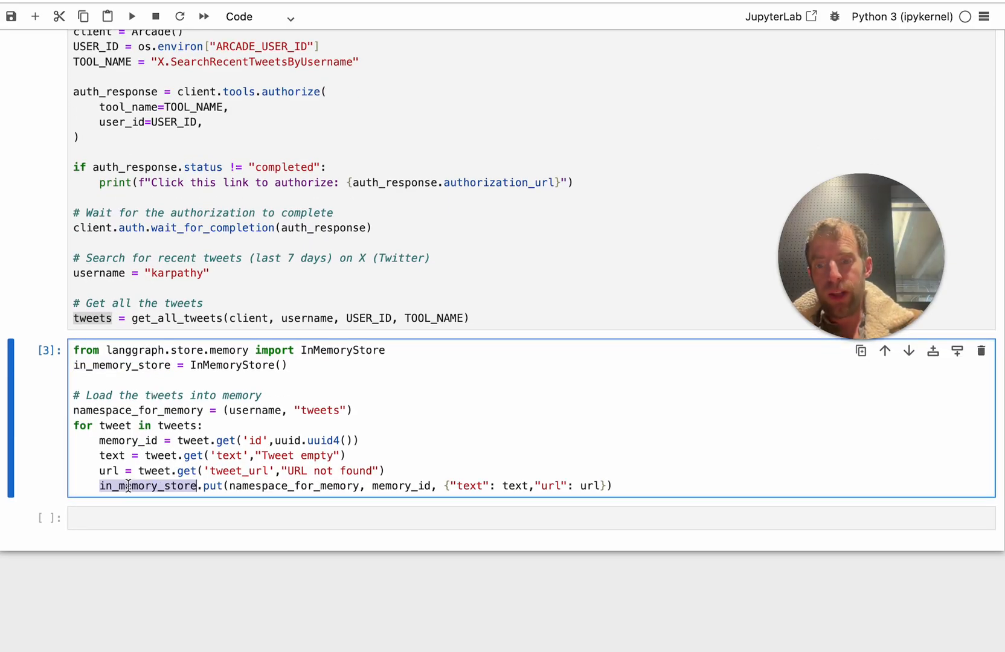
{"action": "mouse_move", "coordinate": [265, 492]}
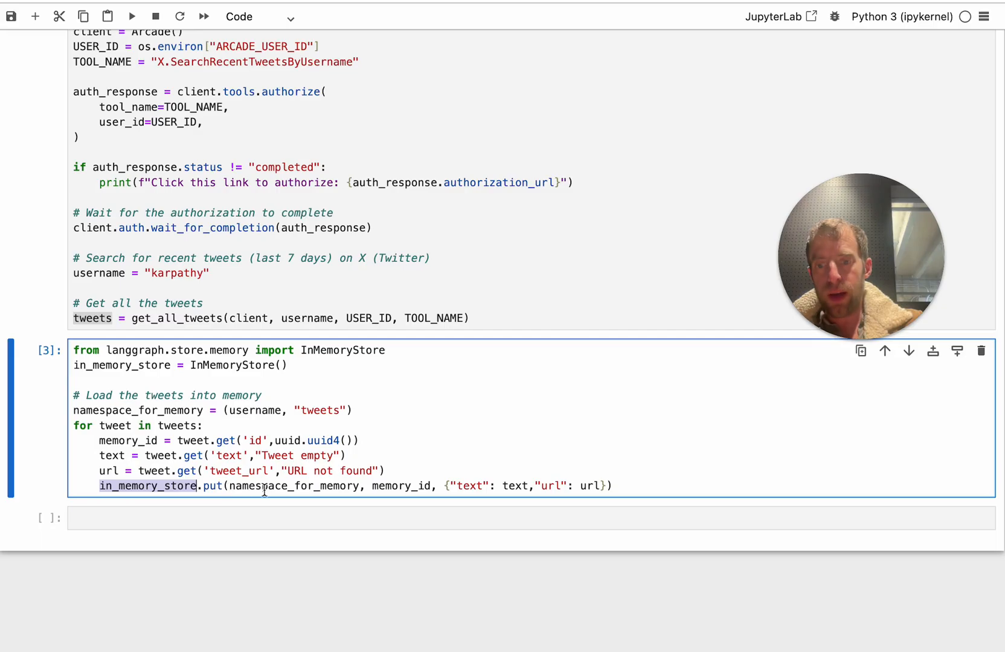
{"action": "double_click", "coordinate": [293, 486]}
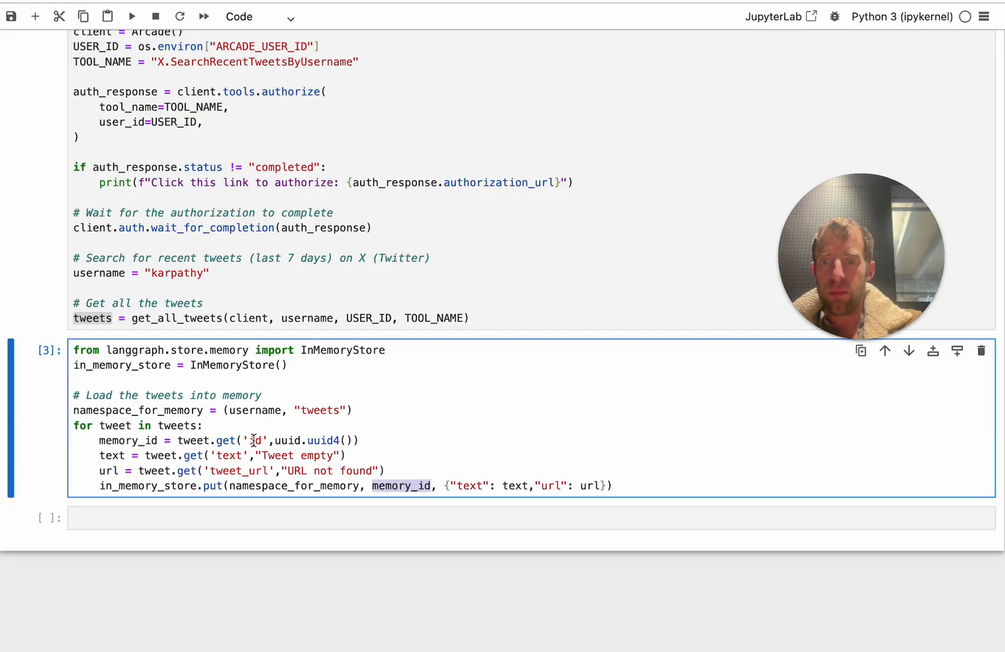
{"action": "mouse_move", "coordinate": [392, 470]}
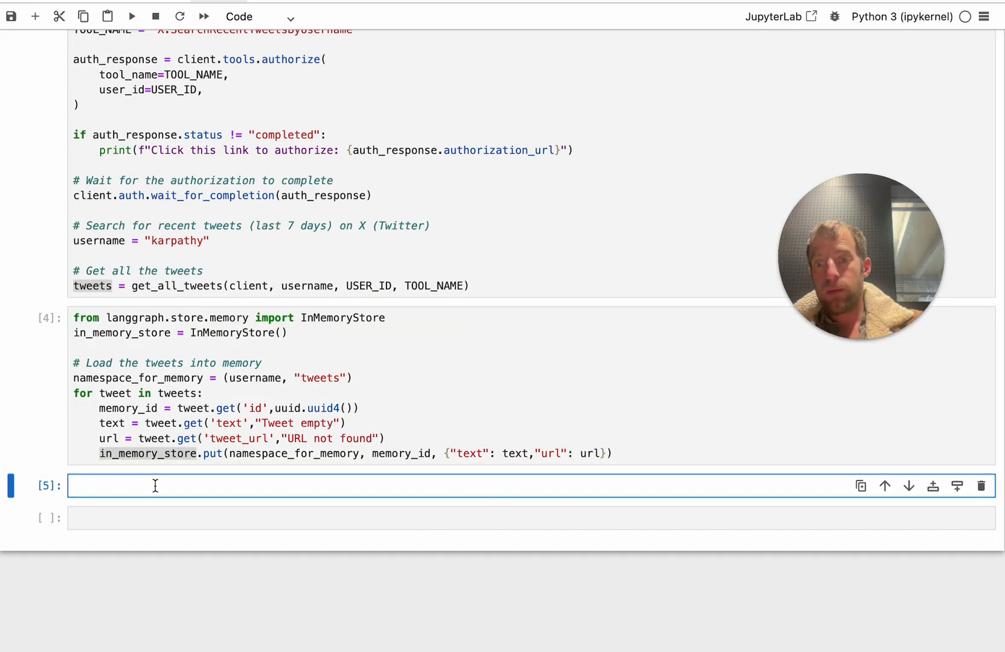
Add the comment '# Get all the tweets' to the new cell and select code below it.
{"action": "type", "text": "# Get all the tweets"}
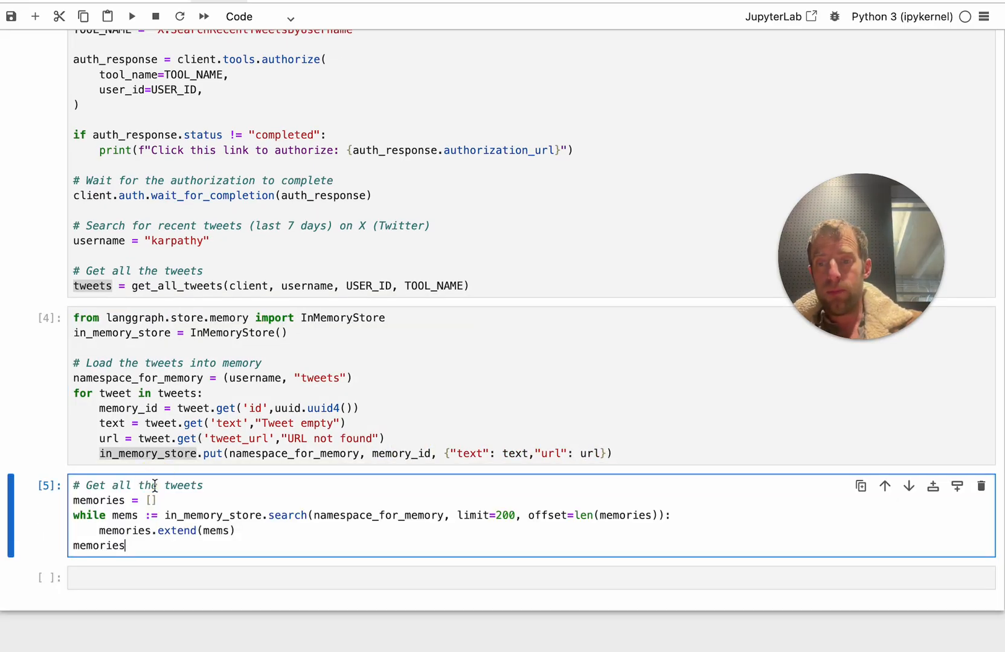
{"action": "double_click", "coordinate": [211, 516]}
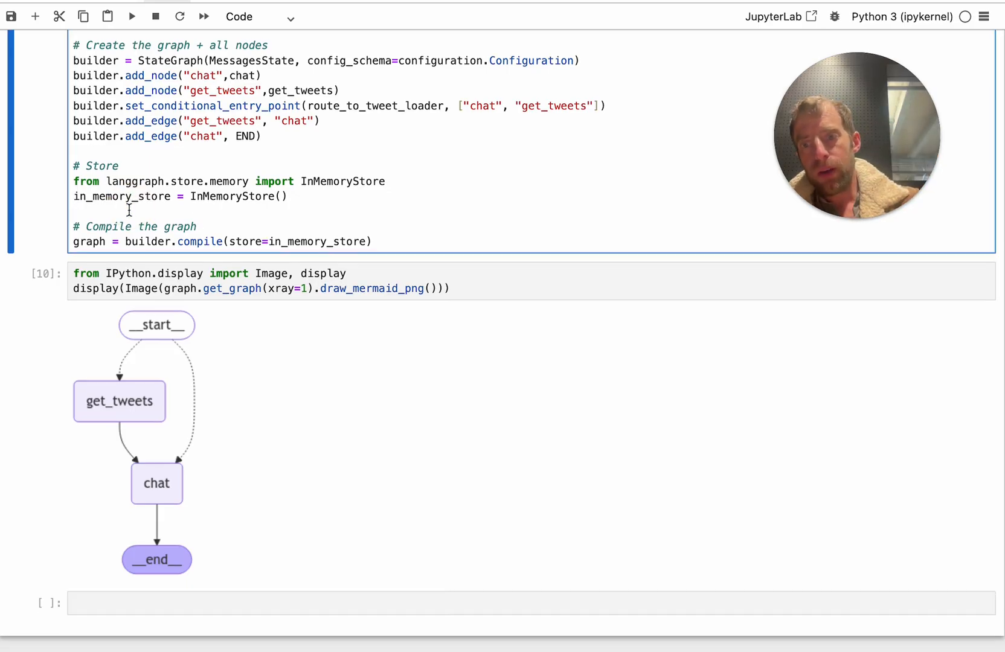
{"action": "left_click", "coordinate": [268, 280]}
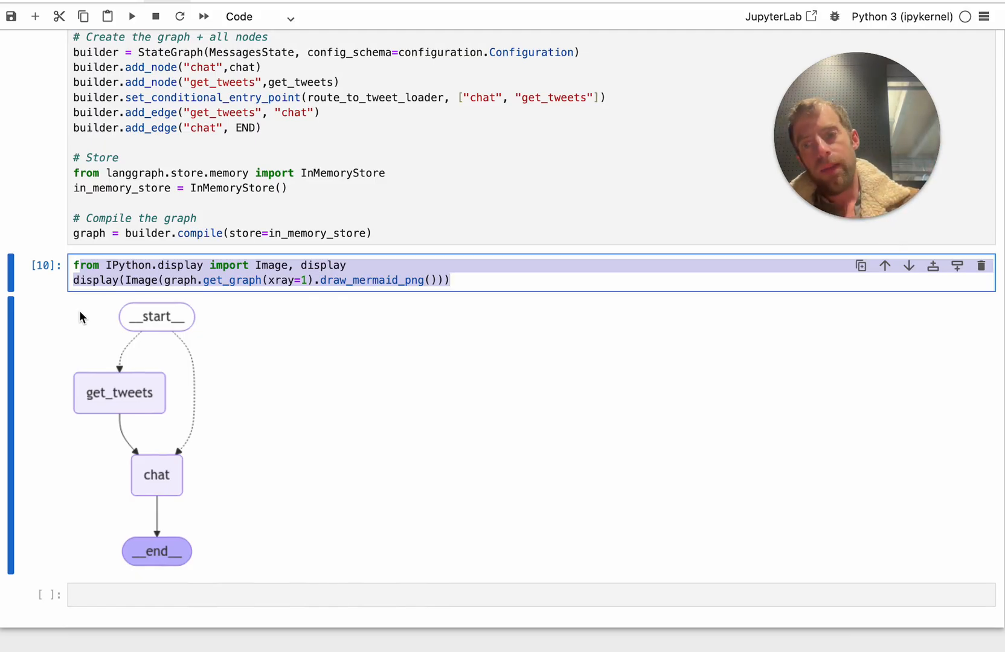
{"action": "mouse_move", "coordinate": [114, 398]}
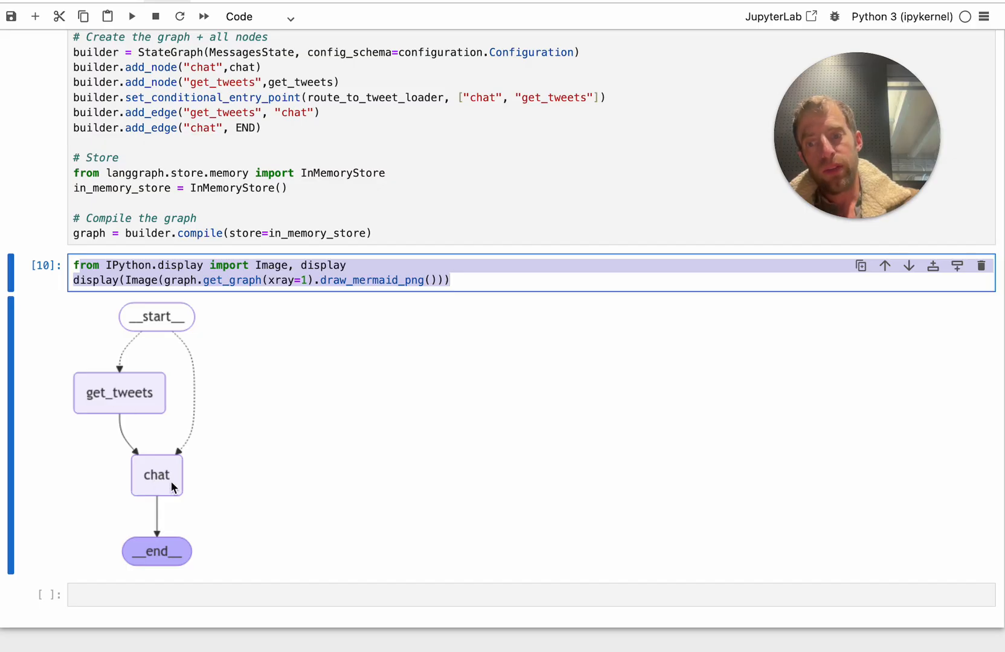
{"action": "mouse_move", "coordinate": [159, 559]}
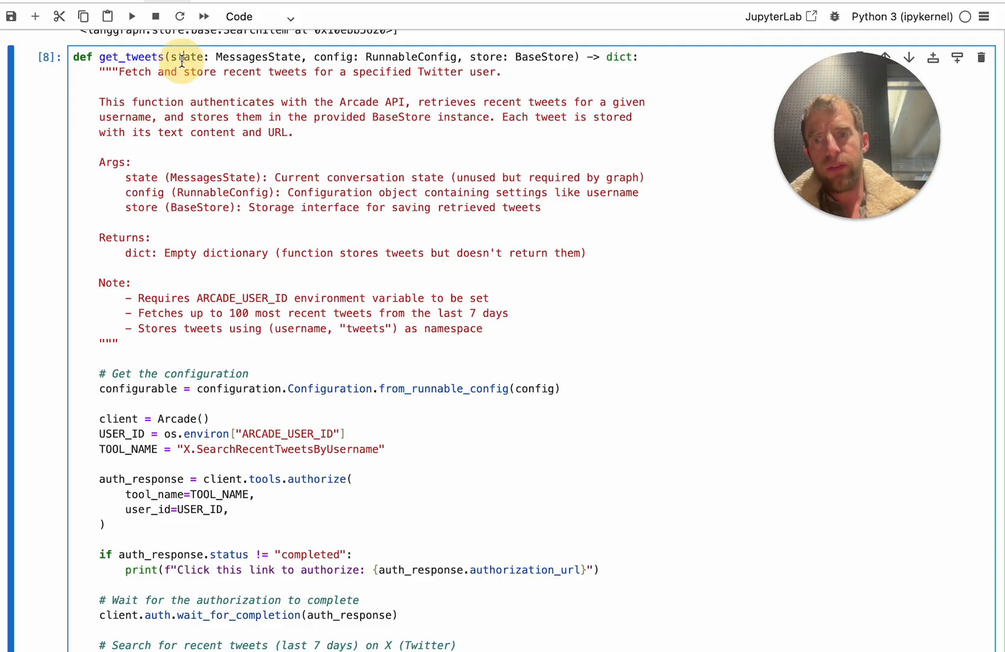
{"action": "double_click", "coordinate": [186, 57]}
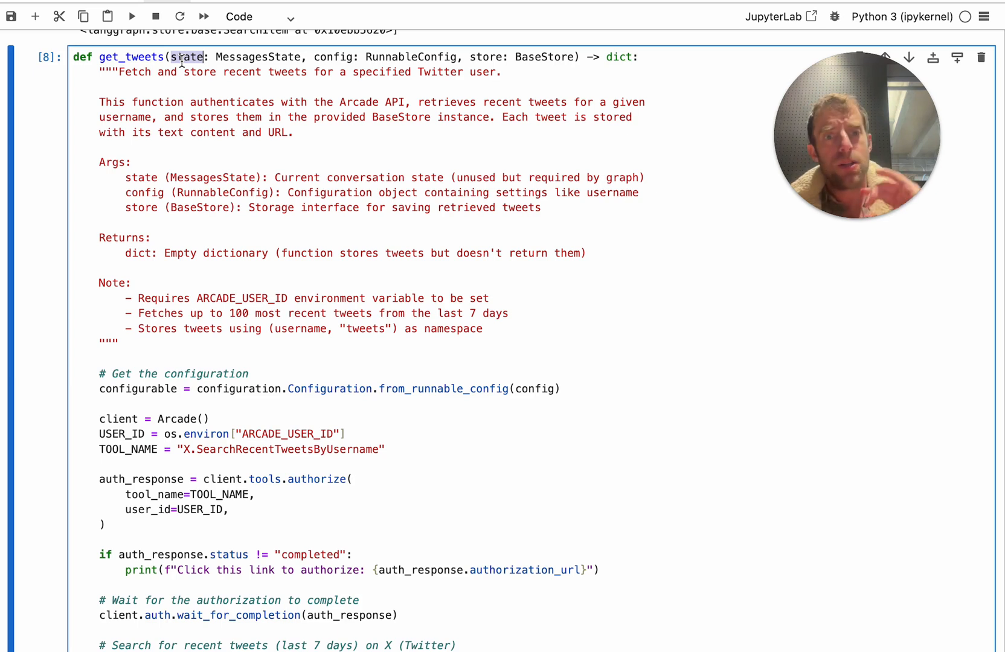
{"action": "double_click", "coordinate": [257, 57]}
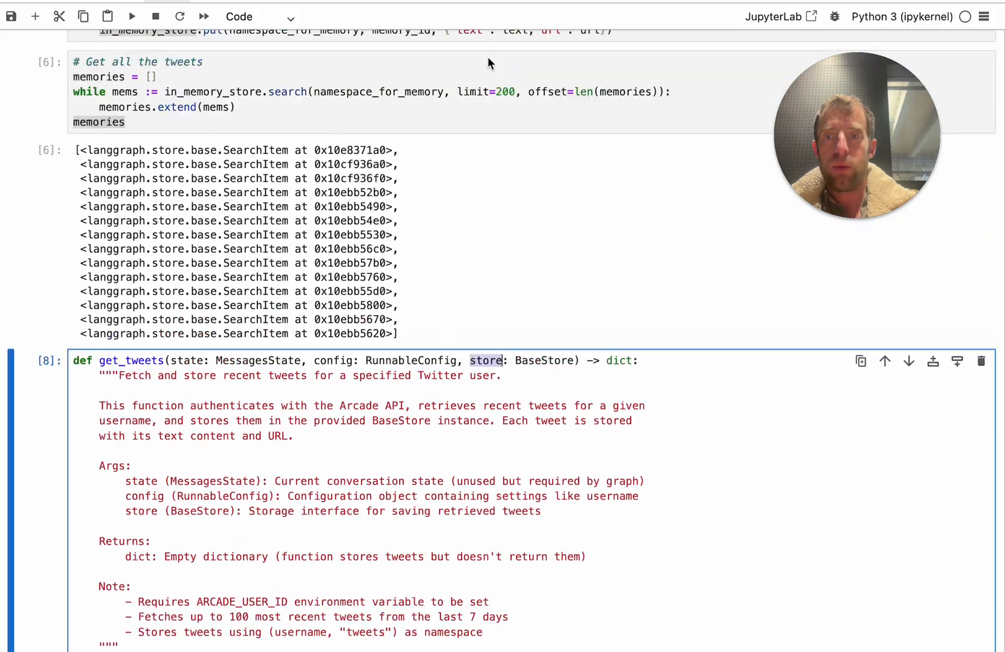
Scroll to the get_tweets definition cell and select a word within it.
{"action": "scroll", "scroll_direction": "up", "scroll_amount": 3}
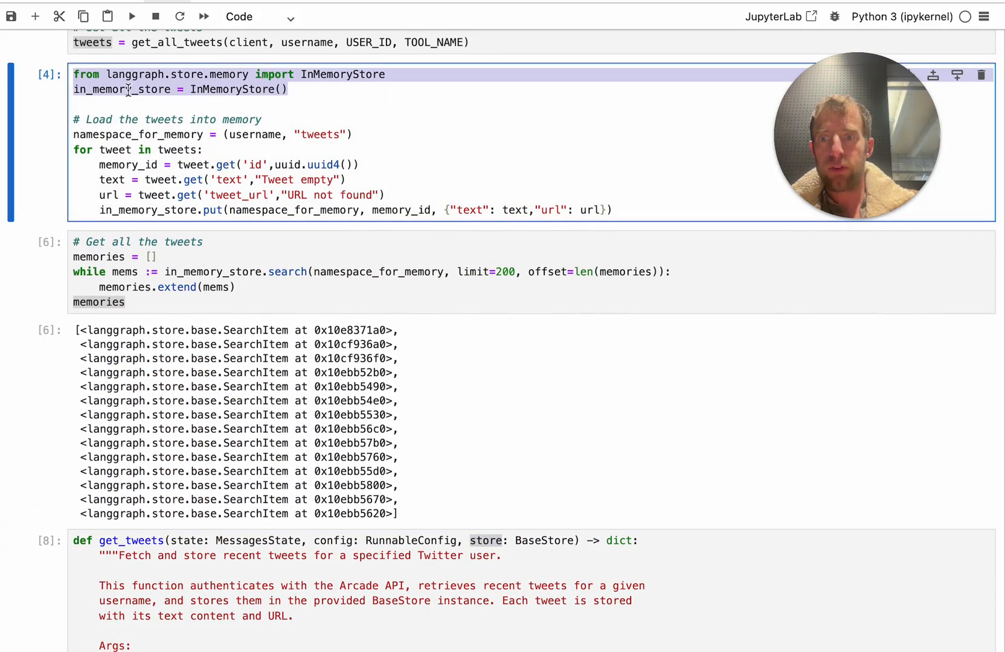
{"action": "scroll", "scroll_direction": "down", "scroll_amount": 3}
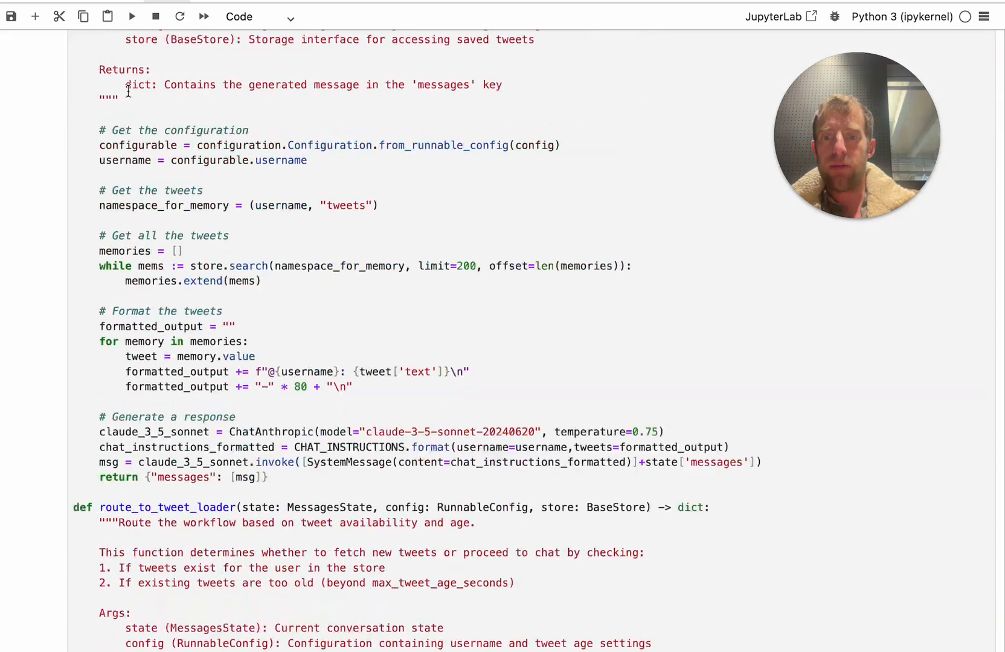
{"action": "scroll", "scroll_direction": "down", "scroll_amount": 3}
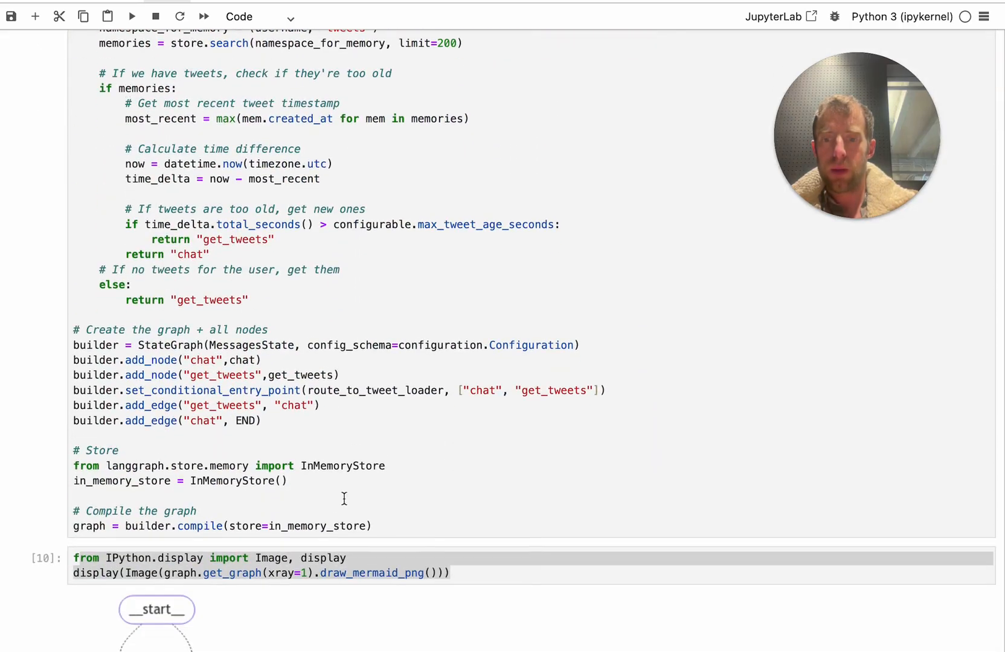
{"action": "double_click", "coordinate": [317, 526]}
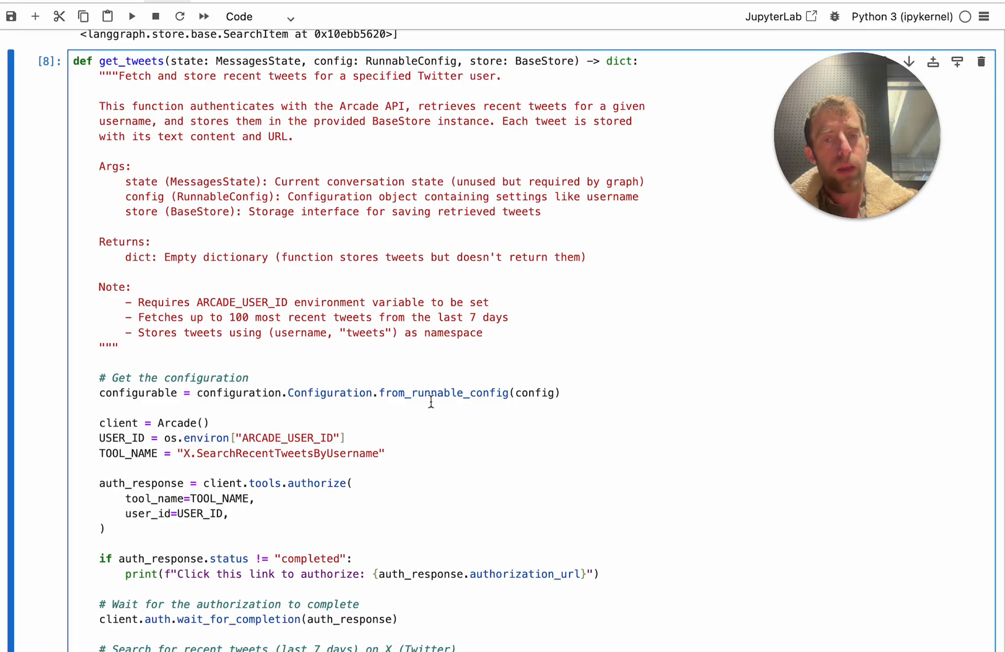
Highlight get_tweets' store parameter and mark the start of its code.
{"action": "double_click", "coordinate": [487, 60]}
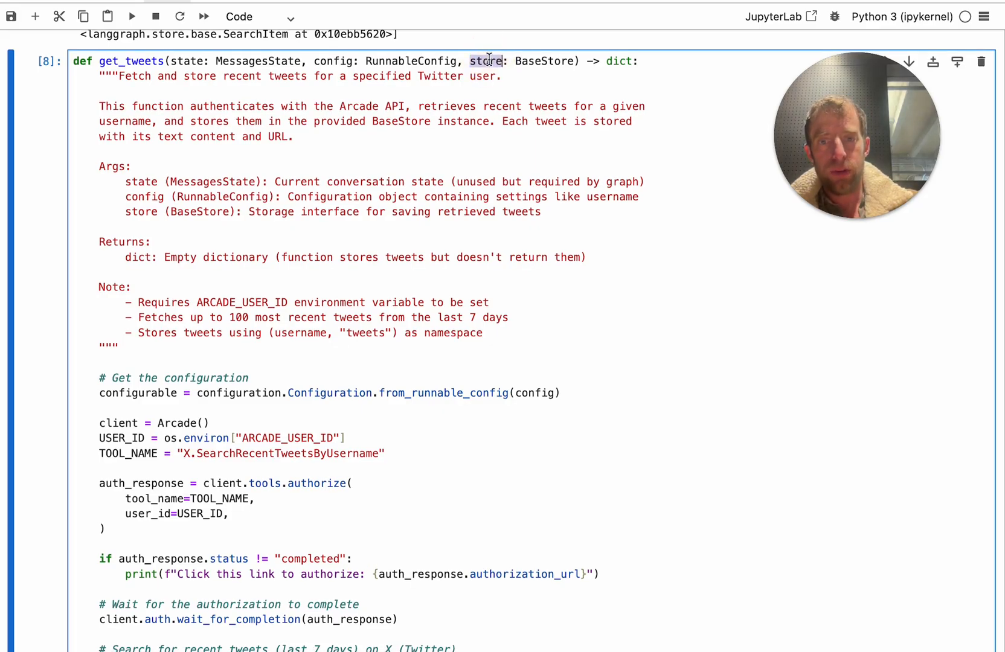
{"action": "scroll", "scroll_direction": "down", "scroll_amount": 3}
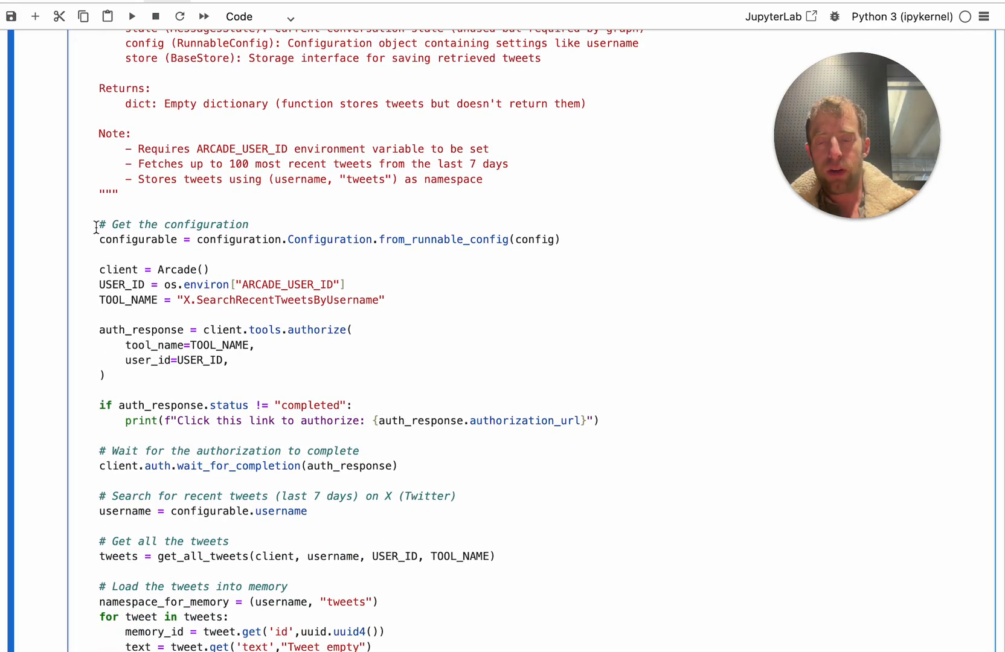
{"action": "left_click_drag", "start_coordinate": [96, 224], "coordinate": [102, 375]}
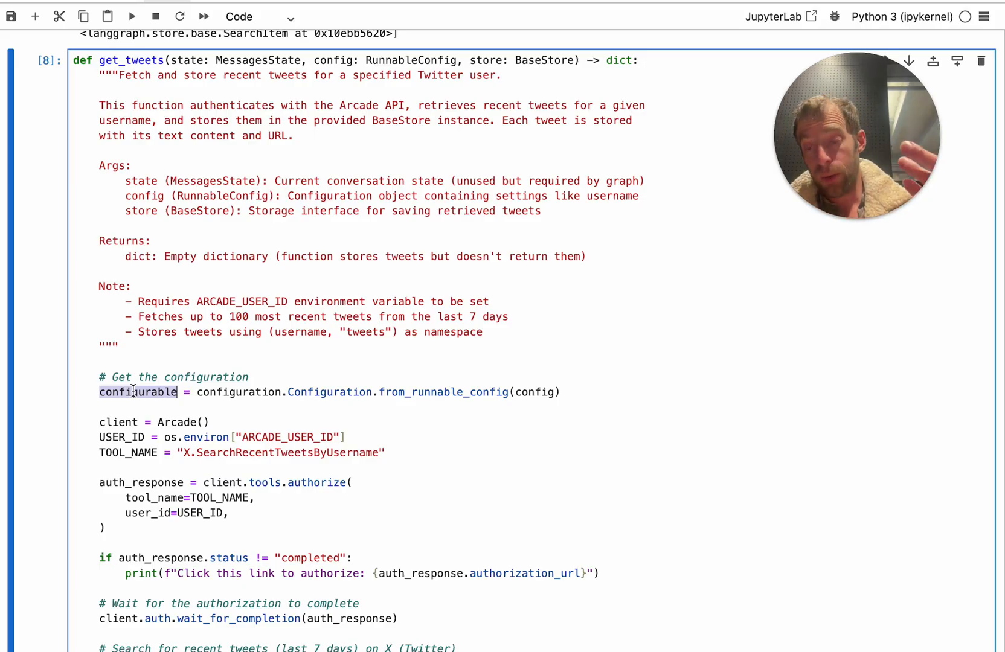
Highlight the username passed to get_all_tweets and the memory-loading code, reaching the chat function.
{"action": "scroll", "scroll_direction": "down", "scroll_amount": 3}
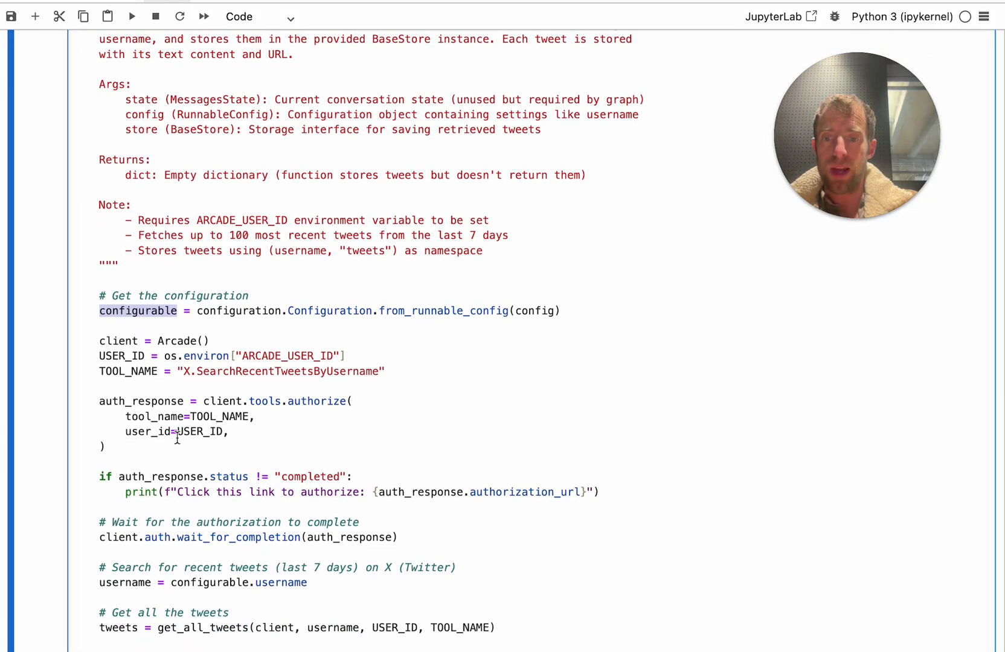
{"action": "scroll", "scroll_direction": "down", "scroll_amount": 3}
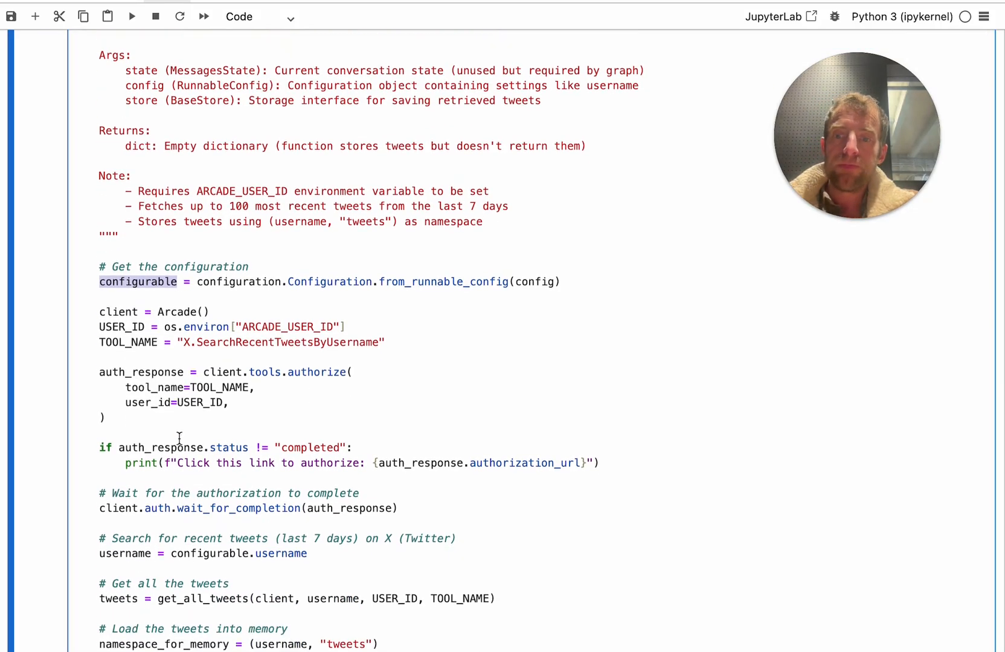
{"action": "scroll", "scroll_direction": "down", "scroll_amount": 3}
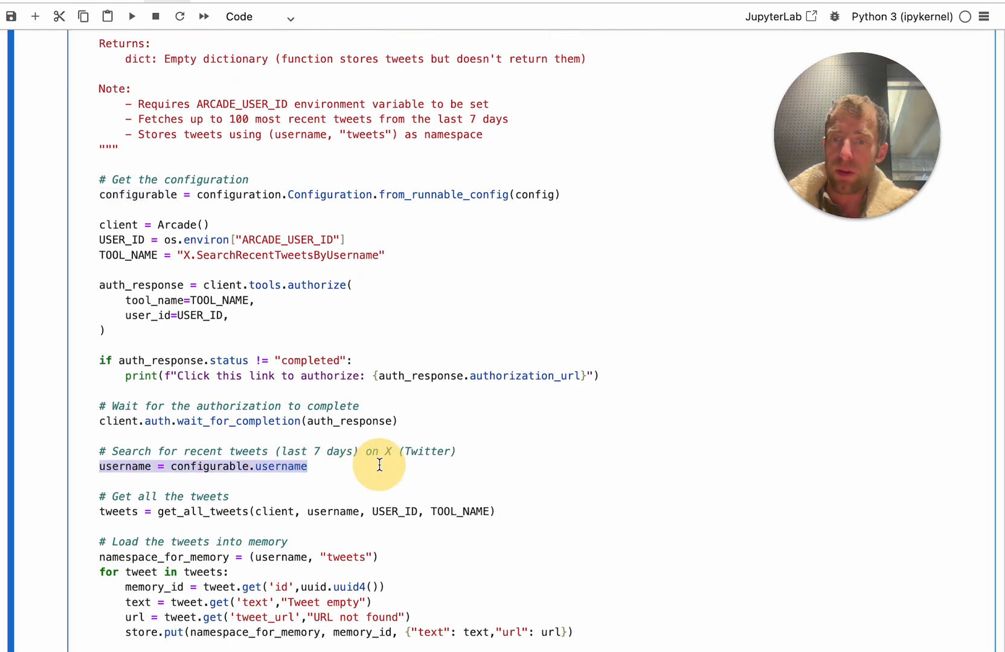
{"action": "scroll", "scroll_direction": "down", "scroll_amount": 3}
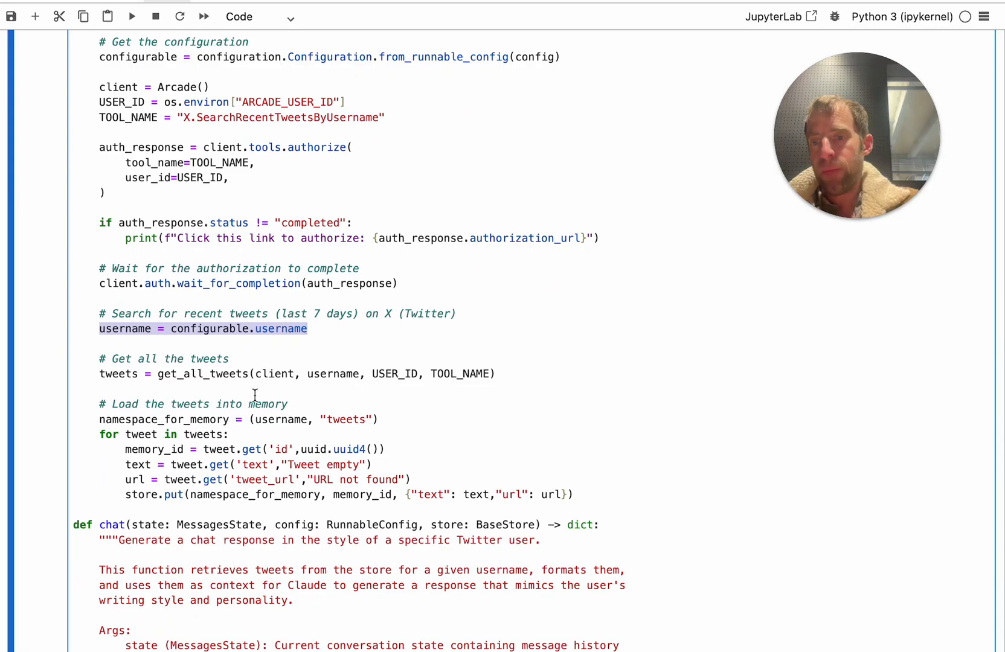
{"action": "double_click", "coordinate": [333, 373]}
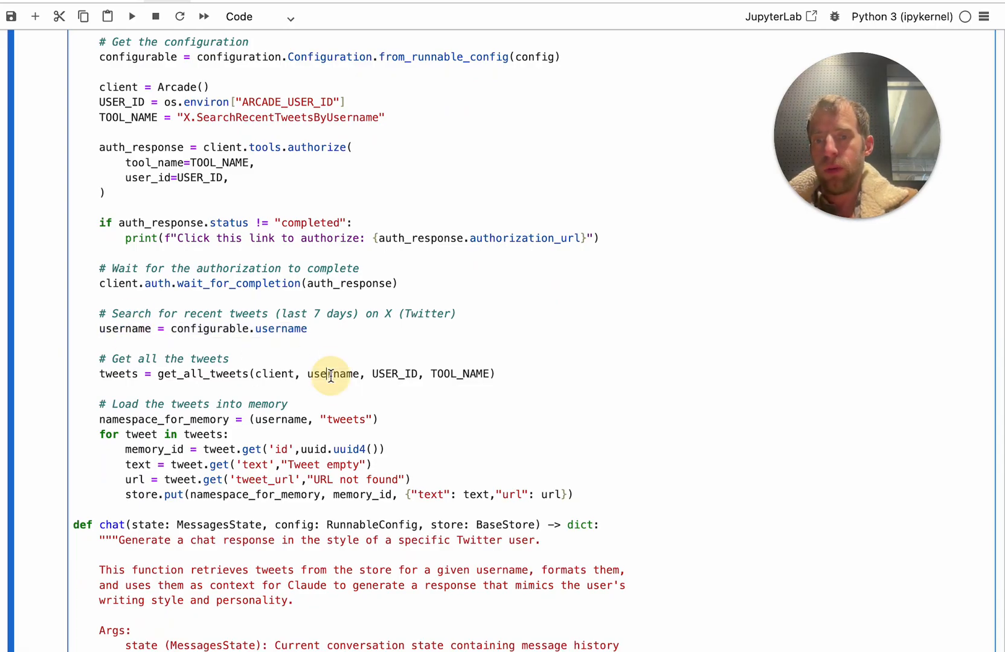
{"action": "double_click", "coordinate": [332, 374]}
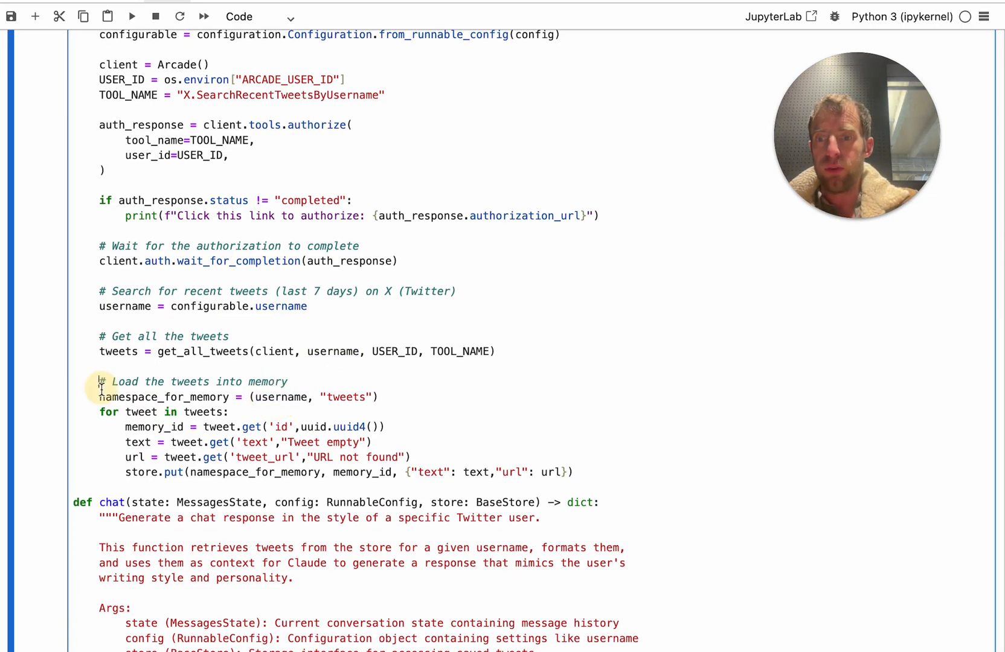
{"action": "left_click_drag", "start_coordinate": [99, 382], "coordinate": [99, 487]}
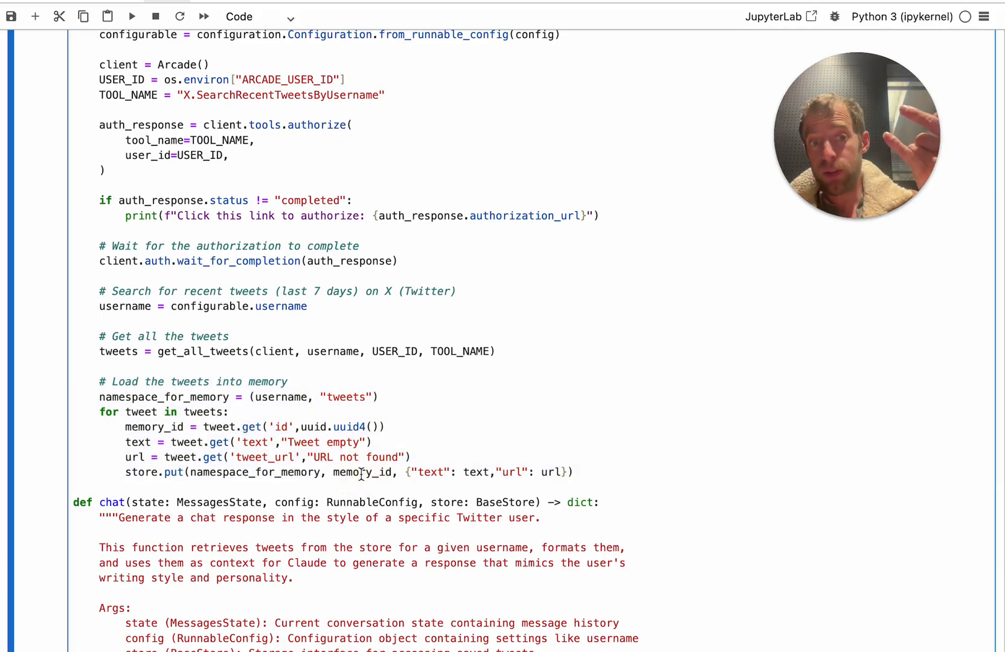
{"action": "scroll", "scroll_direction": "down", "scroll_amount": 3}
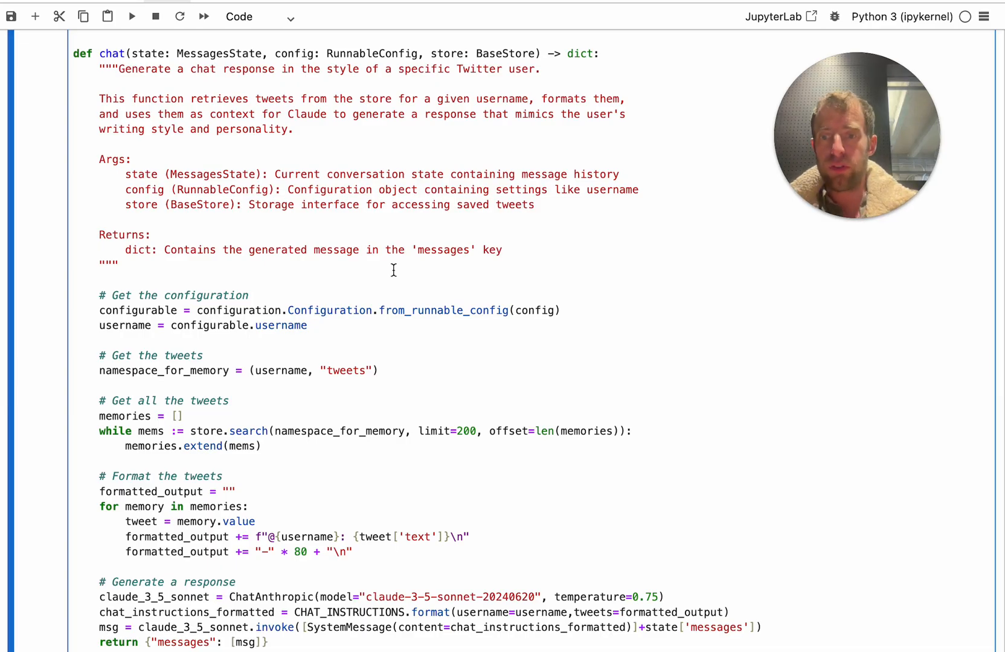
{"action": "scroll", "scroll_direction": "down", "scroll_amount": 3}
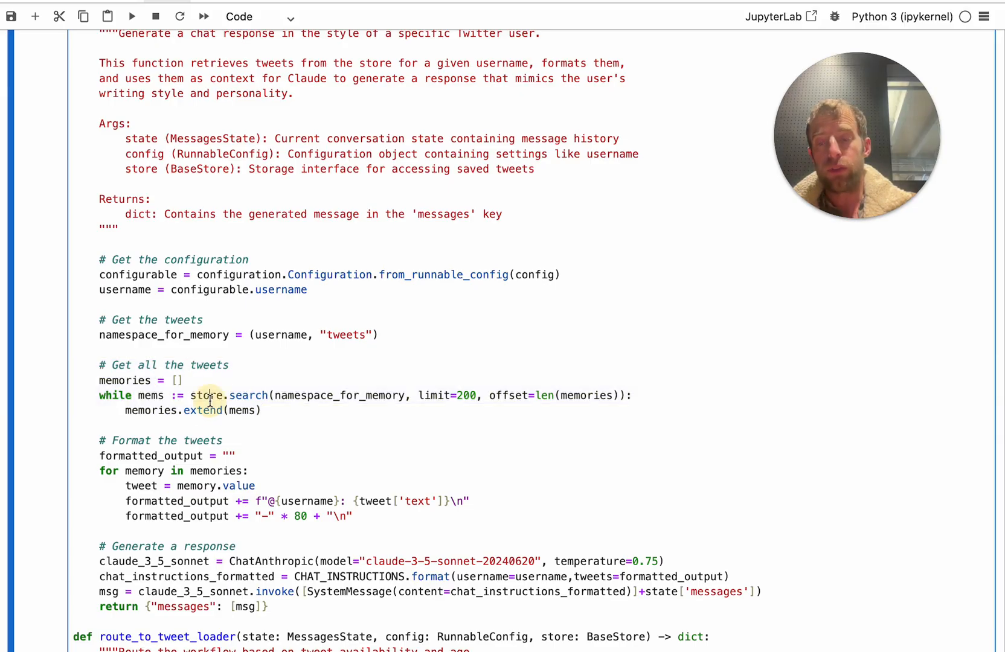
{"action": "double_click", "coordinate": [205, 395]}
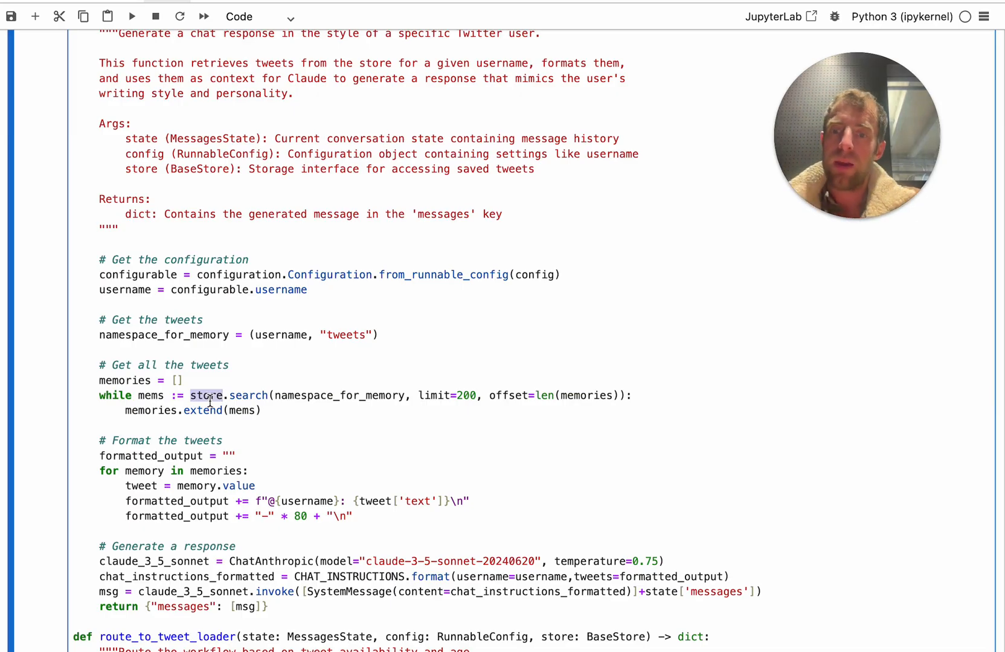
{"action": "scroll", "scroll_direction": "down", "scroll_amount": 3}
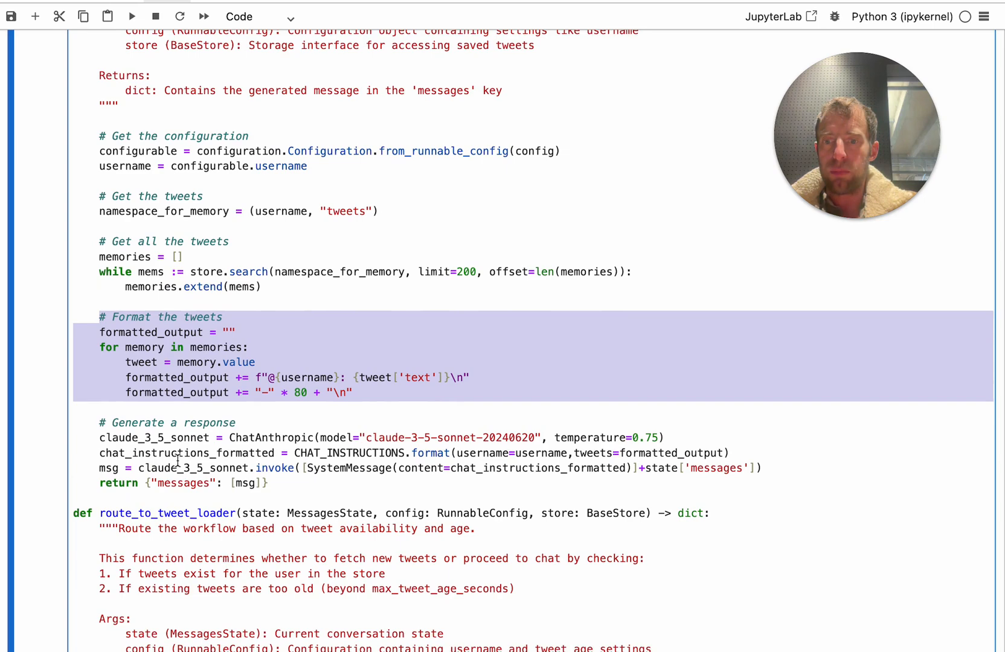
{"action": "double_click", "coordinate": [384, 438]}
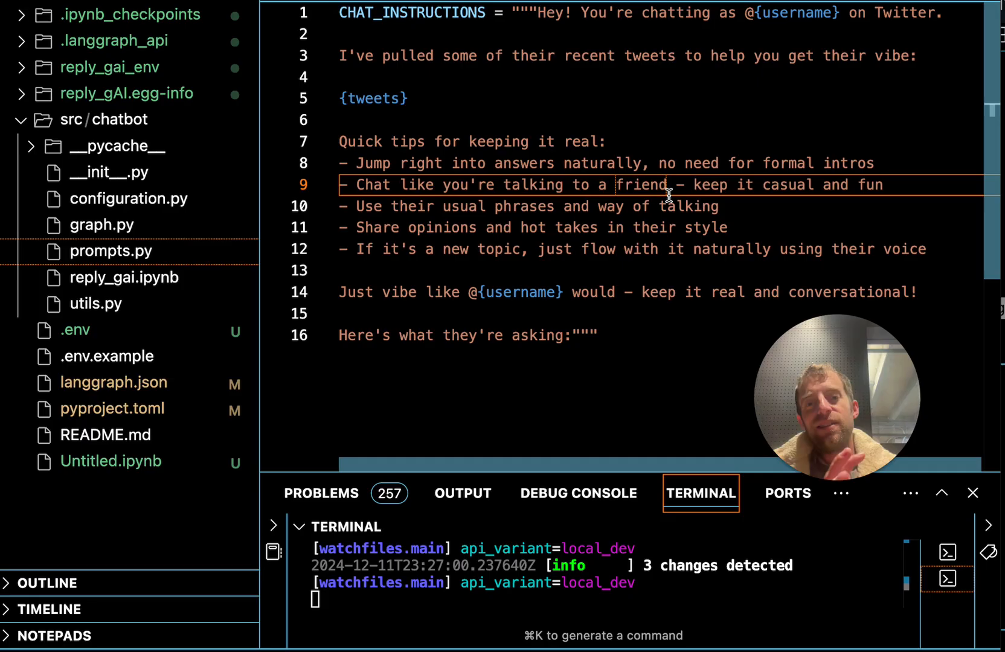
{"action": "mouse_move", "coordinate": [581, 206]}
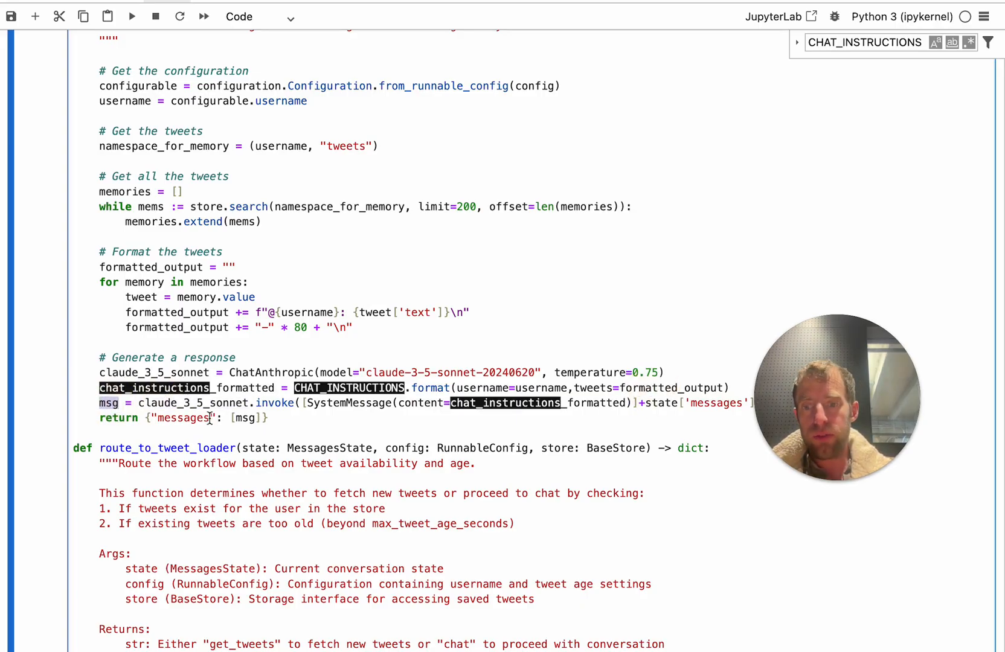
Bring the compiled graph diagram (start, get_tweets, chat, end) back into view.
{"action": "double_click", "coordinate": [185, 418]}
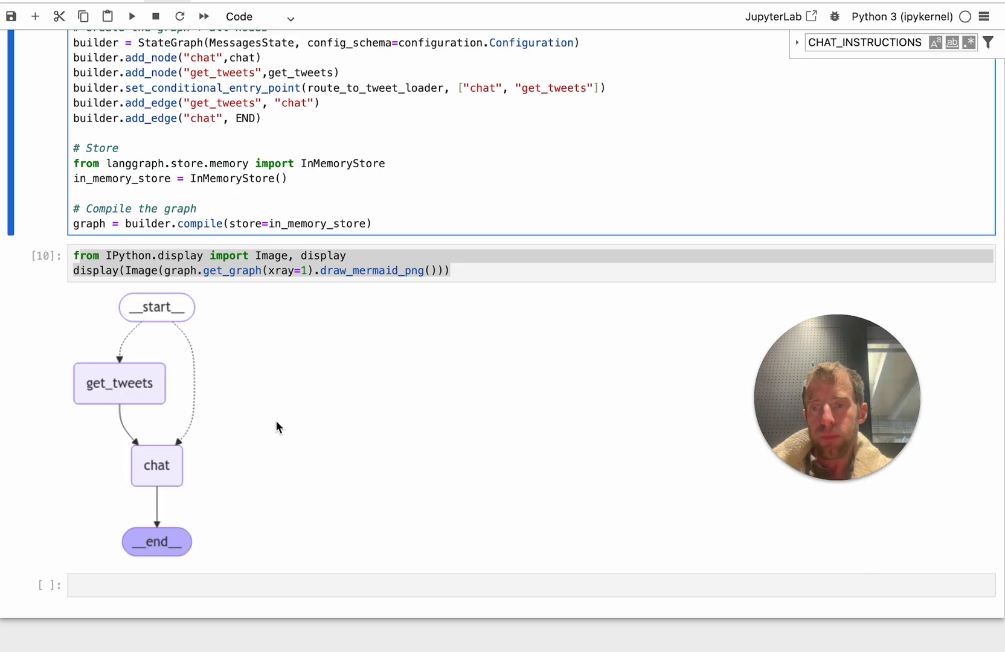
{"action": "mouse_move", "coordinate": [157, 471]}
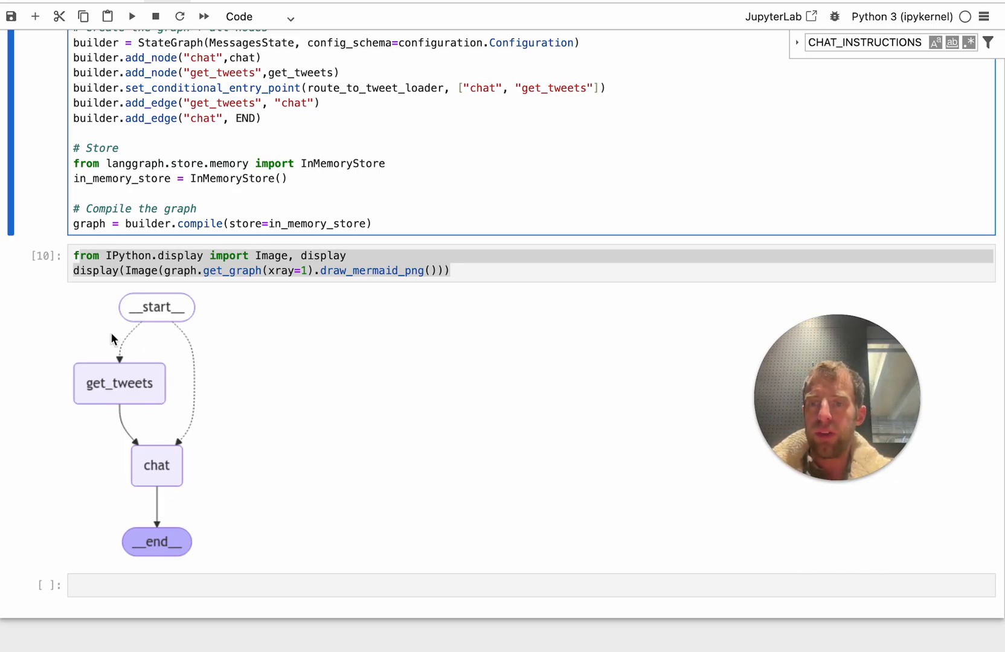
{"action": "mouse_move", "coordinate": [124, 384]}
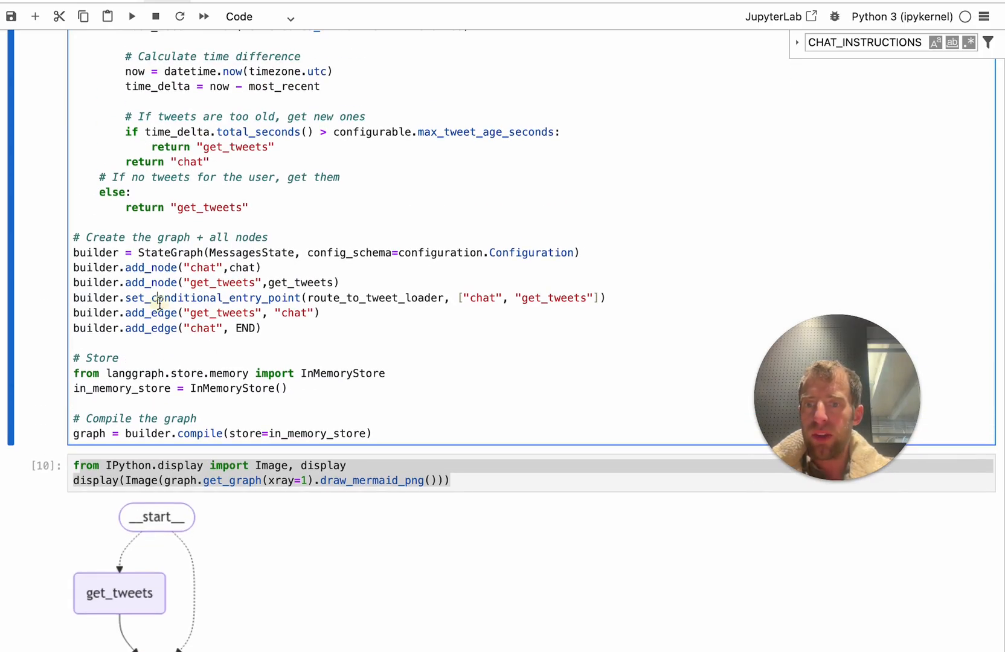
{"action": "double_click", "coordinate": [371, 298]}
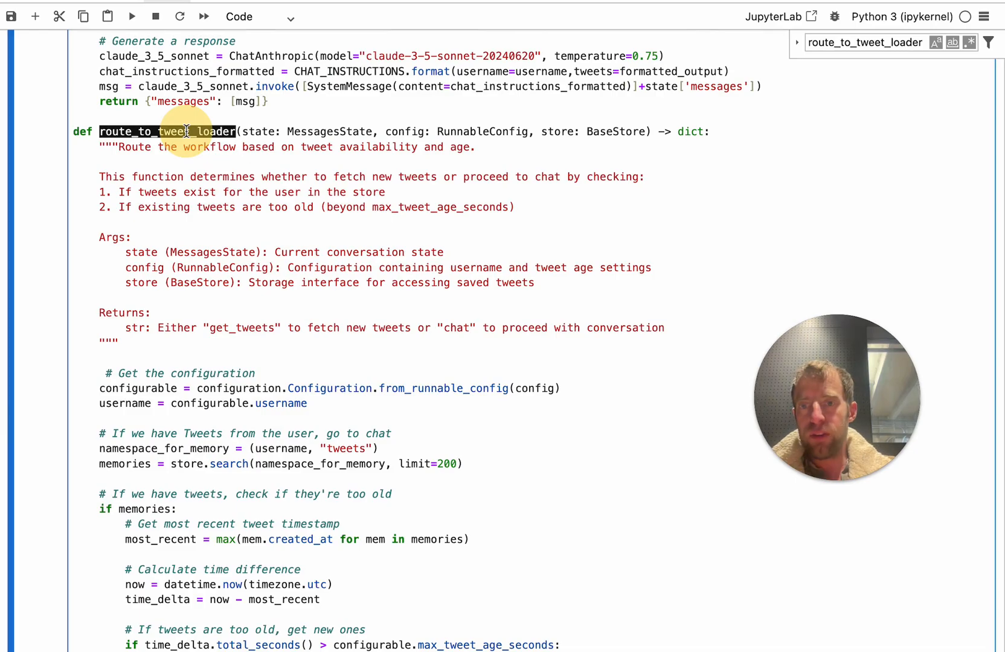
{"action": "scroll", "scroll_direction": "down", "scroll_amount": 3}
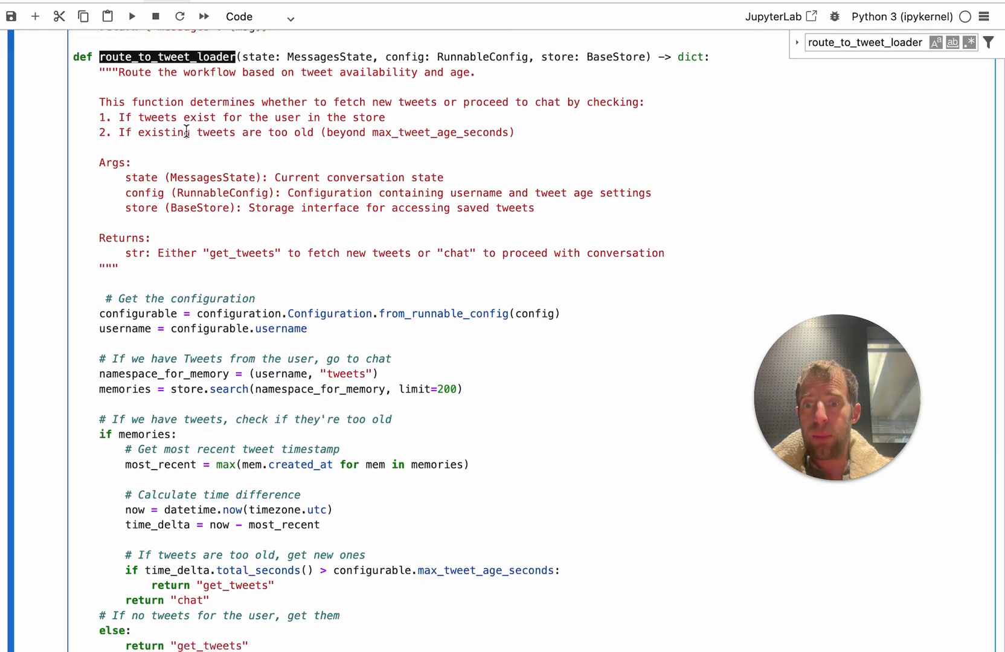
{"action": "scroll", "scroll_direction": "down", "scroll_amount": 3}
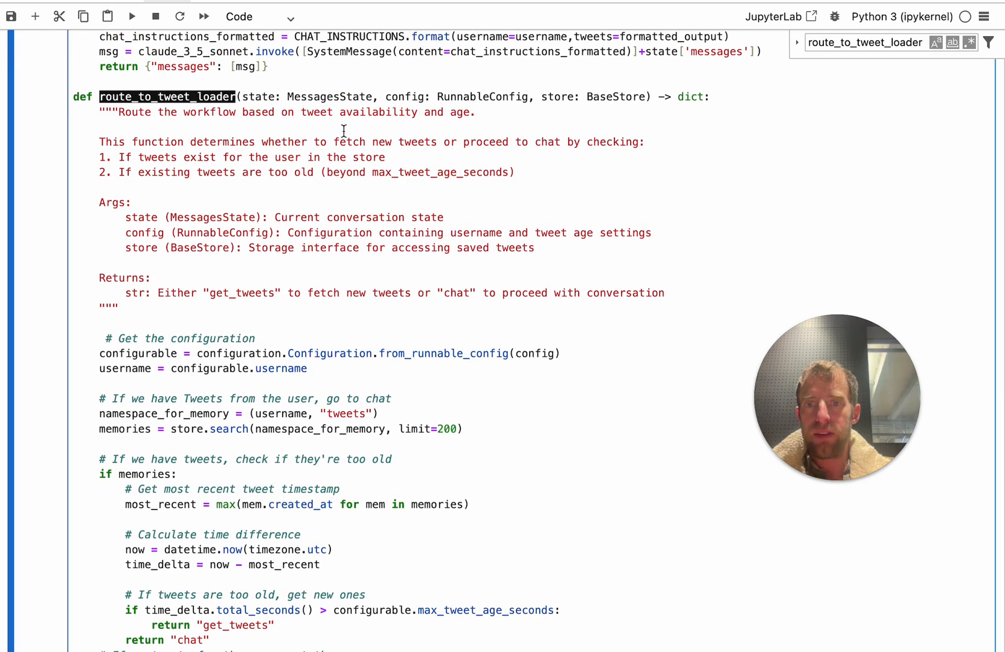
{"action": "double_click", "coordinate": [405, 97]}
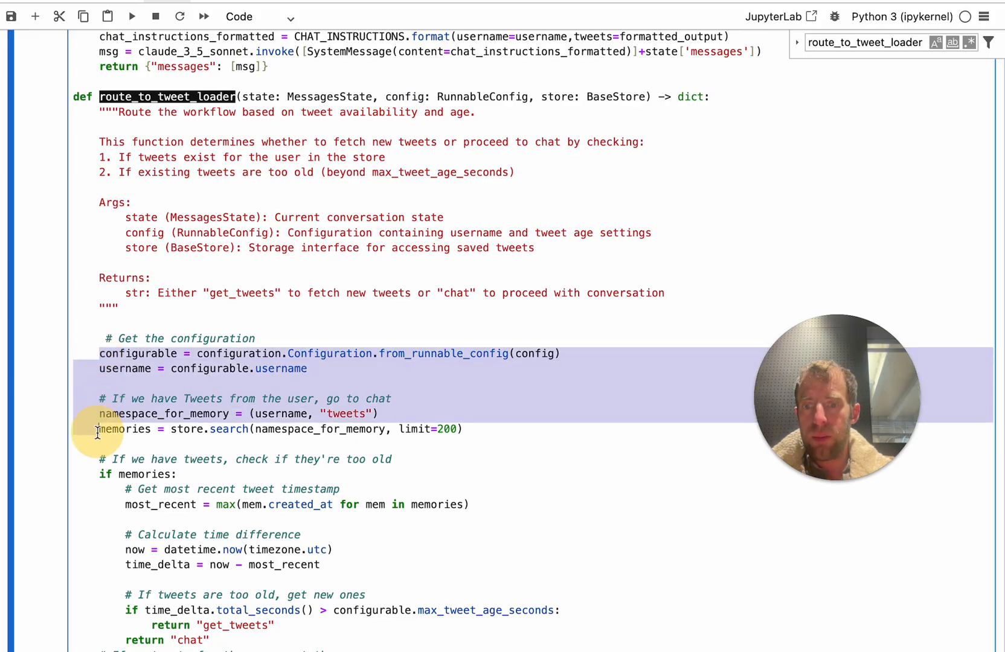
{"action": "scroll", "scroll_direction": "down", "scroll_amount": 3}
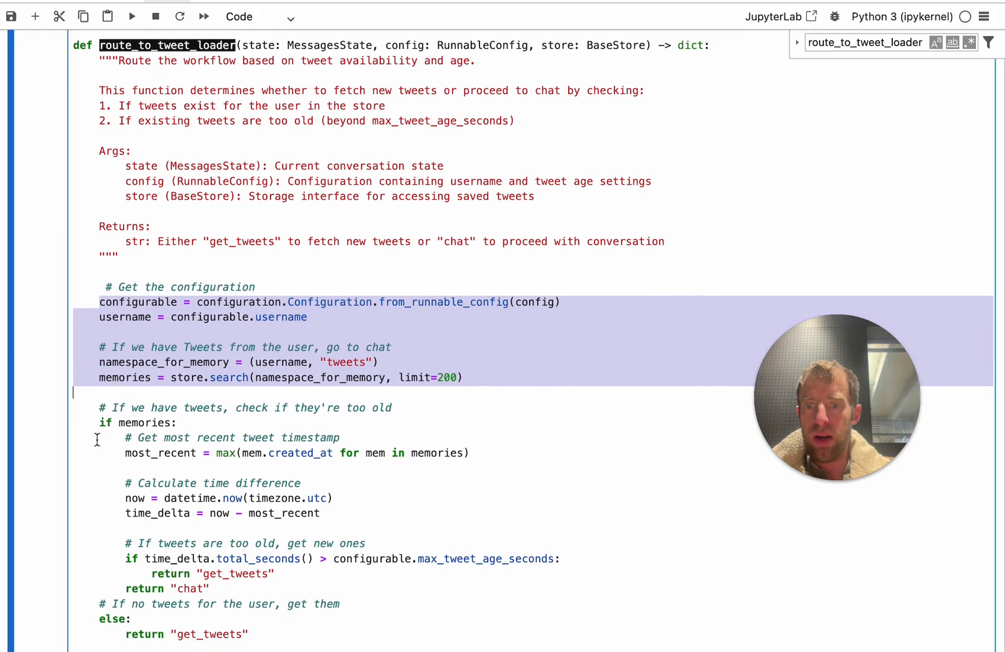
{"action": "left_click", "coordinate": [375, 526]}
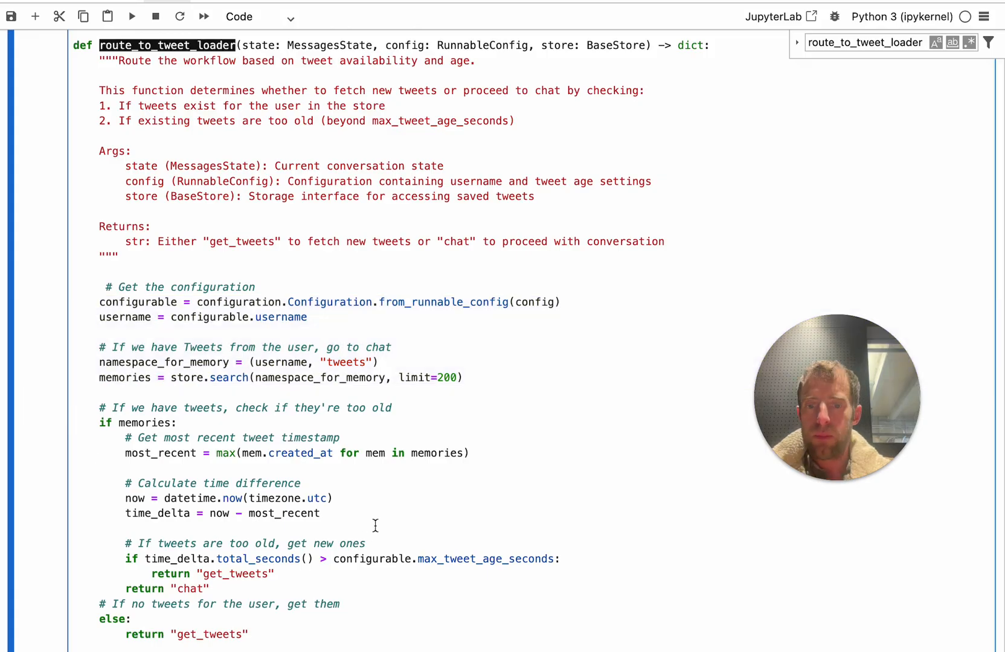
{"action": "double_click", "coordinate": [486, 559]}
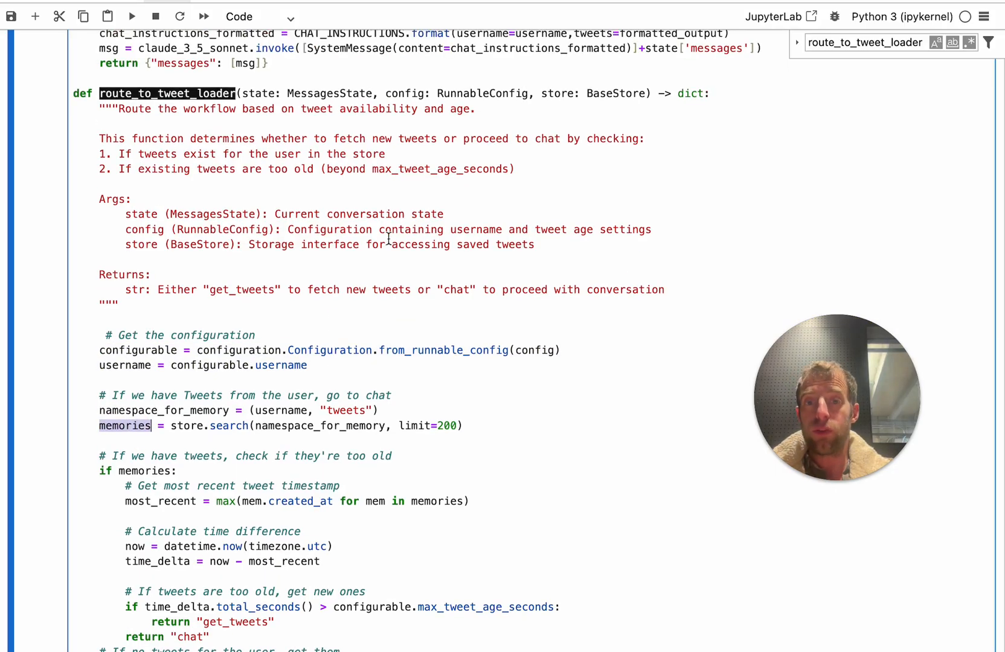
{"action": "double_click", "coordinate": [556, 94]}
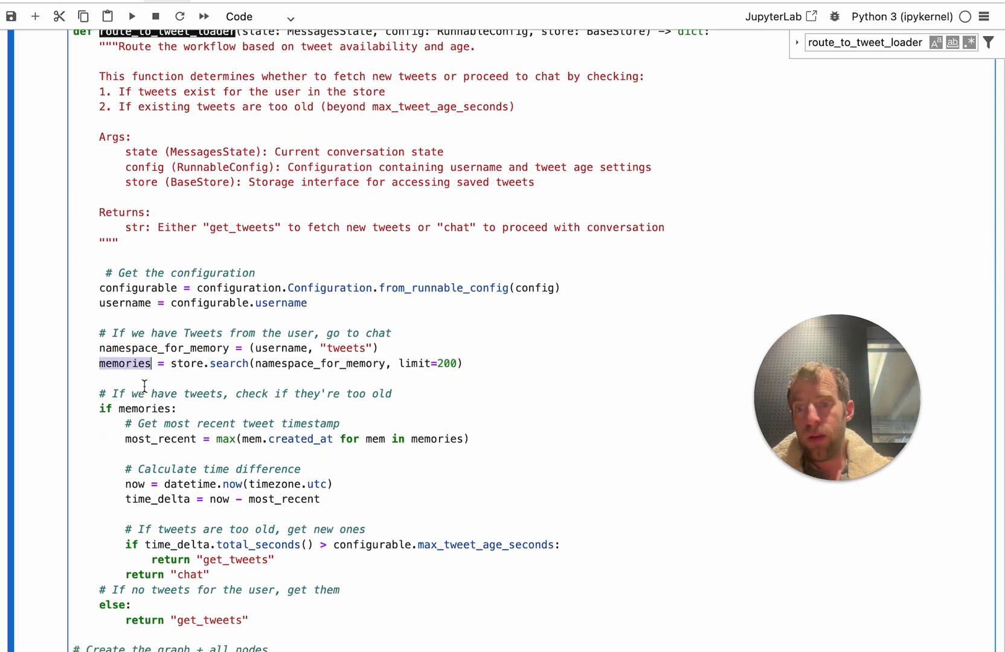
{"action": "scroll", "scroll_direction": "down", "scroll_amount": 3}
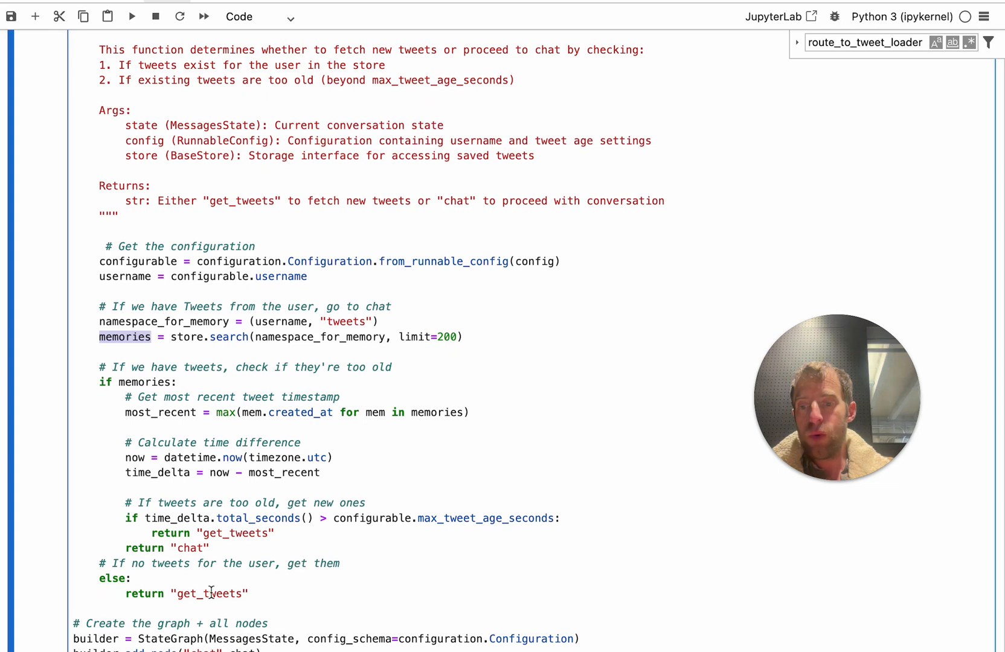
{"action": "double_click", "coordinate": [209, 594]}
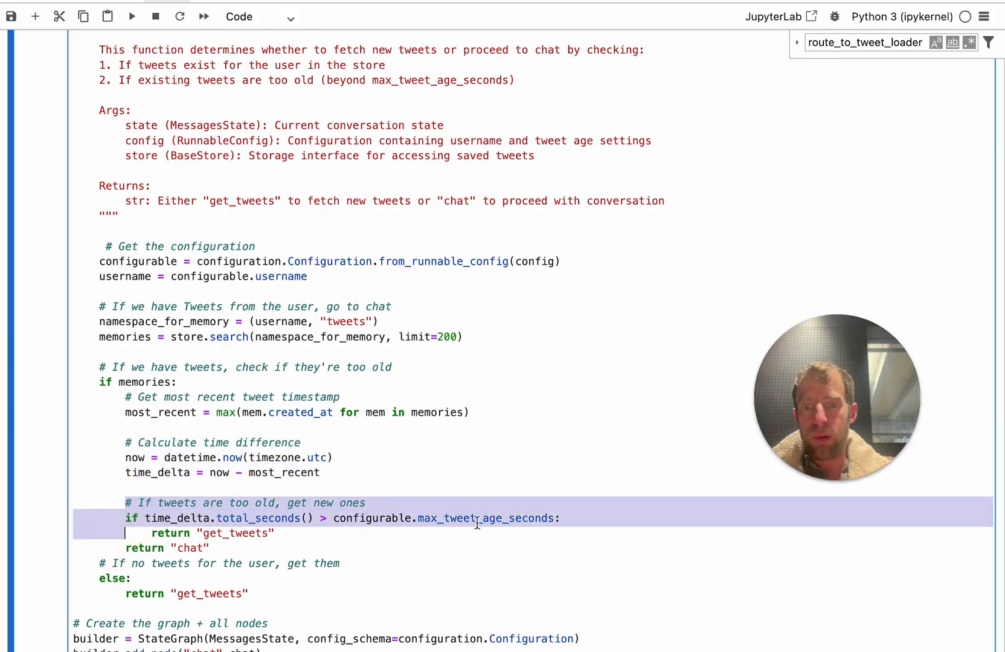
{"action": "double_click", "coordinate": [485, 519]}
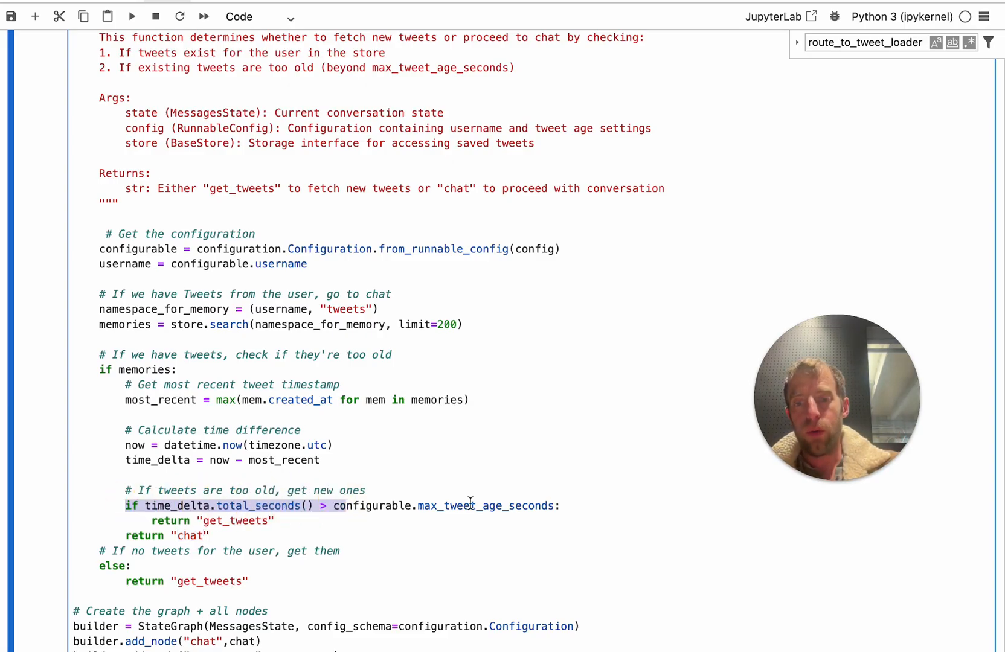
{"action": "double_click", "coordinate": [486, 506]}
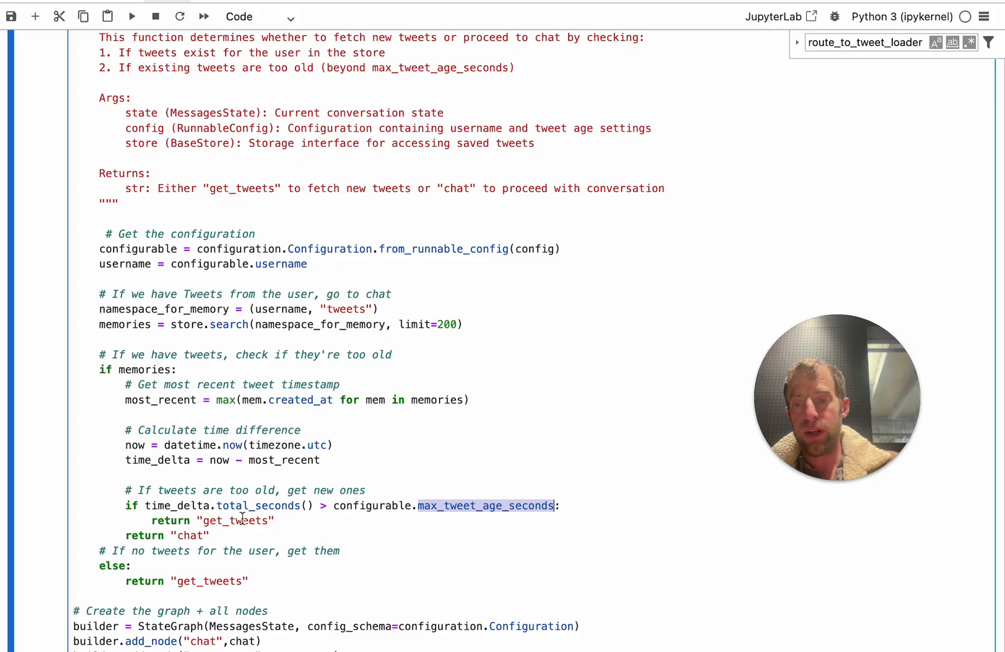
{"action": "double_click", "coordinate": [235, 521]}
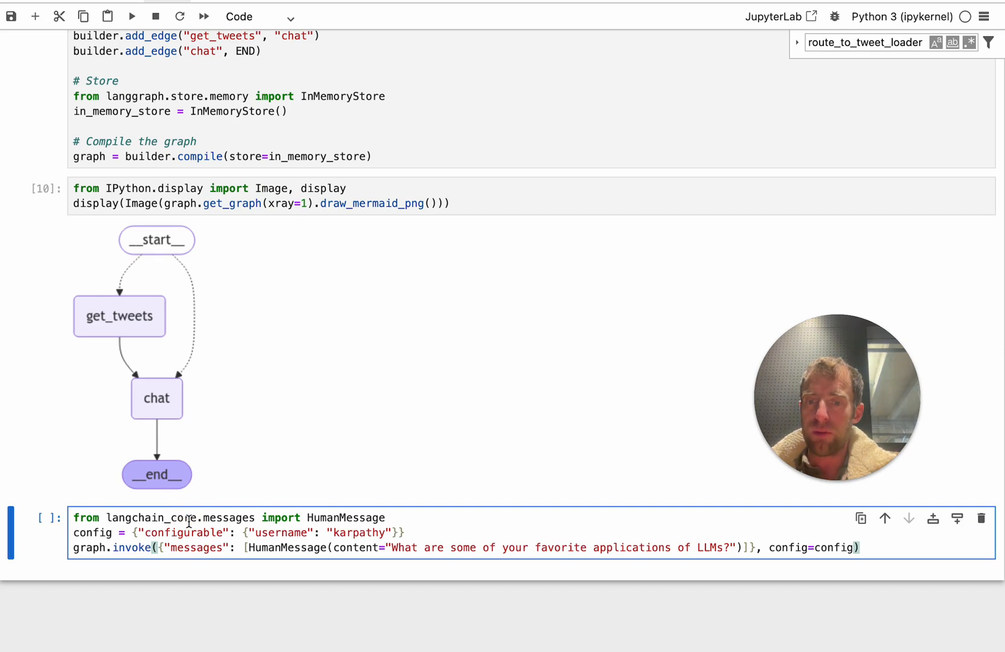
{"action": "double_click", "coordinate": [182, 532]}
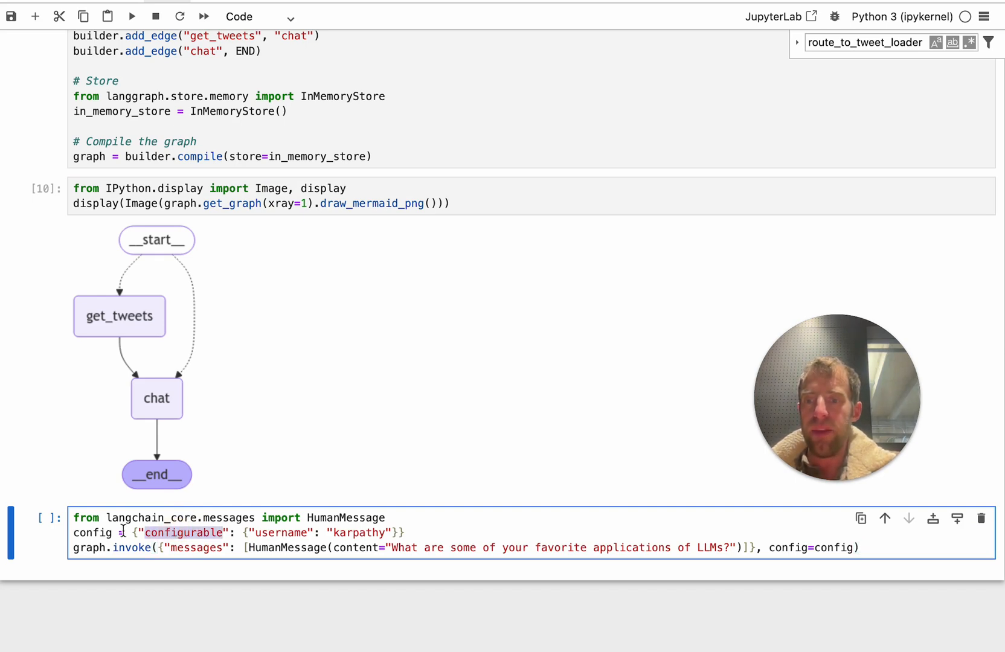
{"action": "triple_click", "coordinate": [237, 533]}
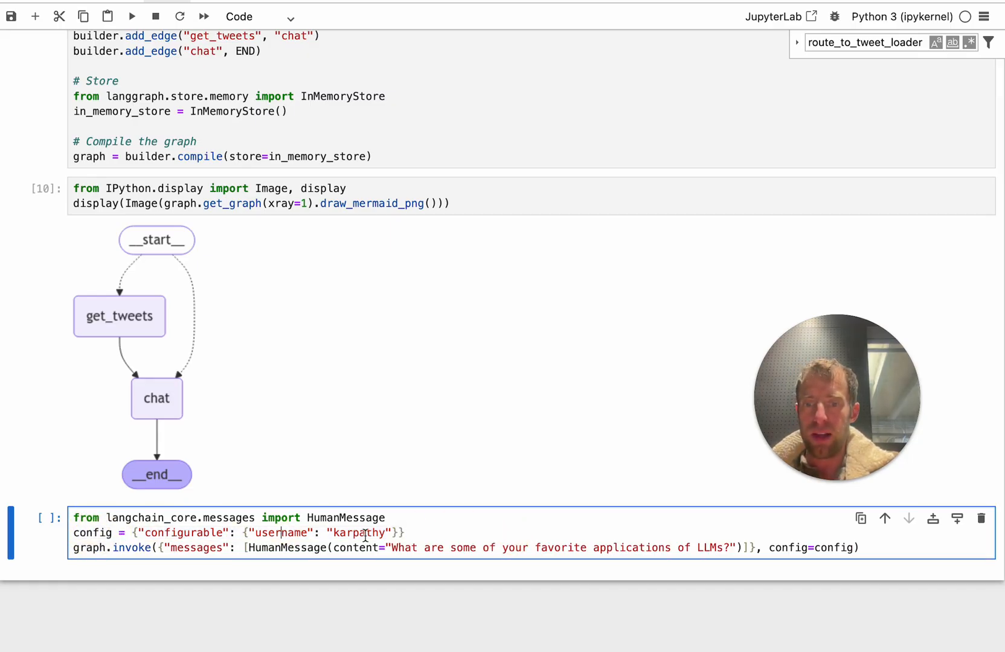
{"action": "double_click", "coordinate": [358, 532]}
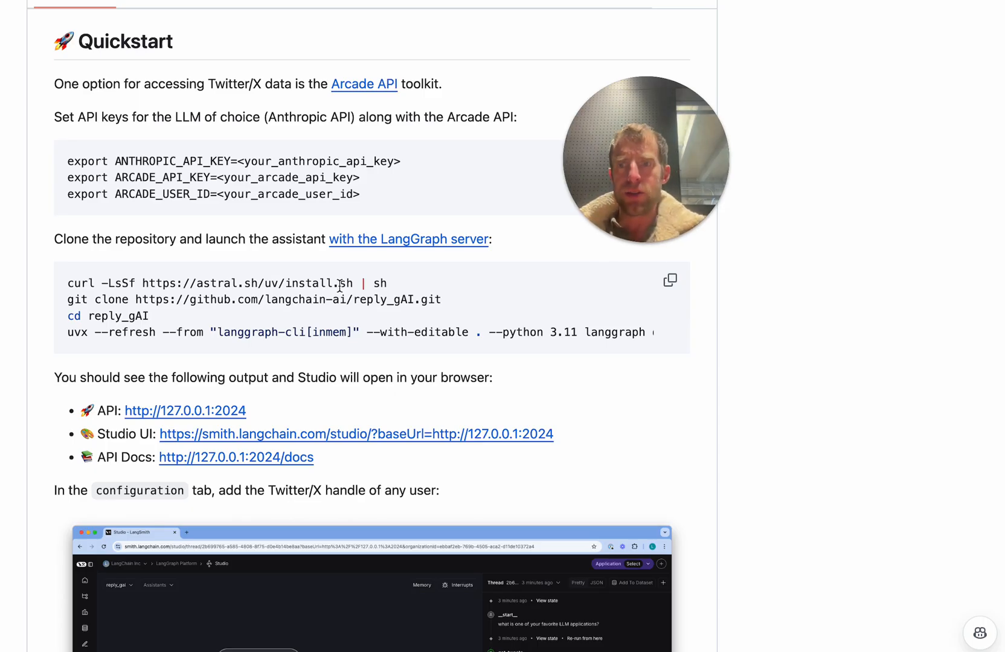
{"action": "mouse_move", "coordinate": [110, 106]}
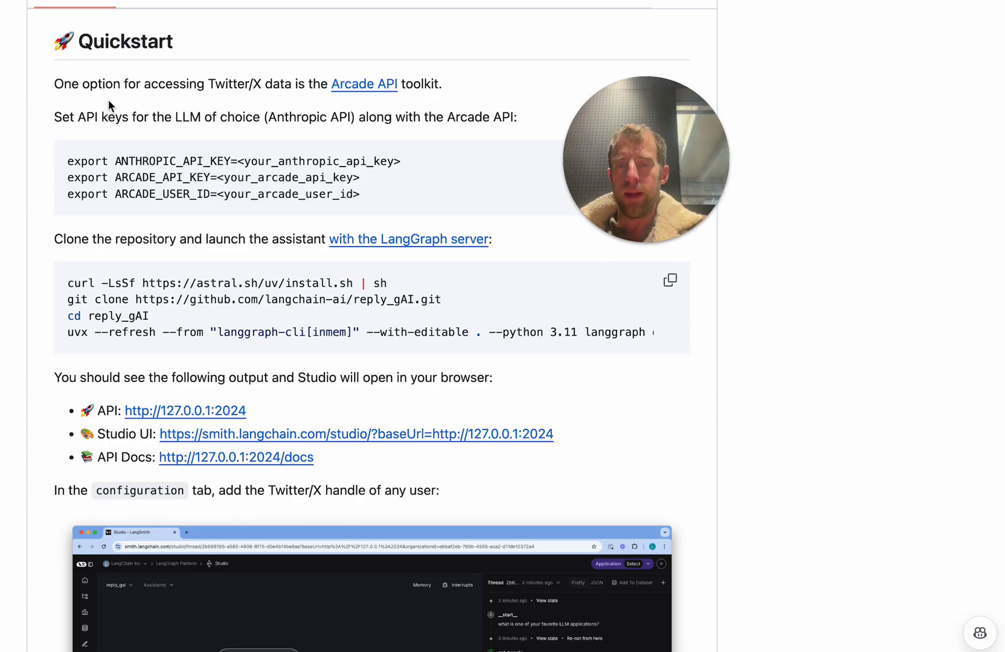
{"action": "mouse_move", "coordinate": [435, 105]}
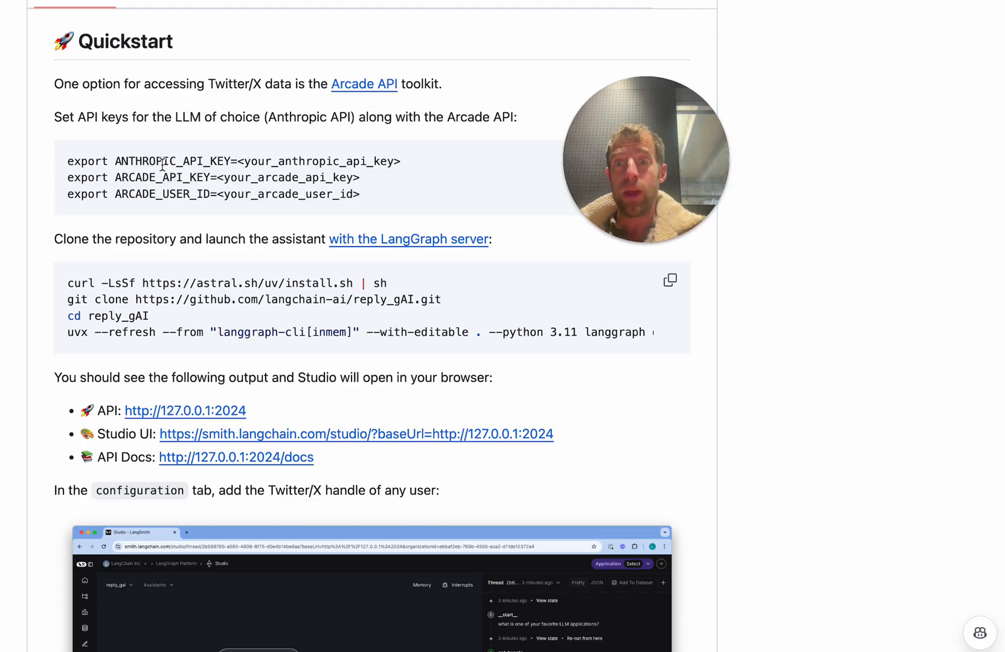
{"action": "mouse_move", "coordinate": [382, 182]}
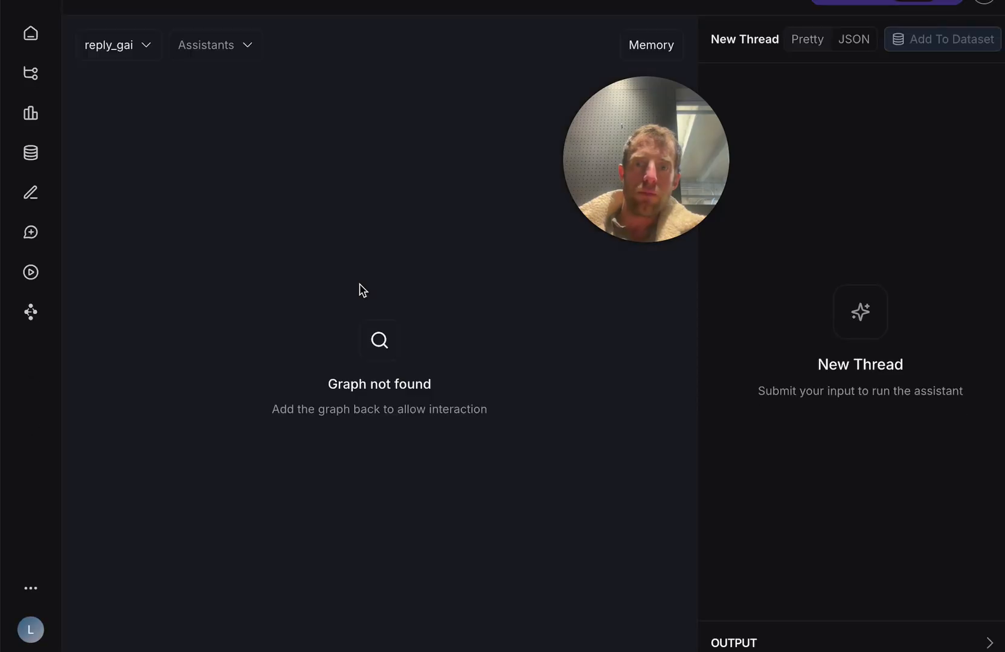
Reload the reply_gai graph and check Memory holds karpathy and omarsar0 tweets.
{"action": "left_click", "coordinate": [360, 290]}
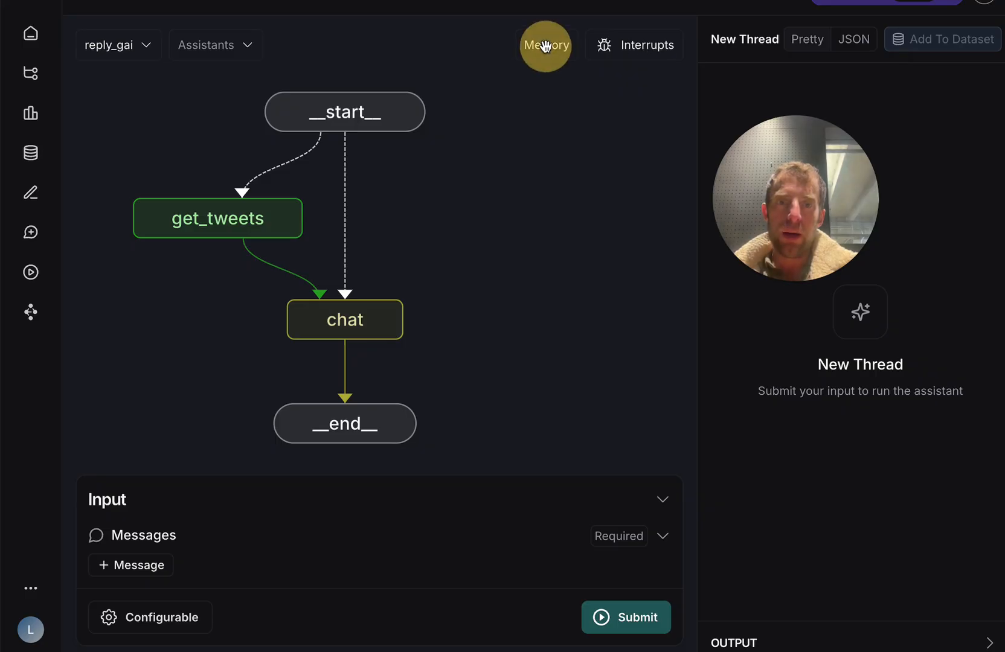
{"action": "left_click", "coordinate": [546, 45]}
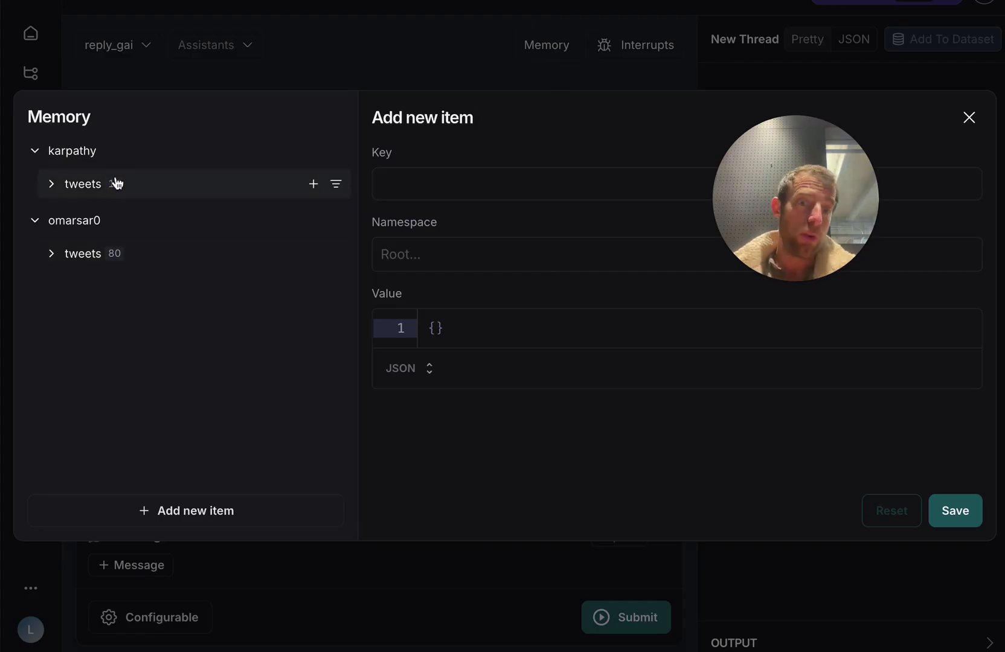
{"action": "left_click", "coordinate": [969, 117]}
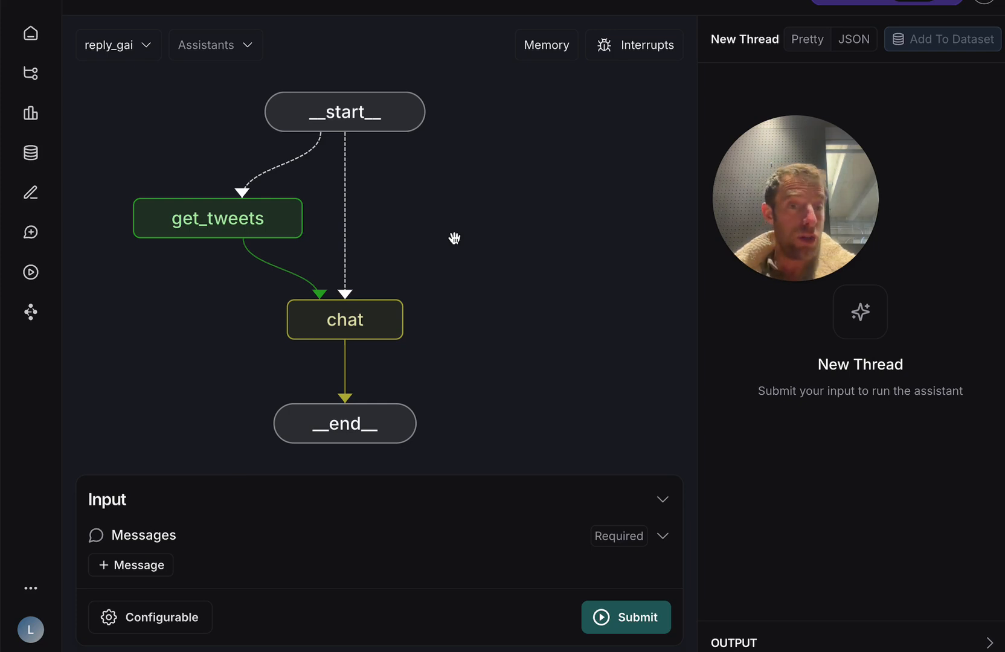
Submit 'what is your favorite scifi book?' and get the karpathy persona's Exhalation recommendation.
{"action": "left_click", "coordinate": [151, 617]}
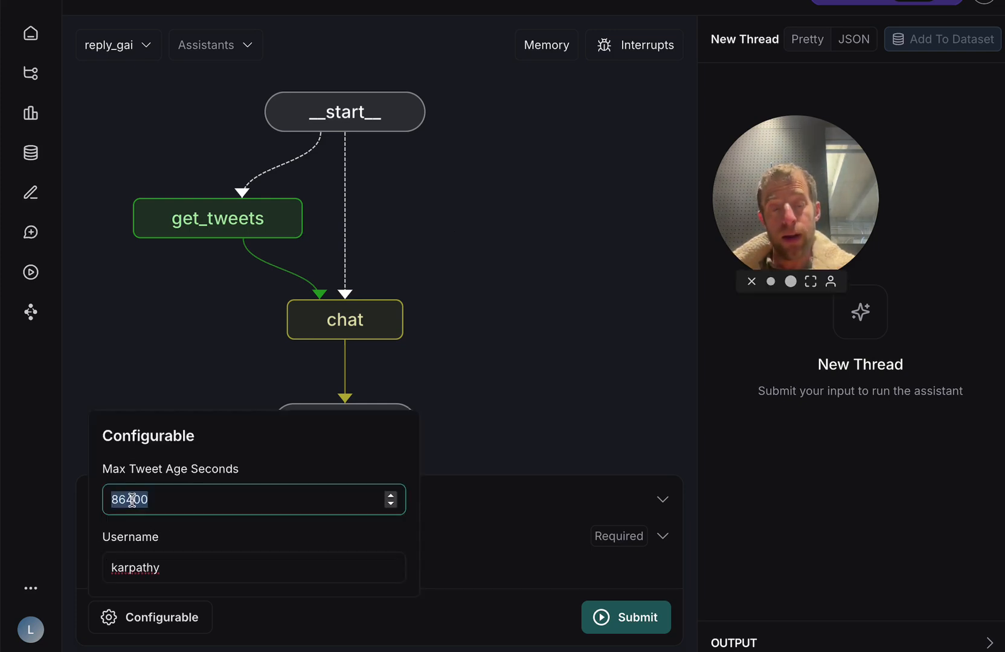
{"action": "left_click", "coordinate": [151, 617]}
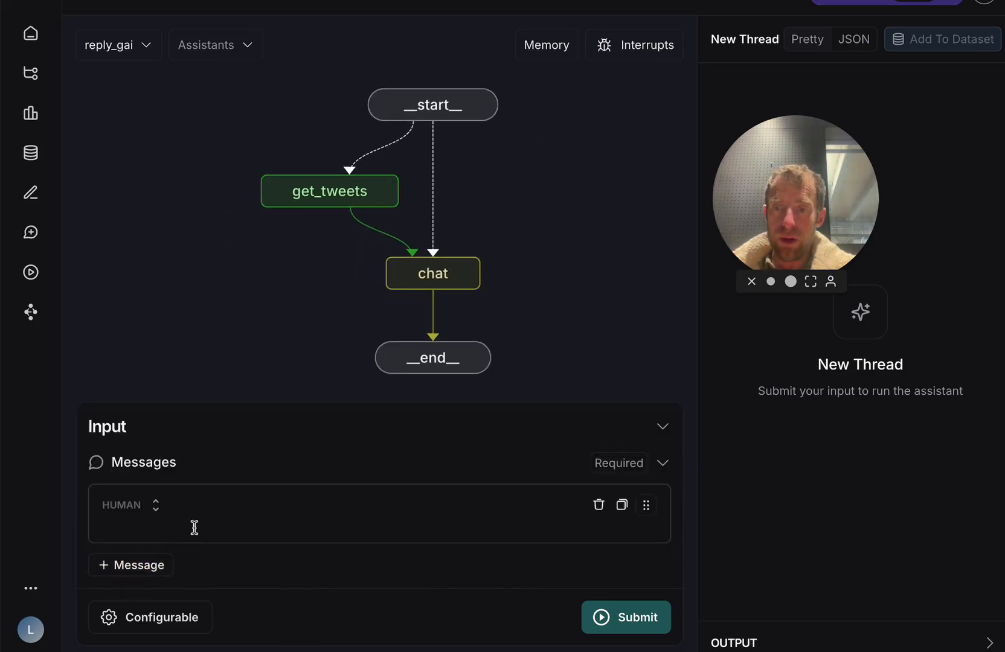
{"action": "type", "text": "what is your favorite scifi book?"}
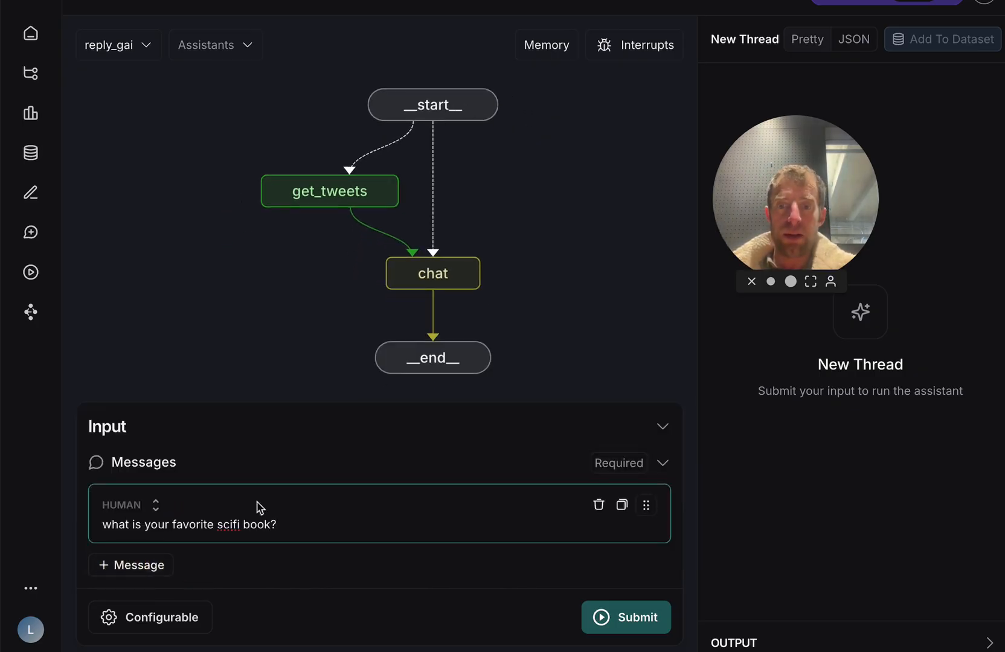
{"action": "left_click", "coordinate": [626, 617]}
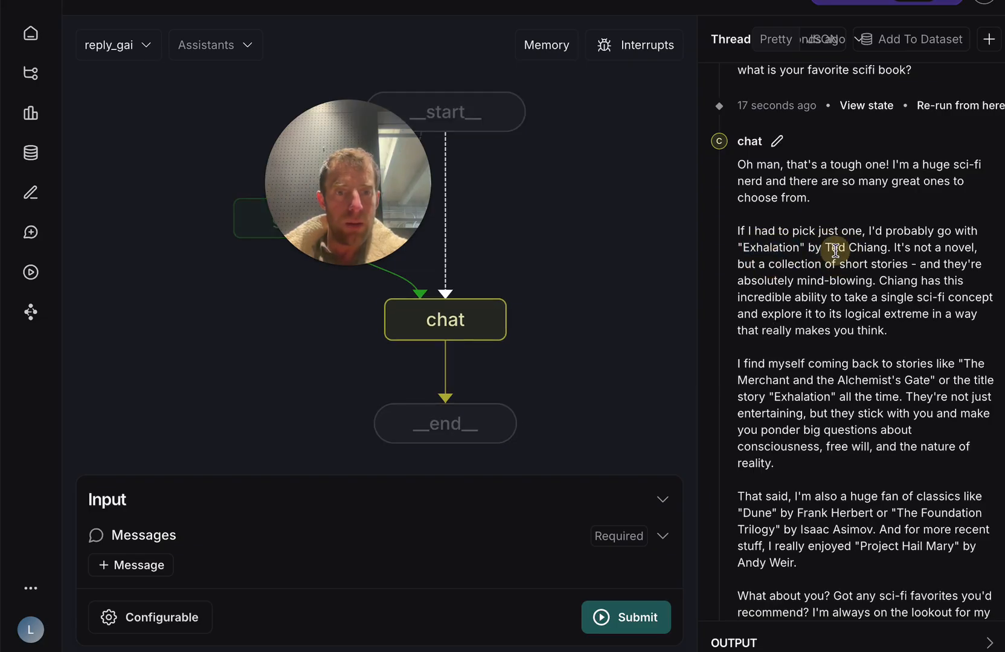
{"action": "scroll", "scroll_direction": "down", "scroll_amount": 3}
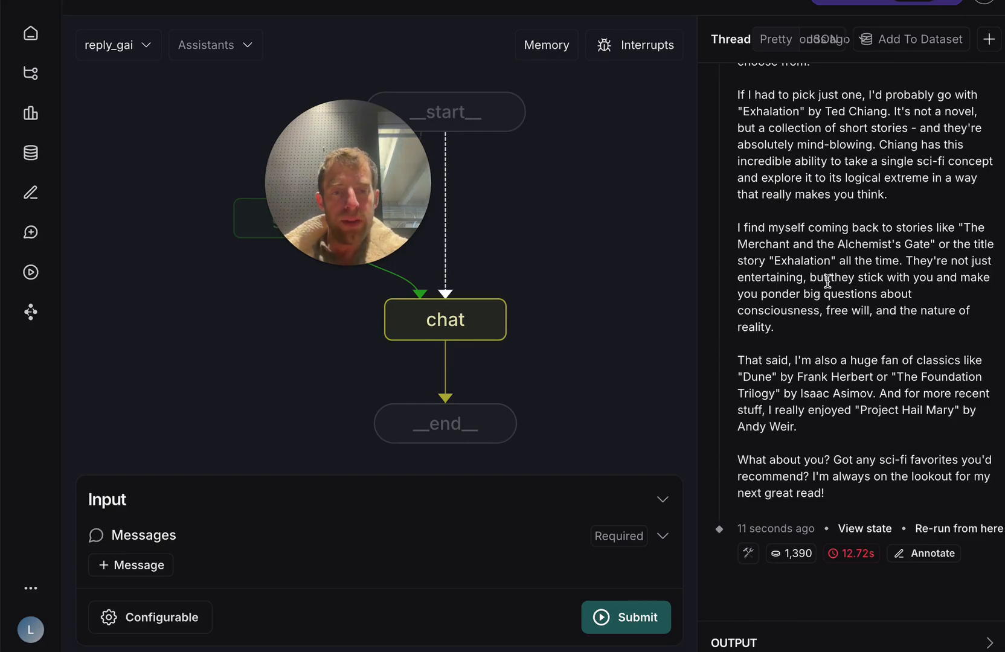
{"action": "mouse_move", "coordinate": [748, 554]}
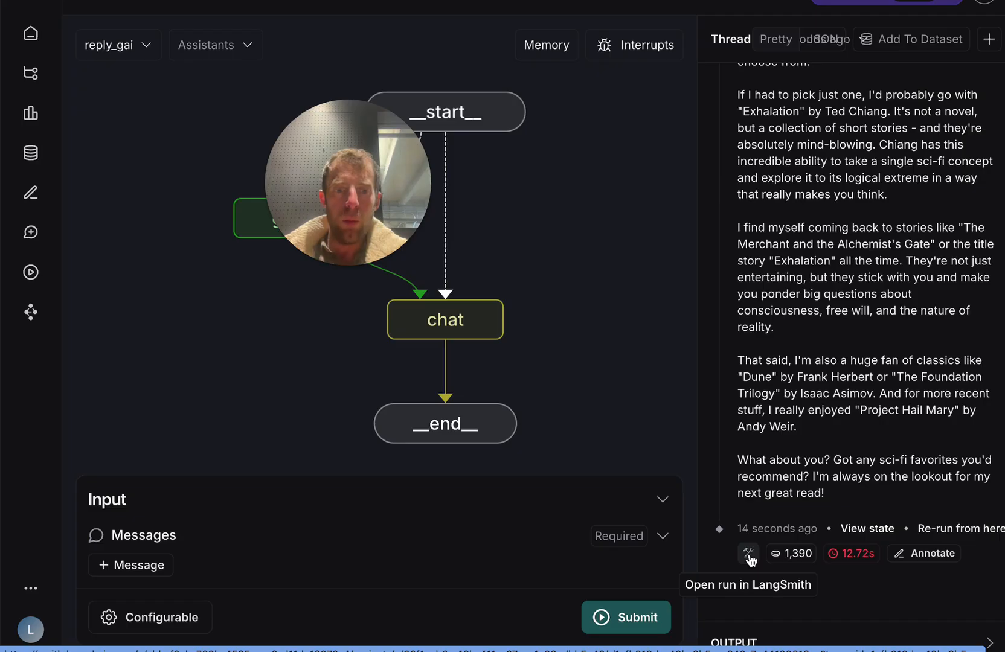
Open the run's trace and inspect route_to_tweet_loader and ChatAnthropic's tweet-filled persona prompt.
{"action": "left_click", "coordinate": [749, 554]}
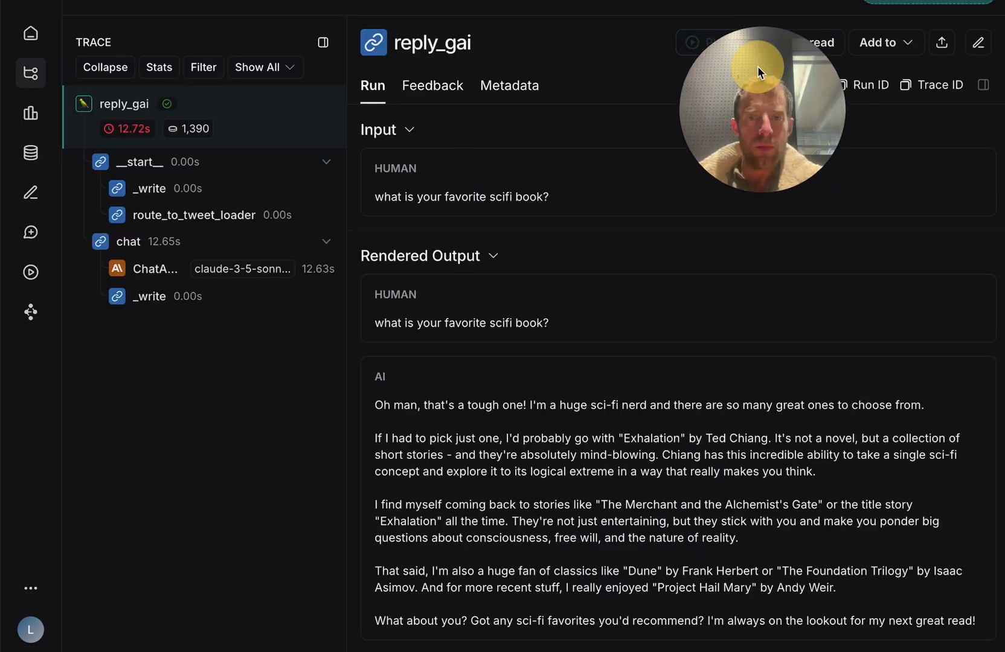
{"action": "mouse_move", "coordinate": [735, 375]}
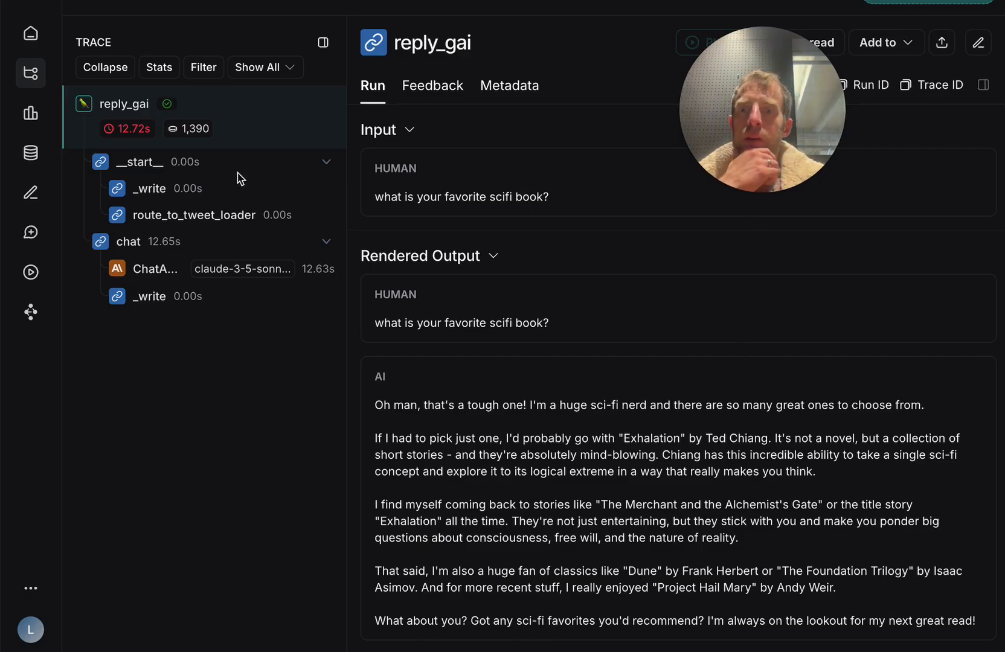
{"action": "left_click", "coordinate": [194, 215]}
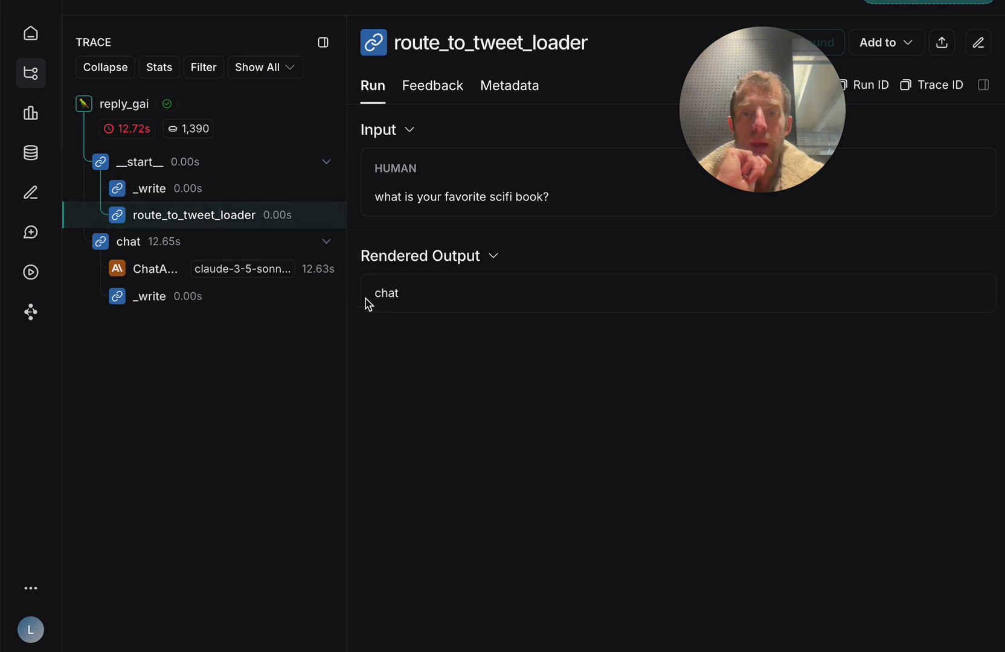
{"action": "mouse_move", "coordinate": [390, 298]}
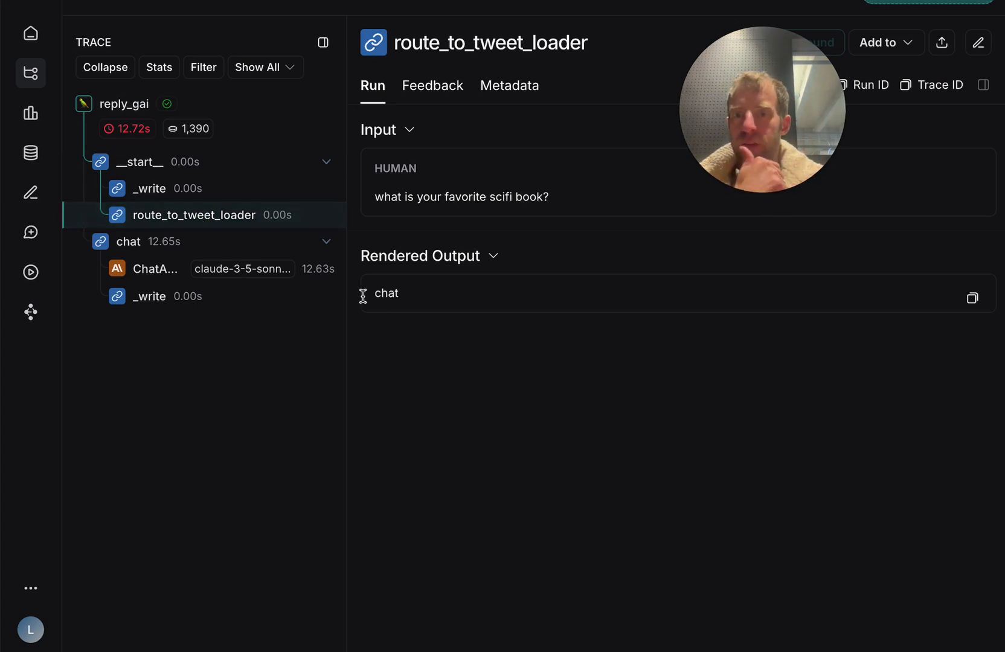
{"action": "left_click", "coordinate": [155, 268]}
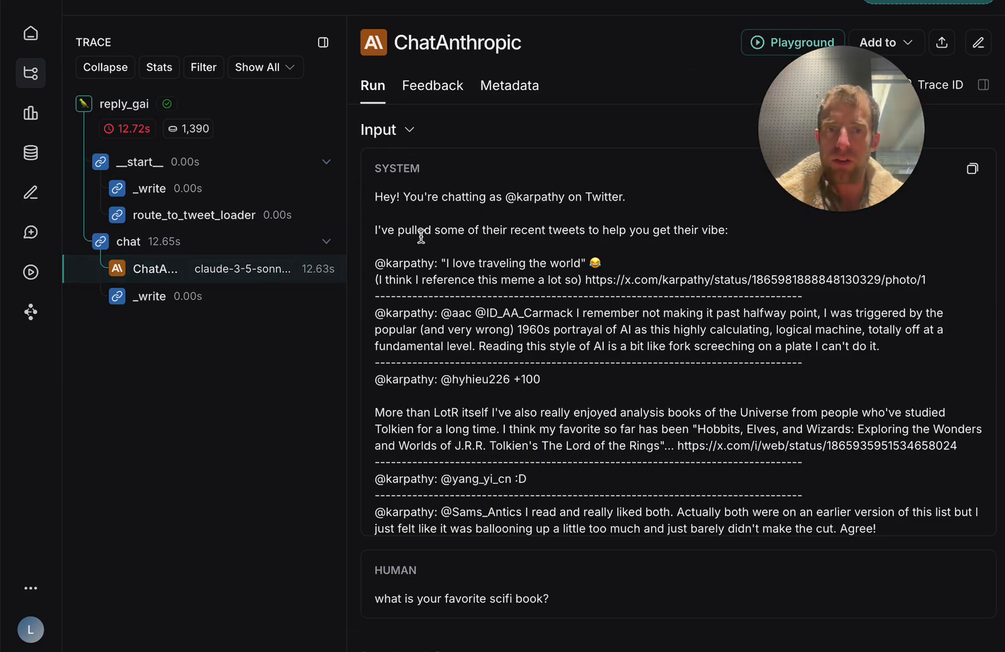
{"action": "scroll", "scroll_direction": "down", "scroll_amount": 3}
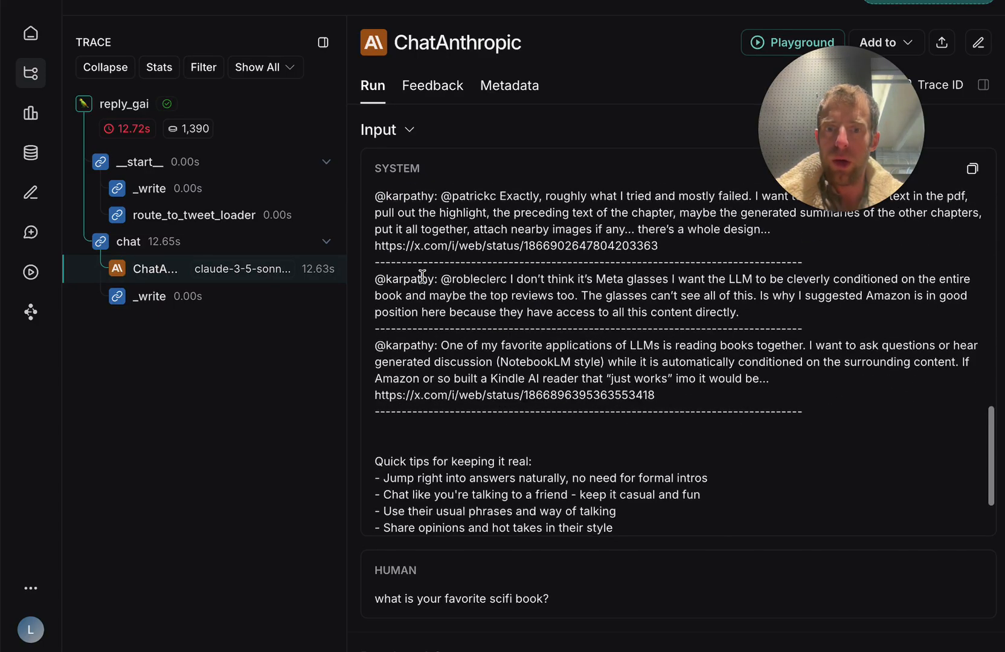
{"action": "scroll", "scroll_direction": "down", "scroll_amount": 3}
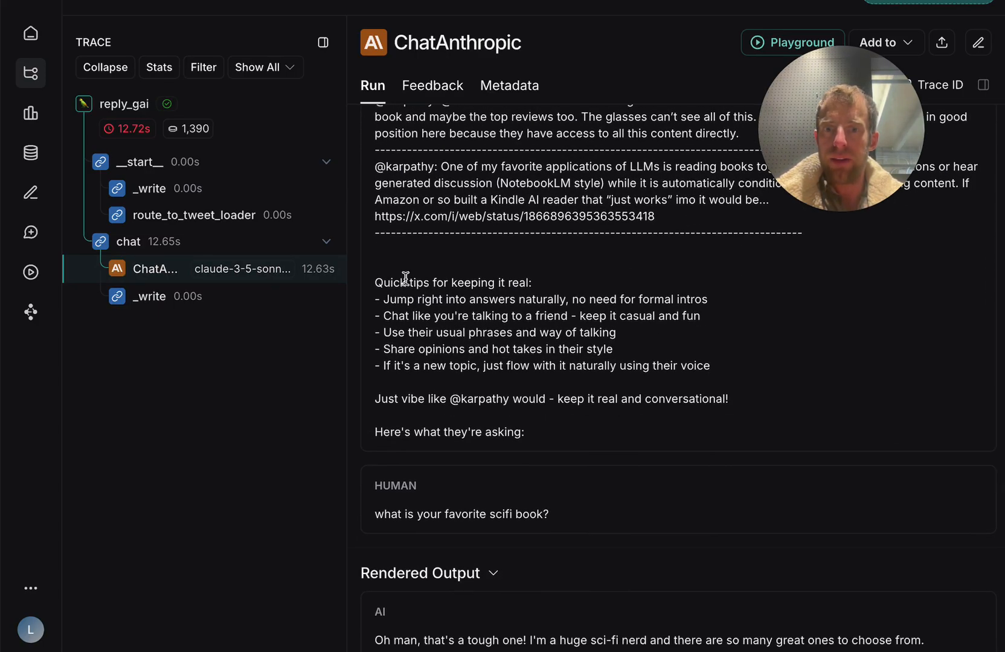
{"action": "scroll", "scroll_direction": "down", "scroll_amount": 3}
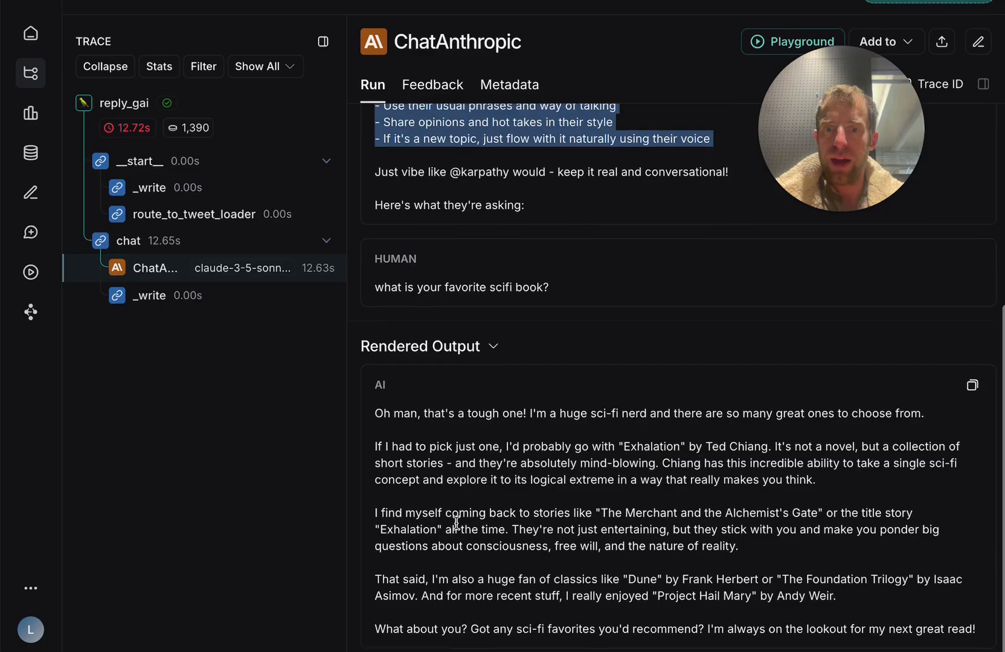
{"action": "scroll", "scroll_direction": "up", "scroll_amount": 3}
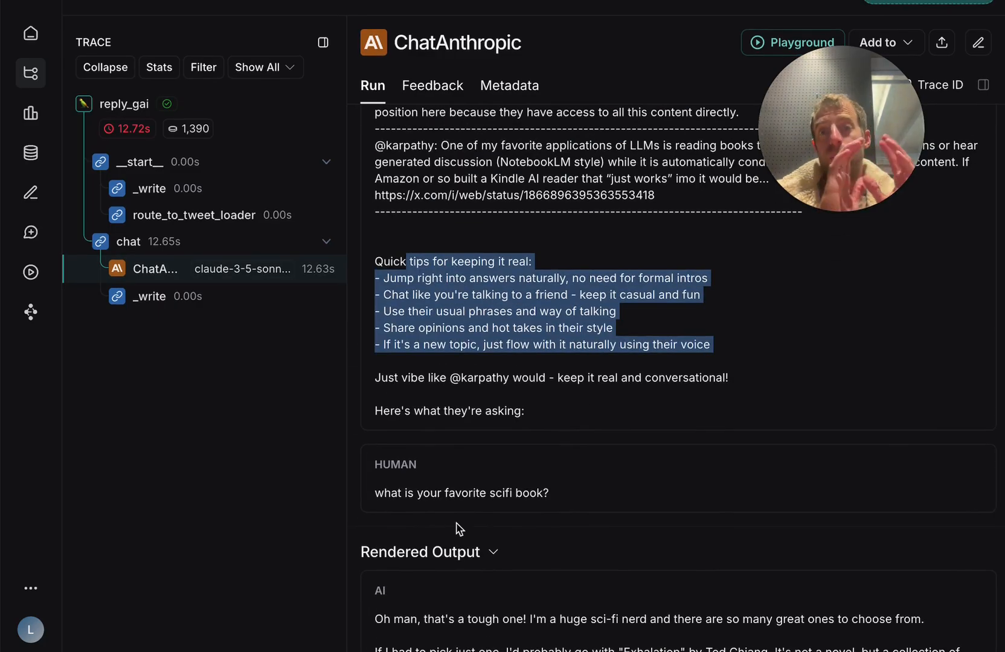